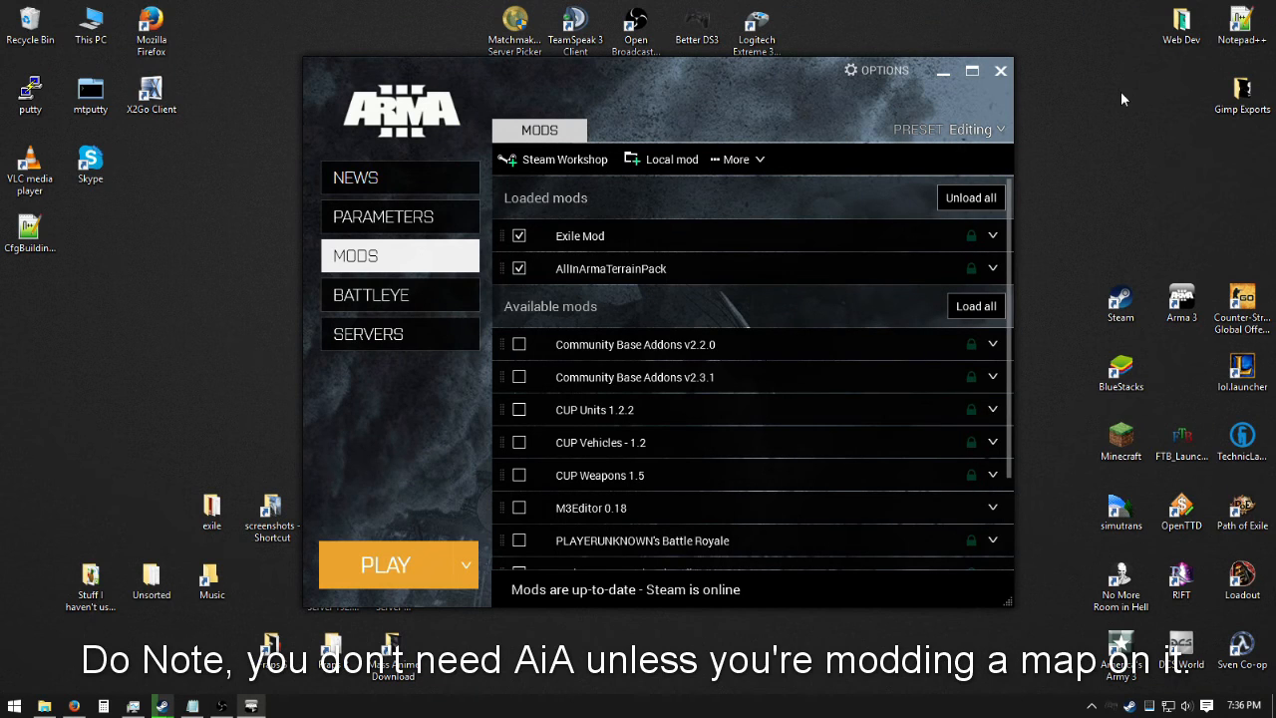
pyautogui.moveTo(608, 280)
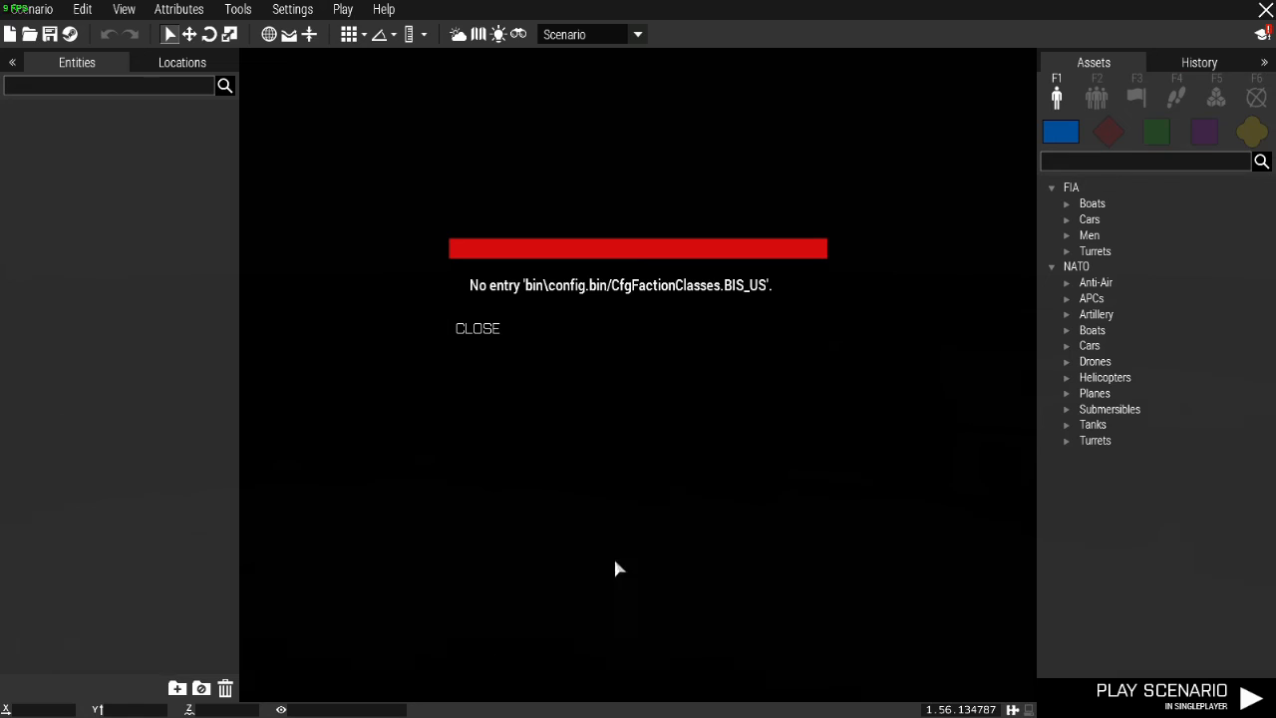
# Dismiss the missing-entry error and open the GettingIt scenario from MPMissions.
pyautogui.click(478, 328)
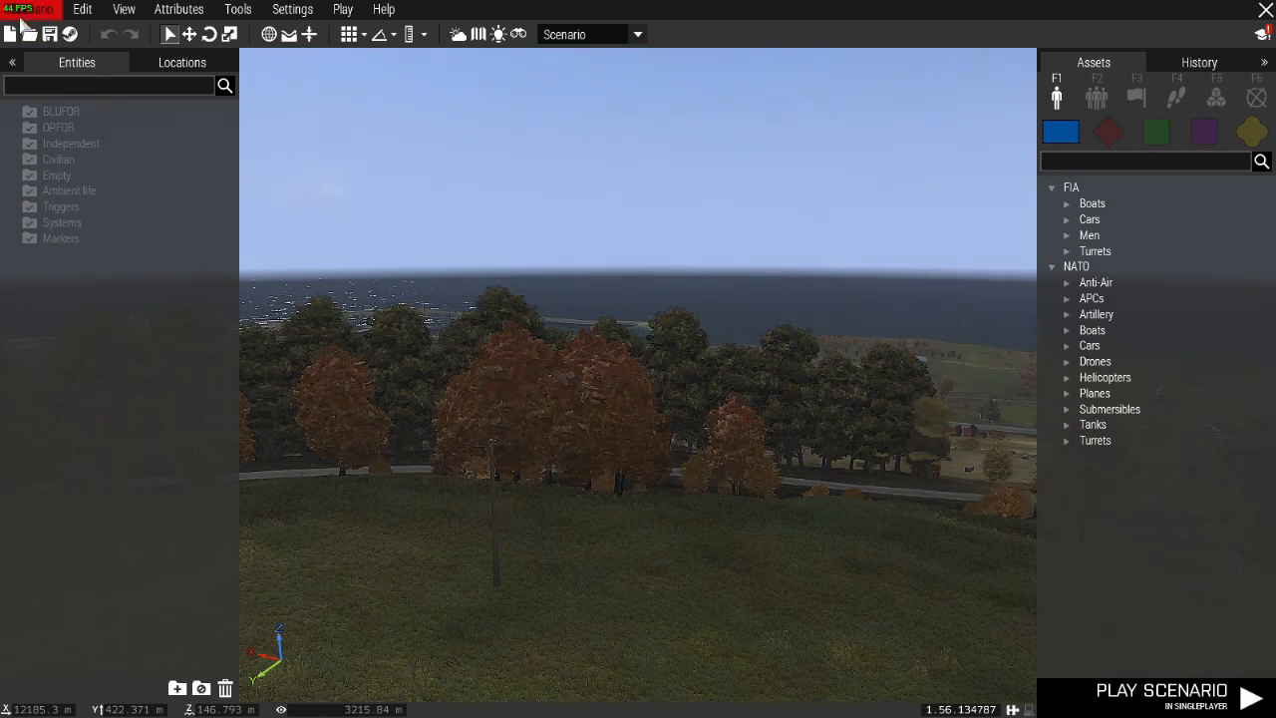
pyautogui.click(30, 33)
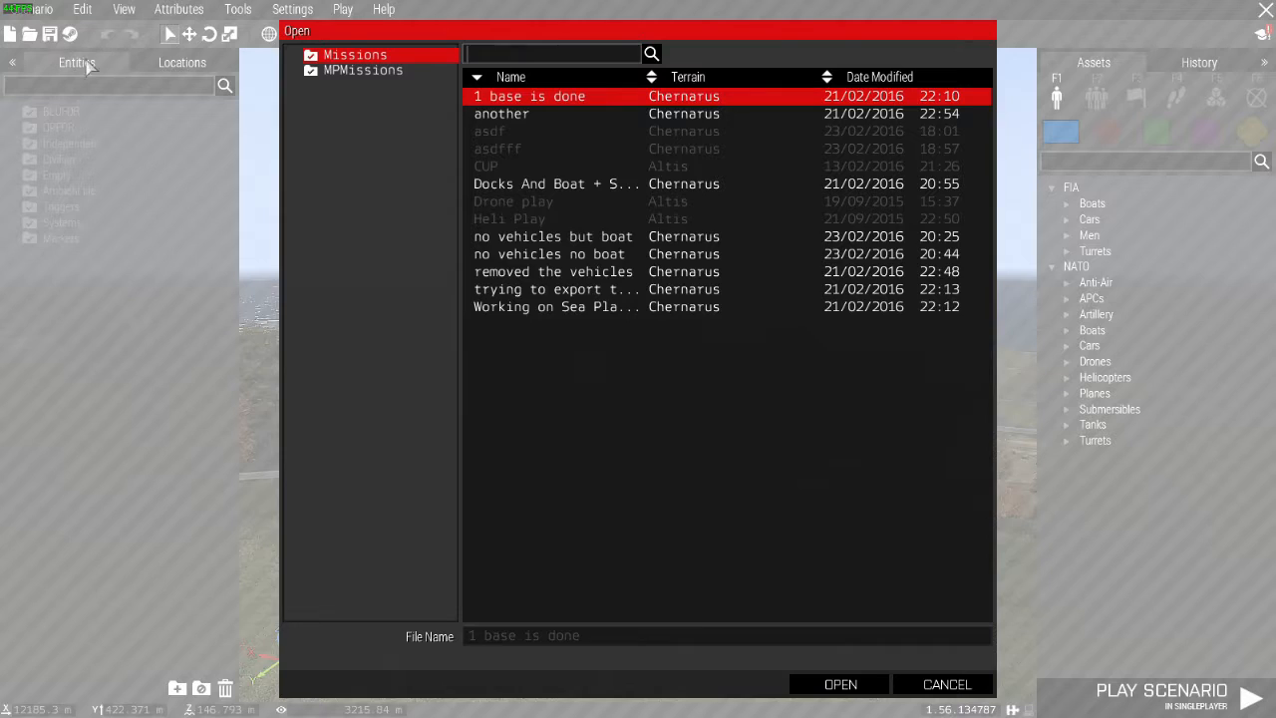
pyautogui.click(362, 70)
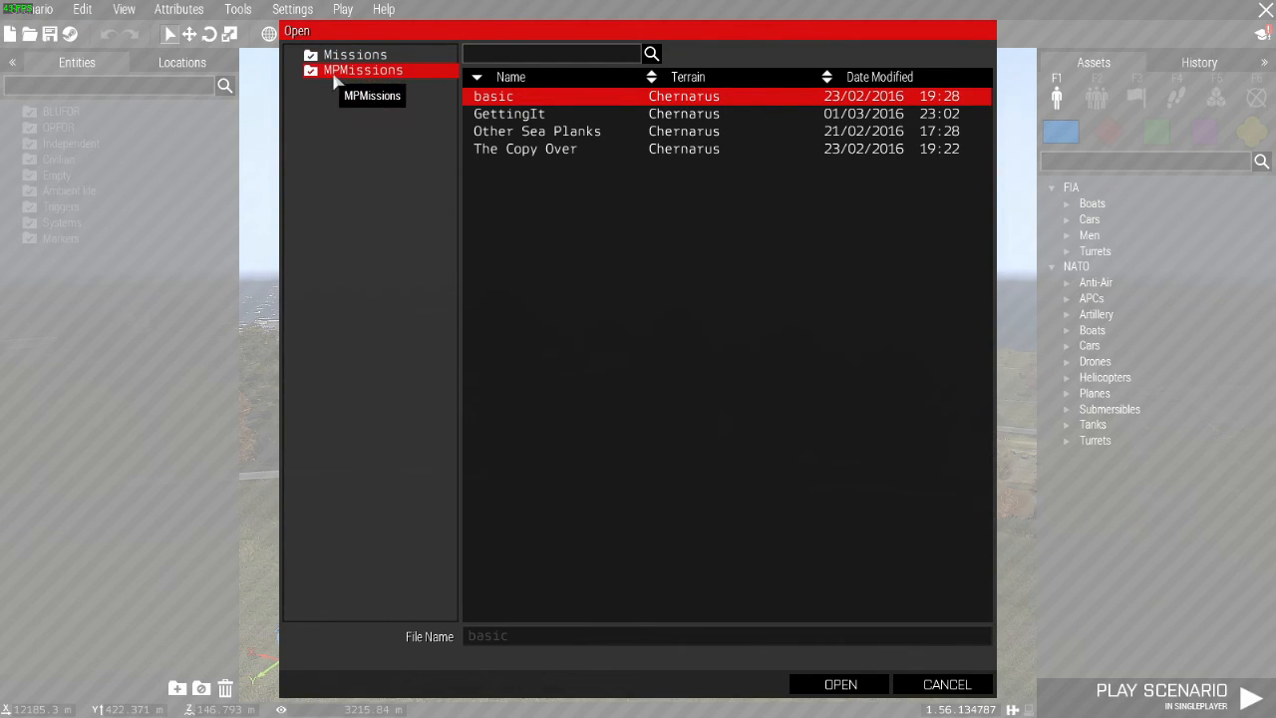
pyautogui.click(509, 112)
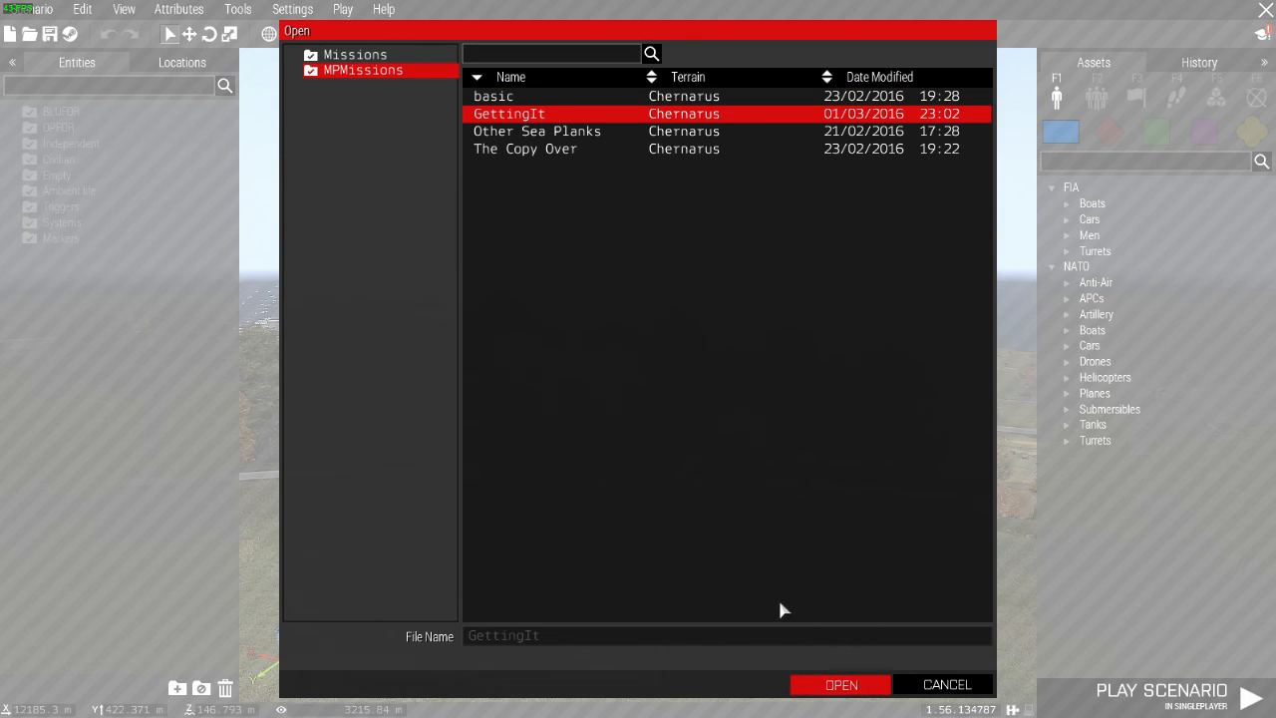
pyautogui.moveTo(801, 568)
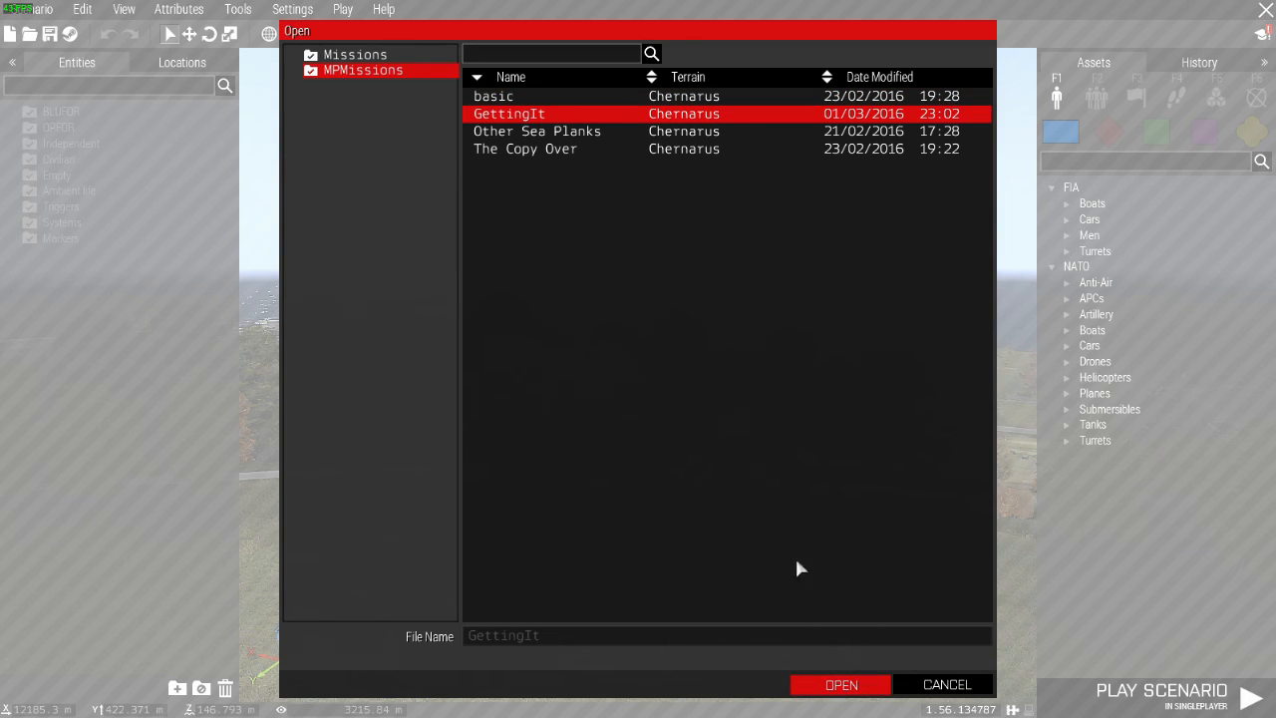
pyautogui.moveTo(751, 520)
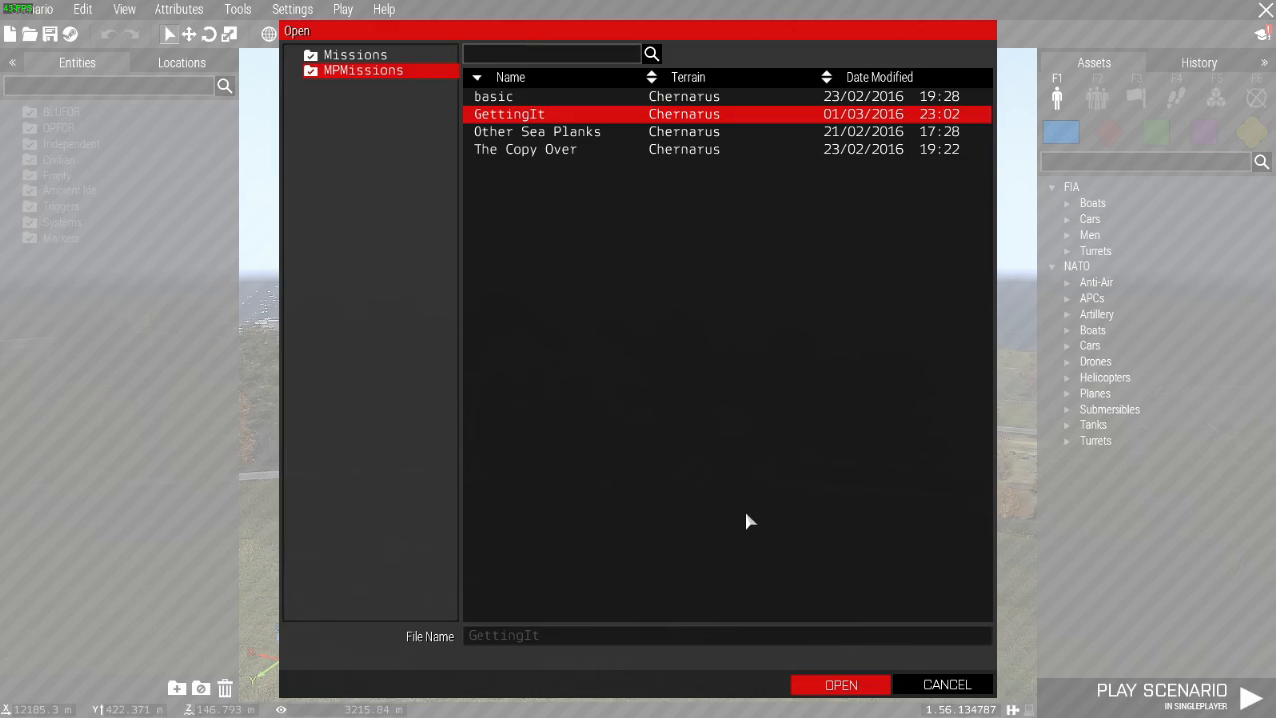
pyautogui.click(840, 685)
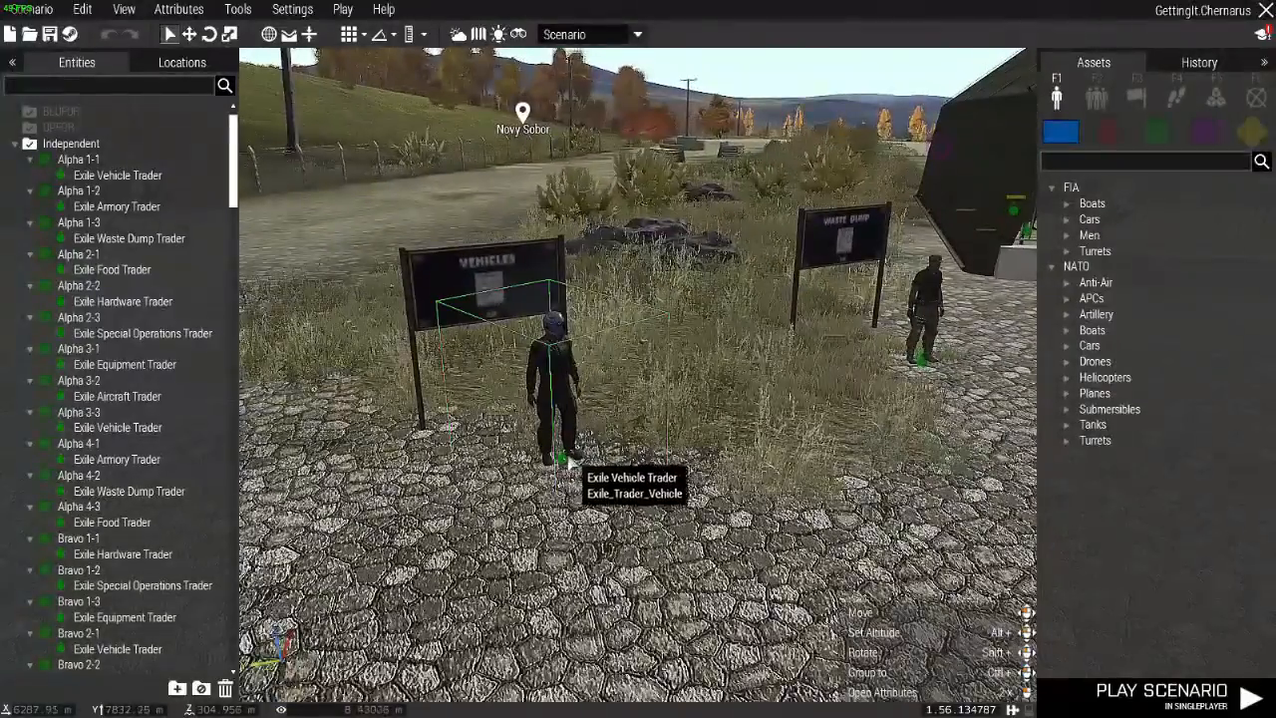
pyautogui.click(882, 692)
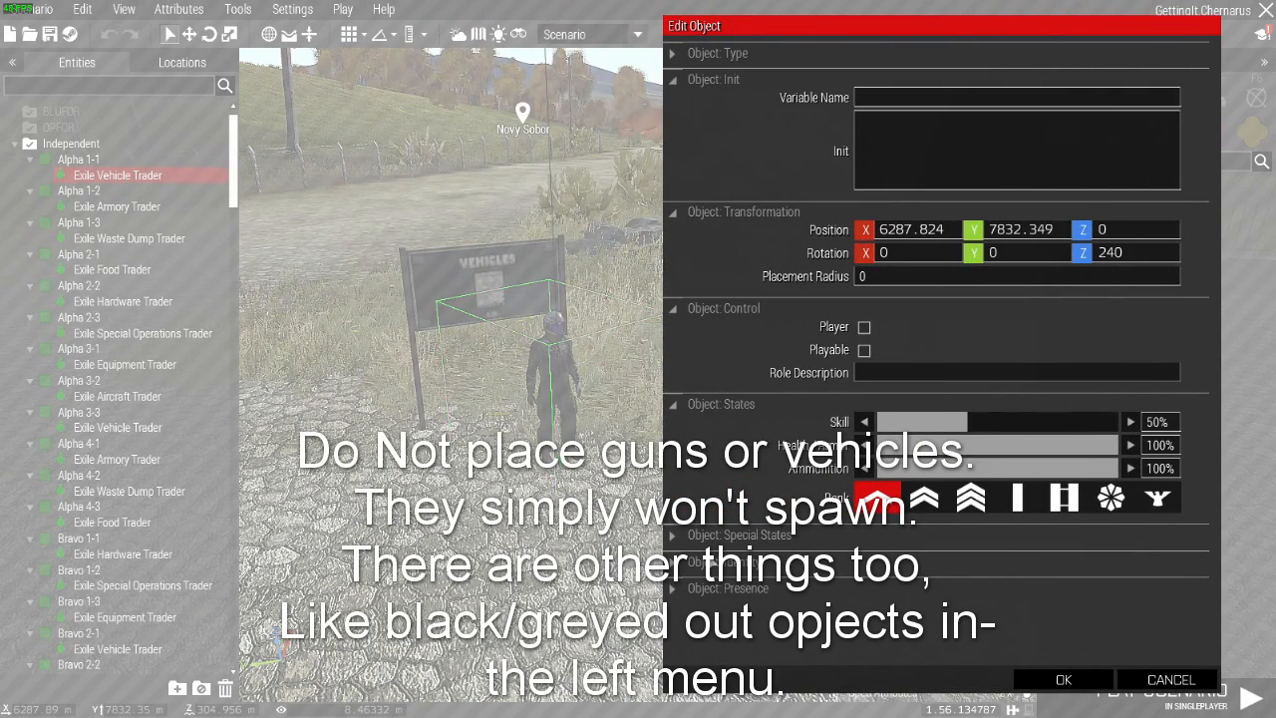
pyautogui.click(740, 535)
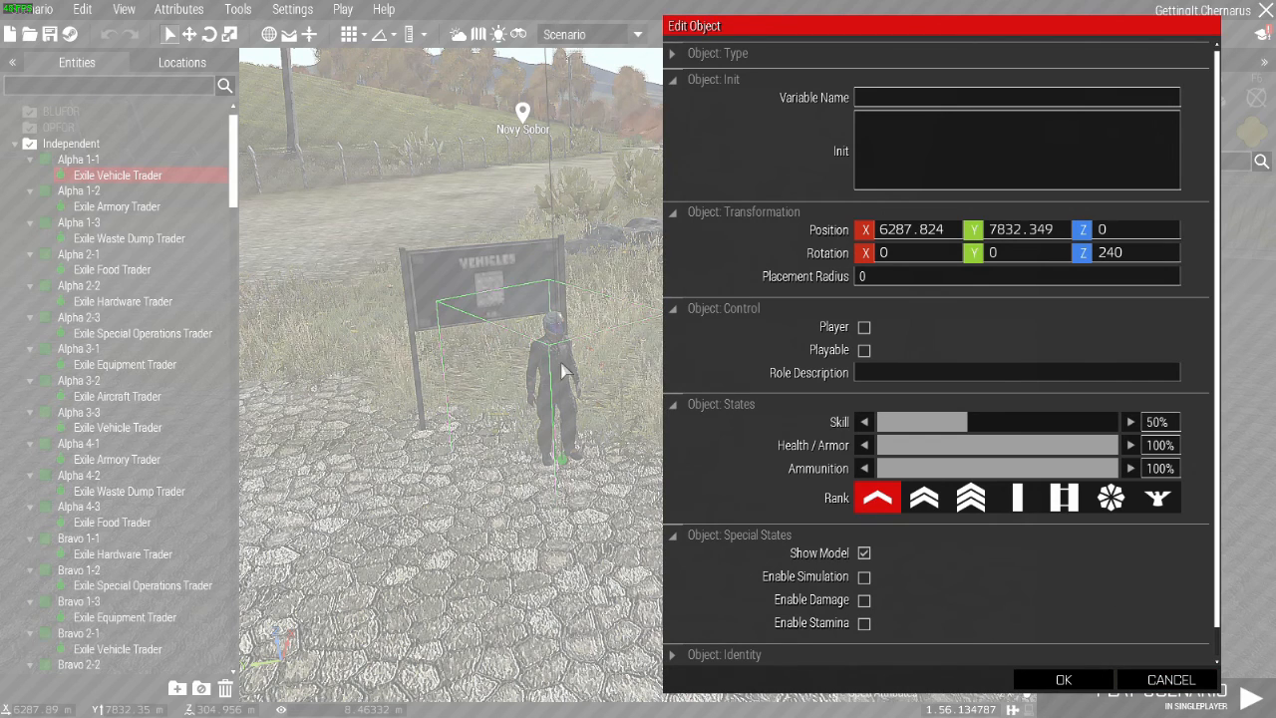
pyautogui.moveTo(544, 429)
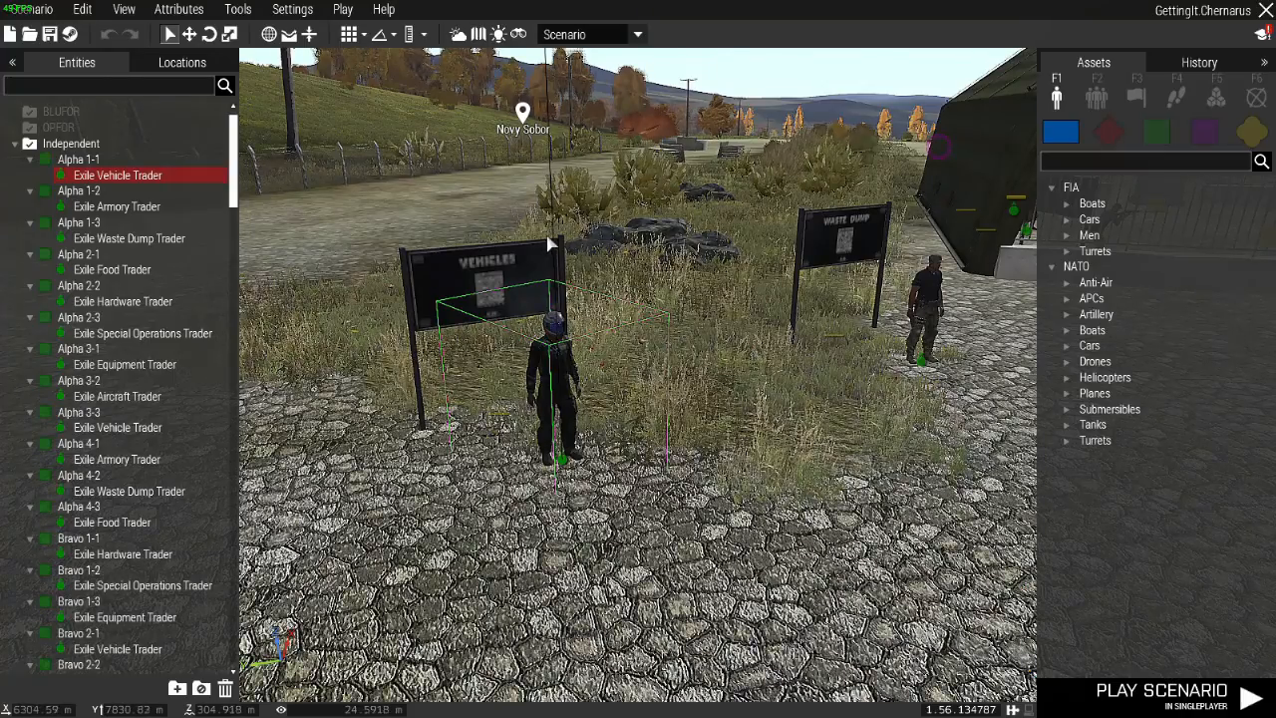
pyautogui.moveTo(546, 453)
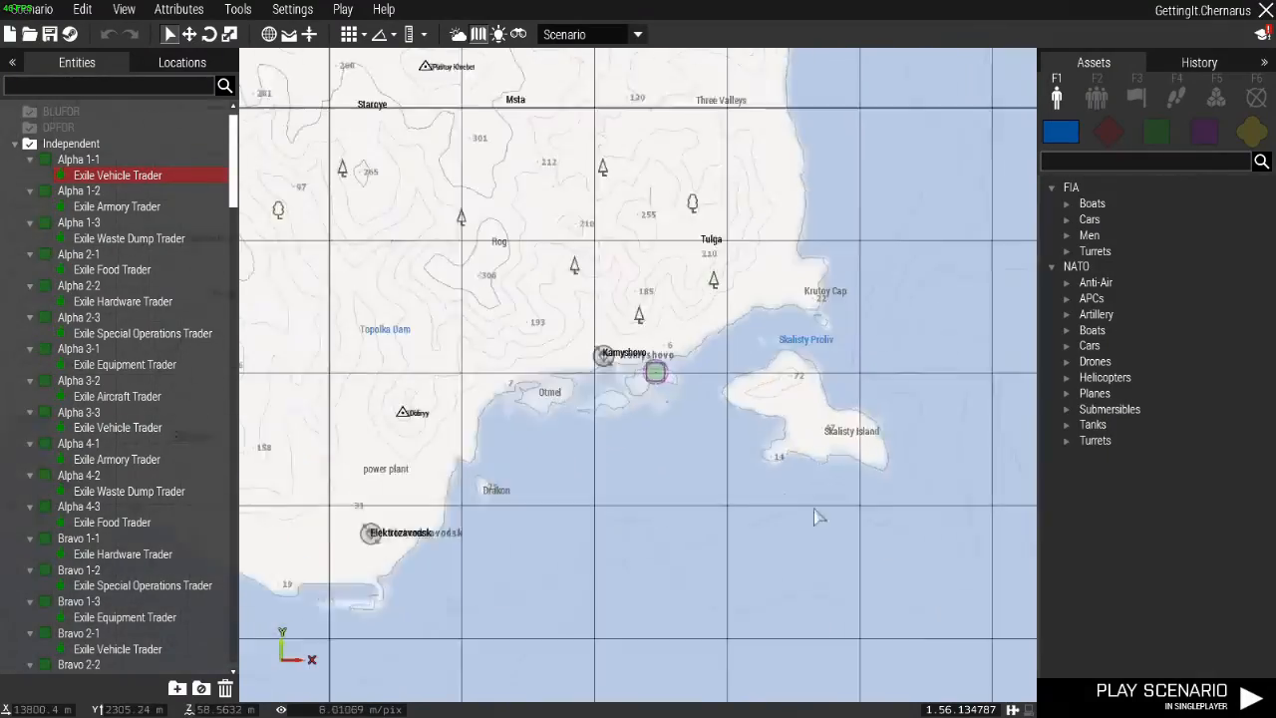
# Select an Exile Player Slot, show its actions, and open a slot's attributes.
pyautogui.scroll(3)
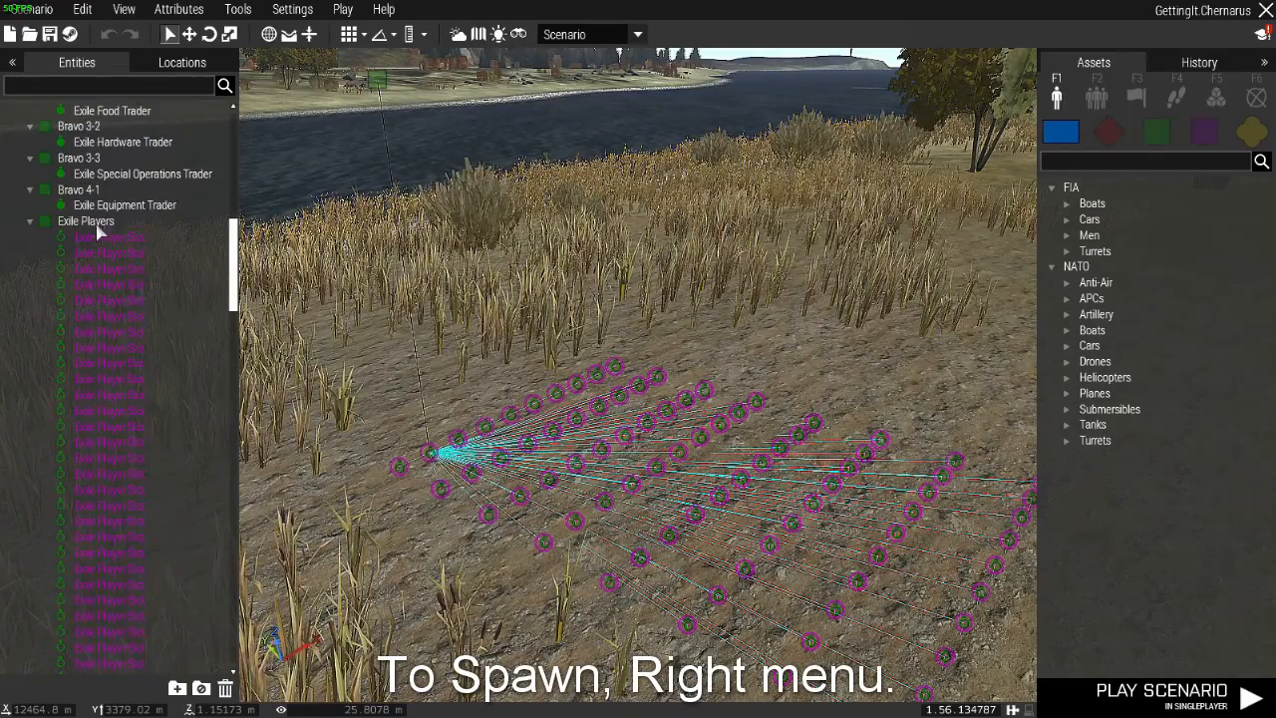
pyautogui.scroll(-3)
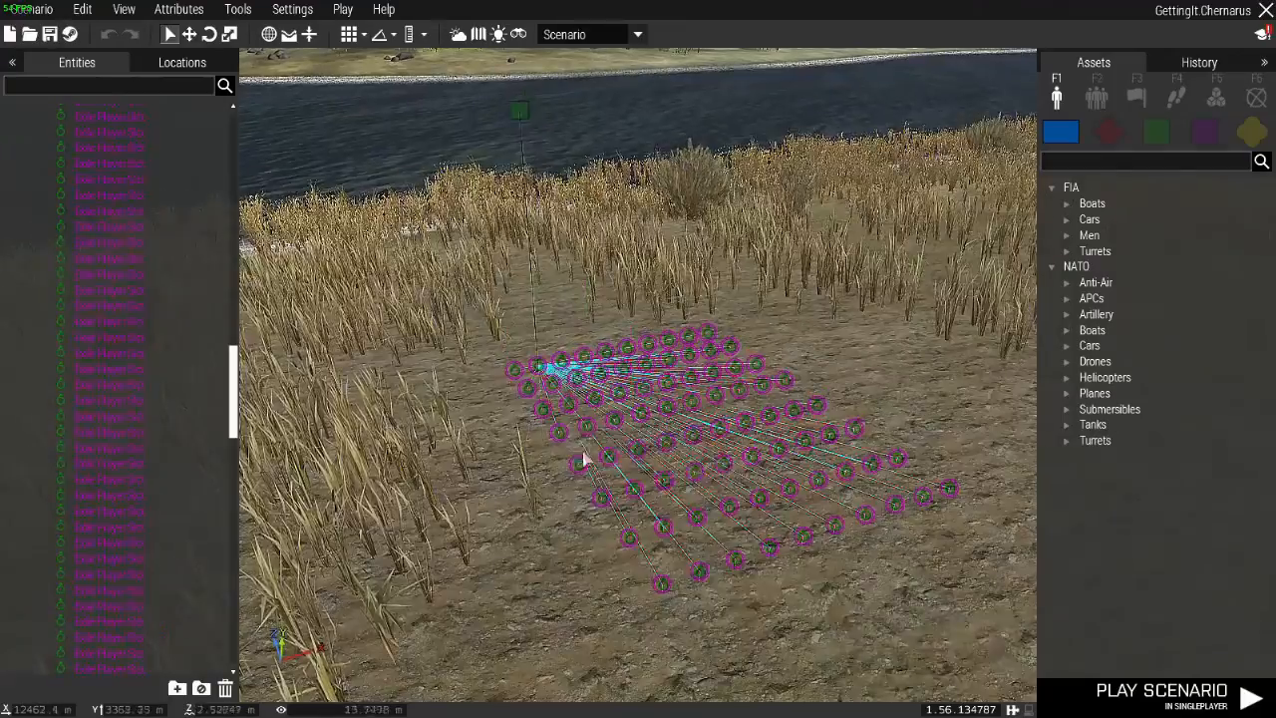
pyautogui.click(109, 527)
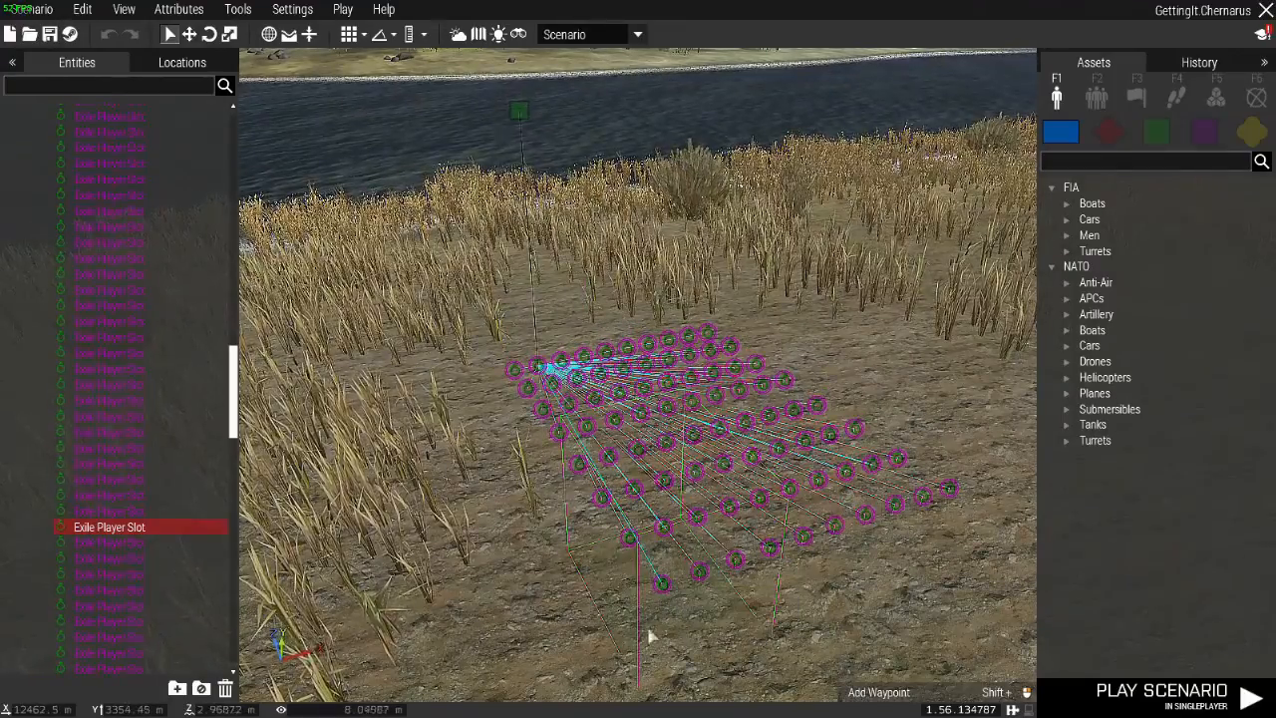
pyautogui.rightClick(668, 589)
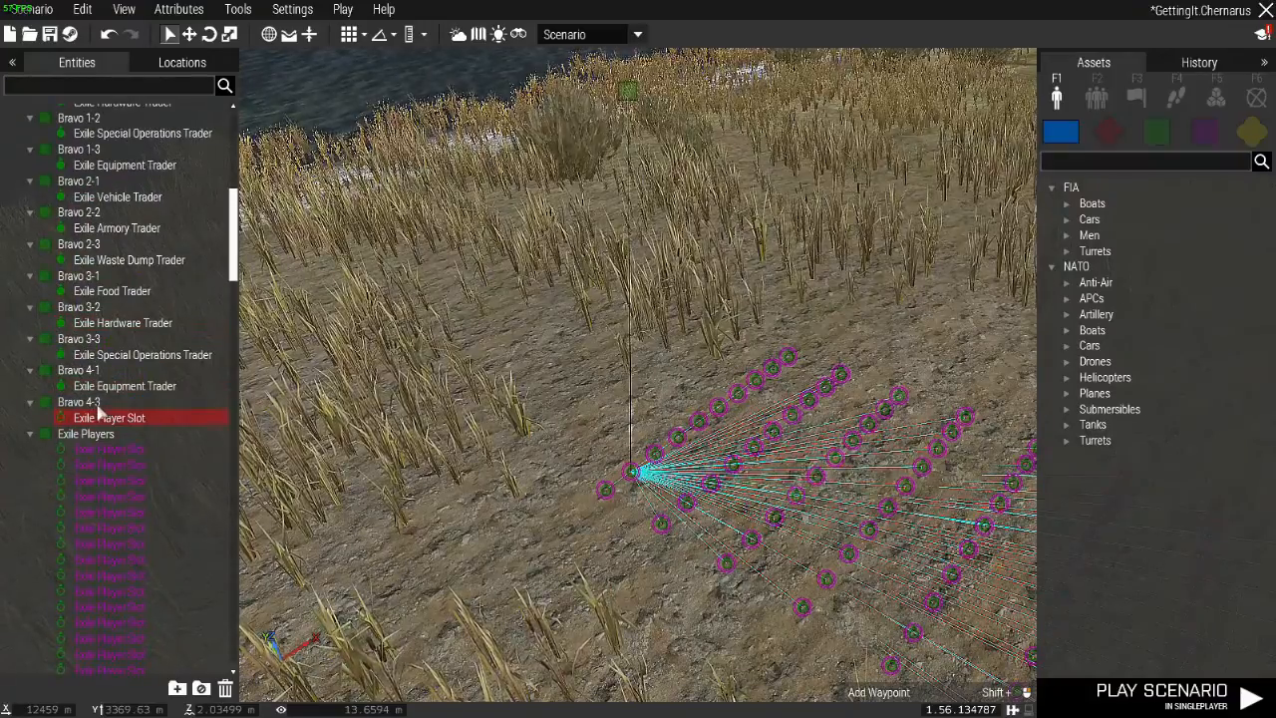
pyautogui.scroll(3)
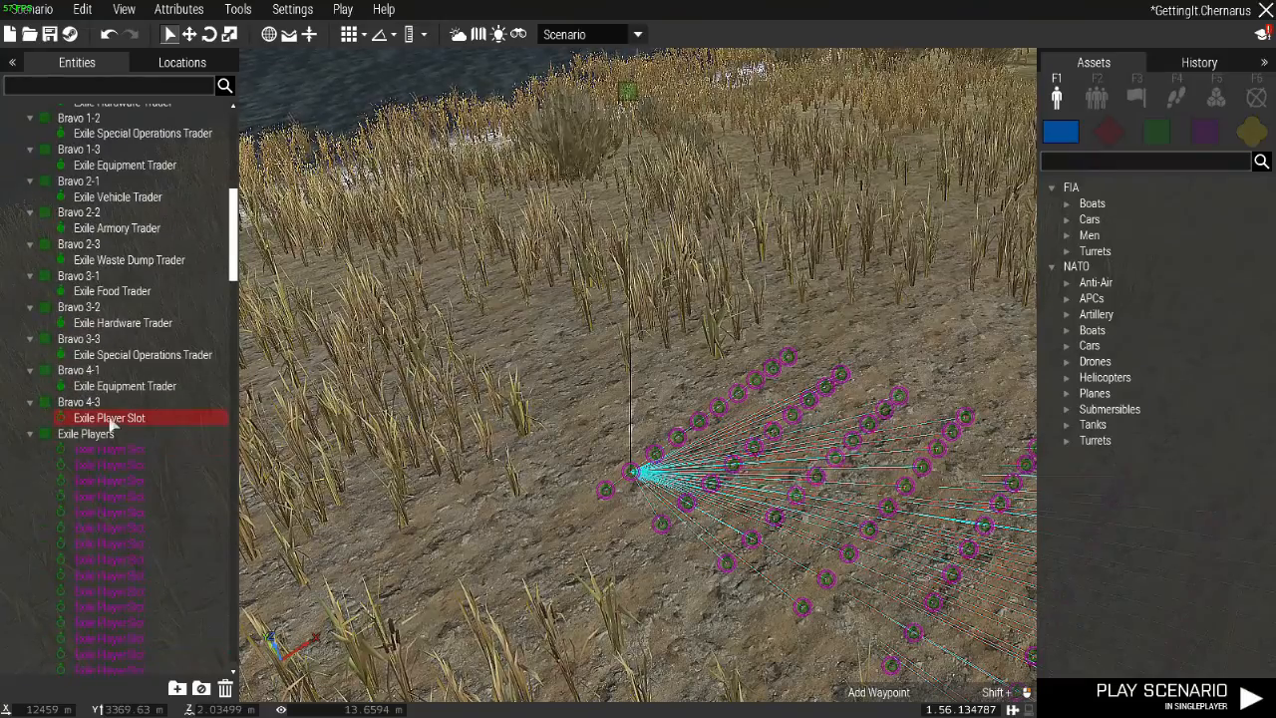
pyautogui.scroll(-3)
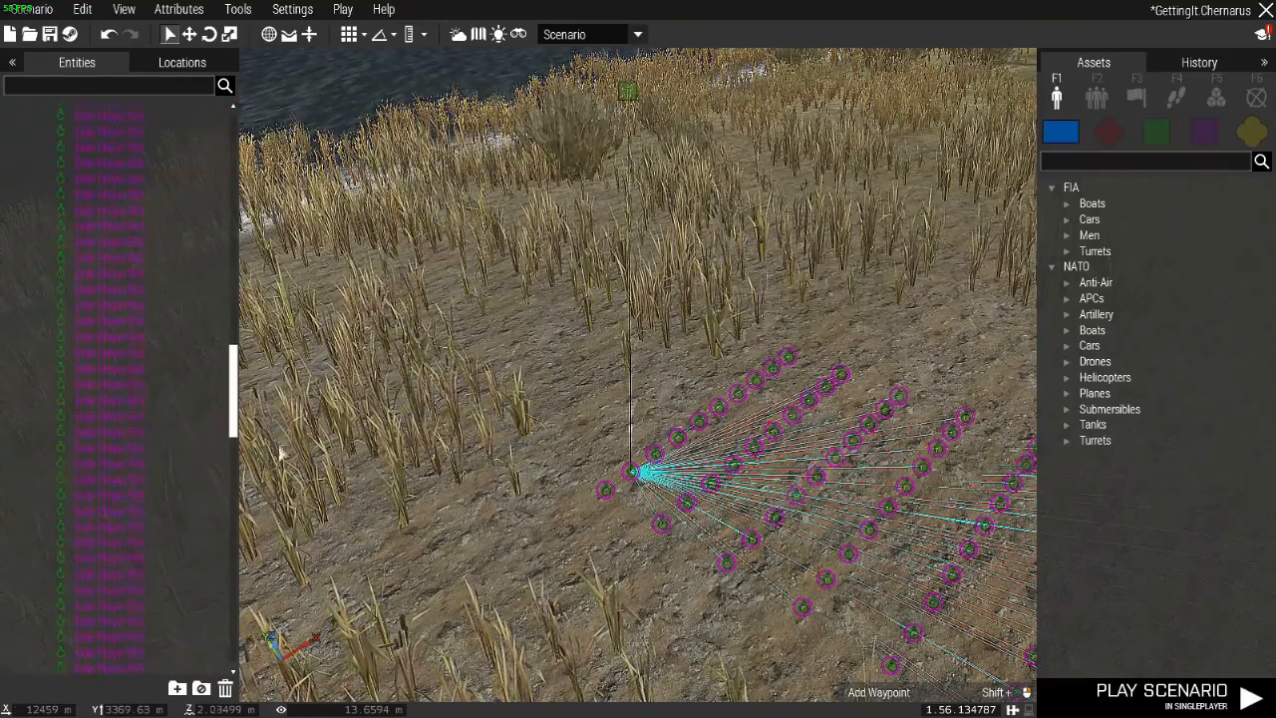
pyautogui.doubleClick(638, 472)
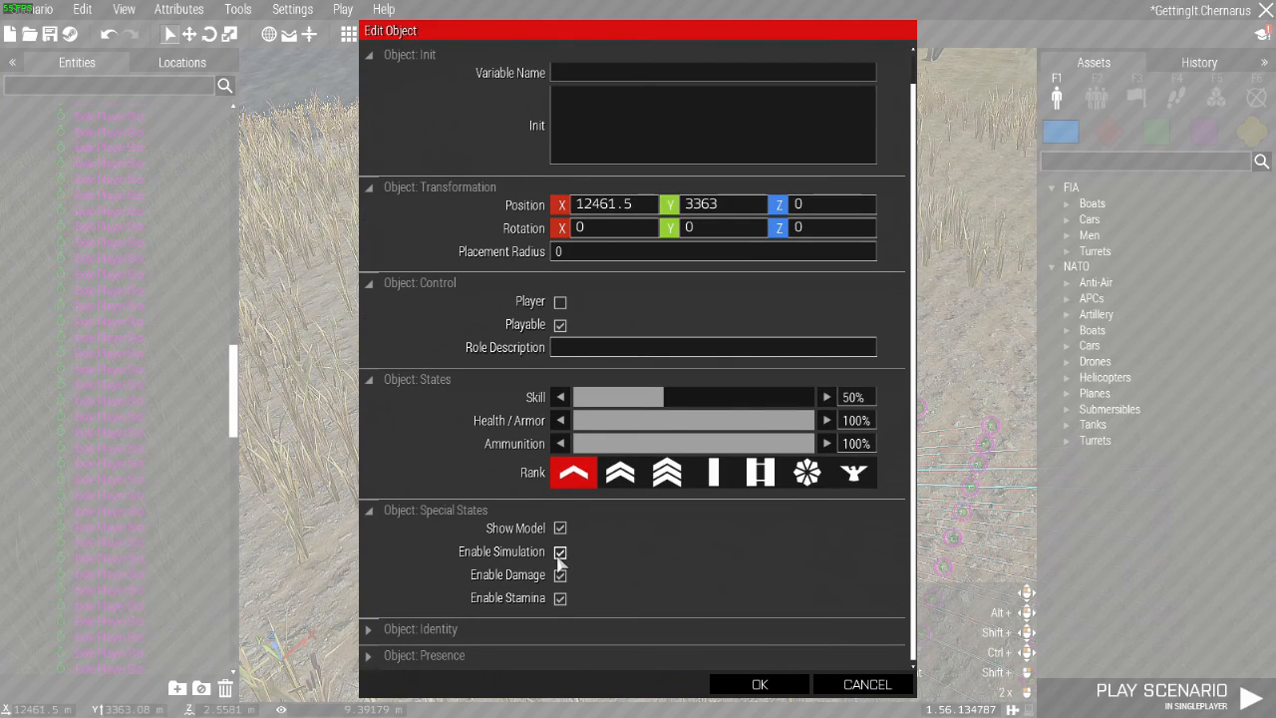
# Toggle Enable Simulation off and back on, keep Playable ticked, and confirm with OK.
pyautogui.click(561, 551)
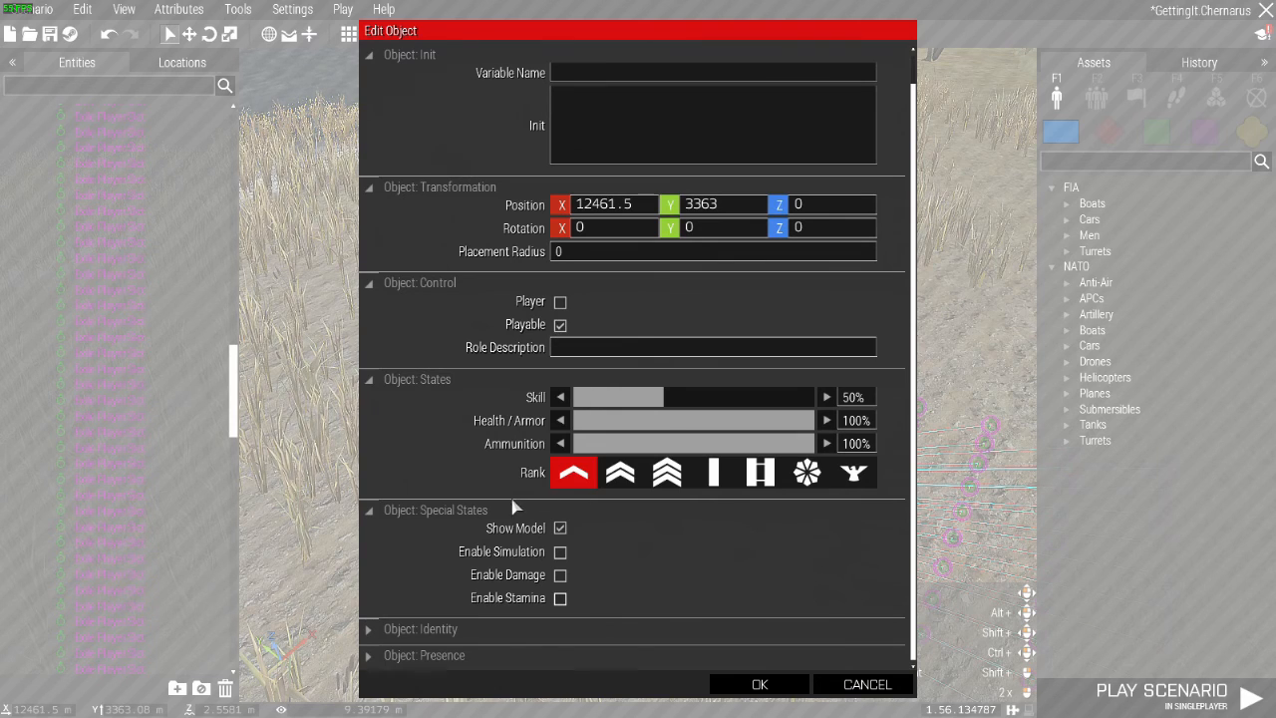
pyautogui.moveTo(691, 228)
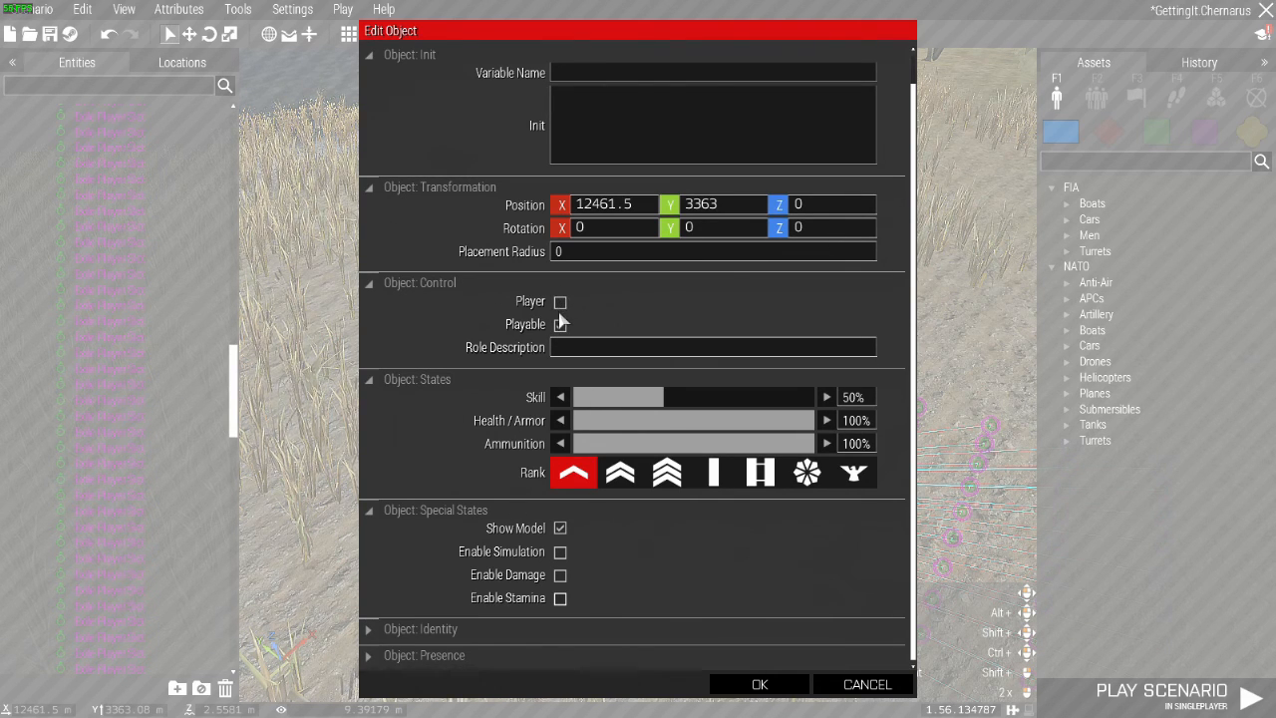
pyautogui.click(559, 324)
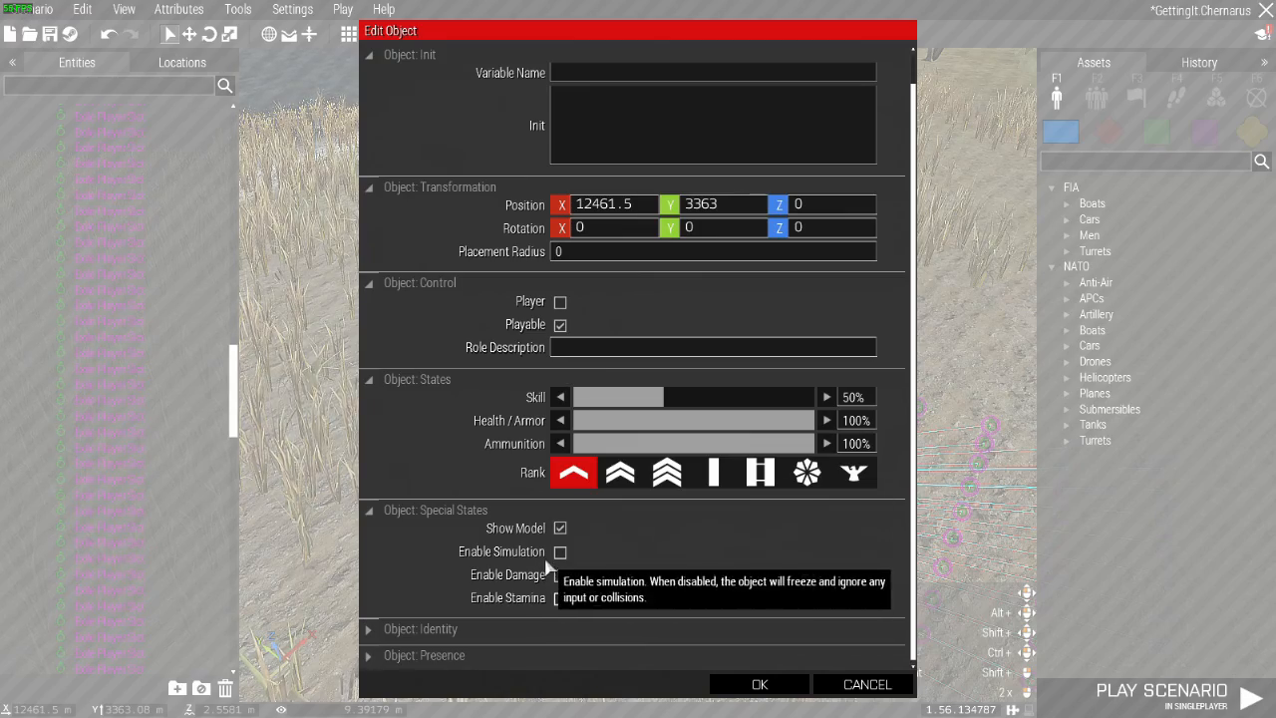
pyautogui.click(758, 684)
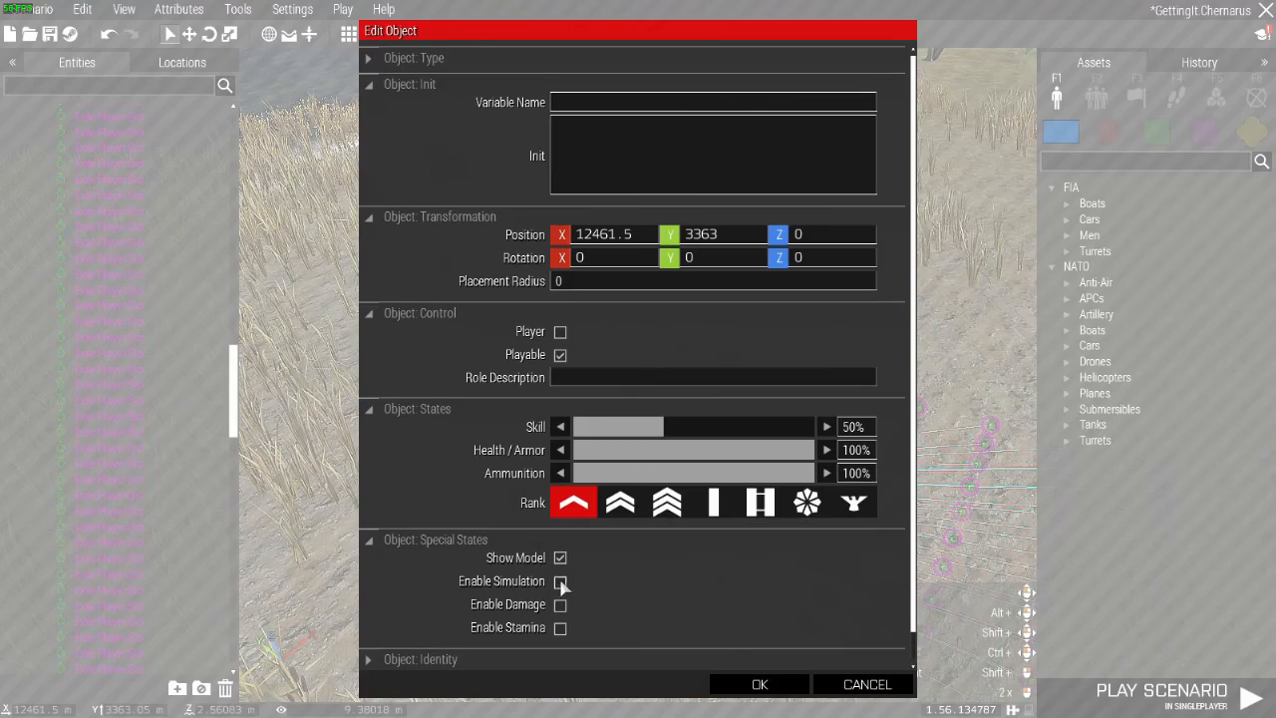
pyautogui.click(560, 581)
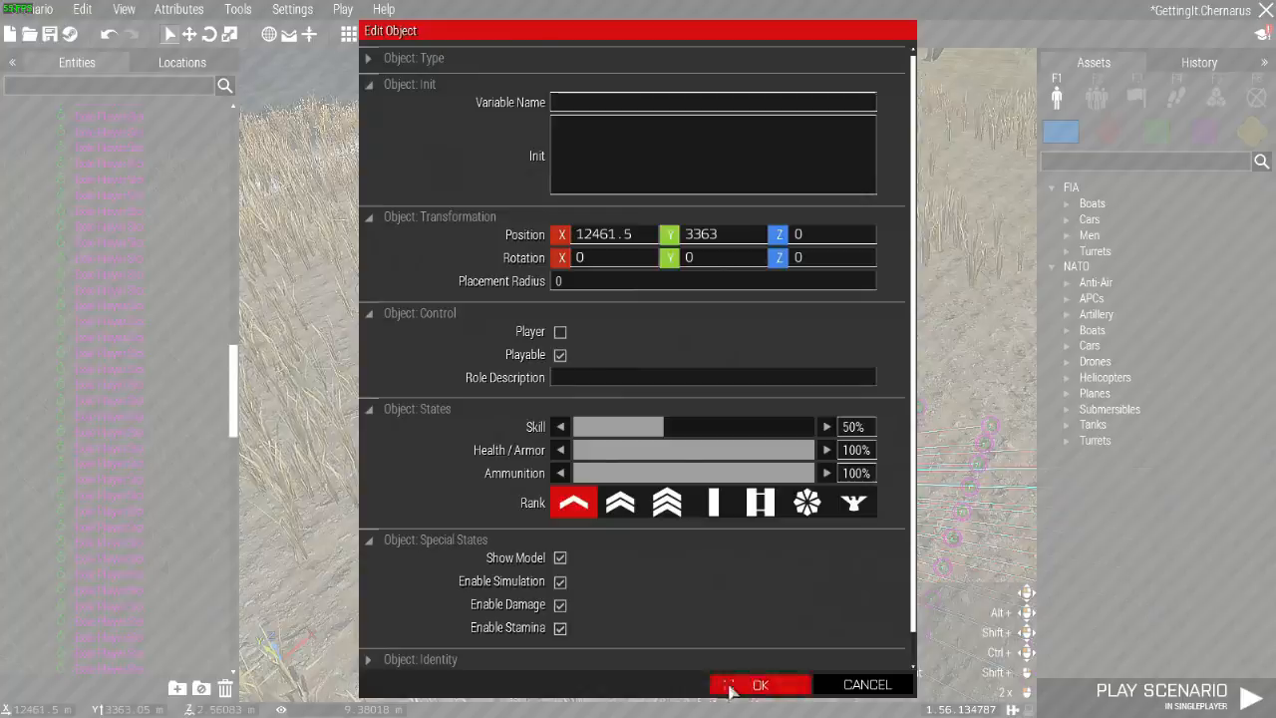
pyautogui.click(760, 685)
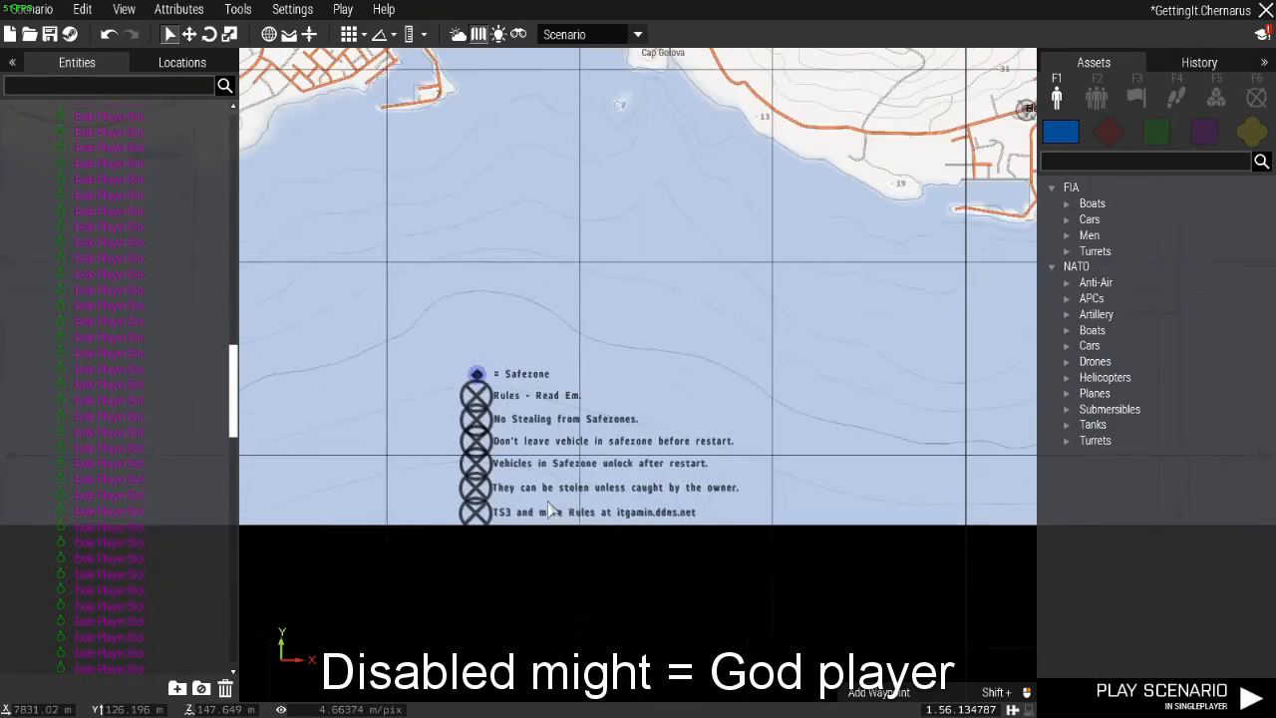
# Zoom over the Safezone rules markers and open the Chernogorsk marker's attributes.
pyautogui.scroll(3)
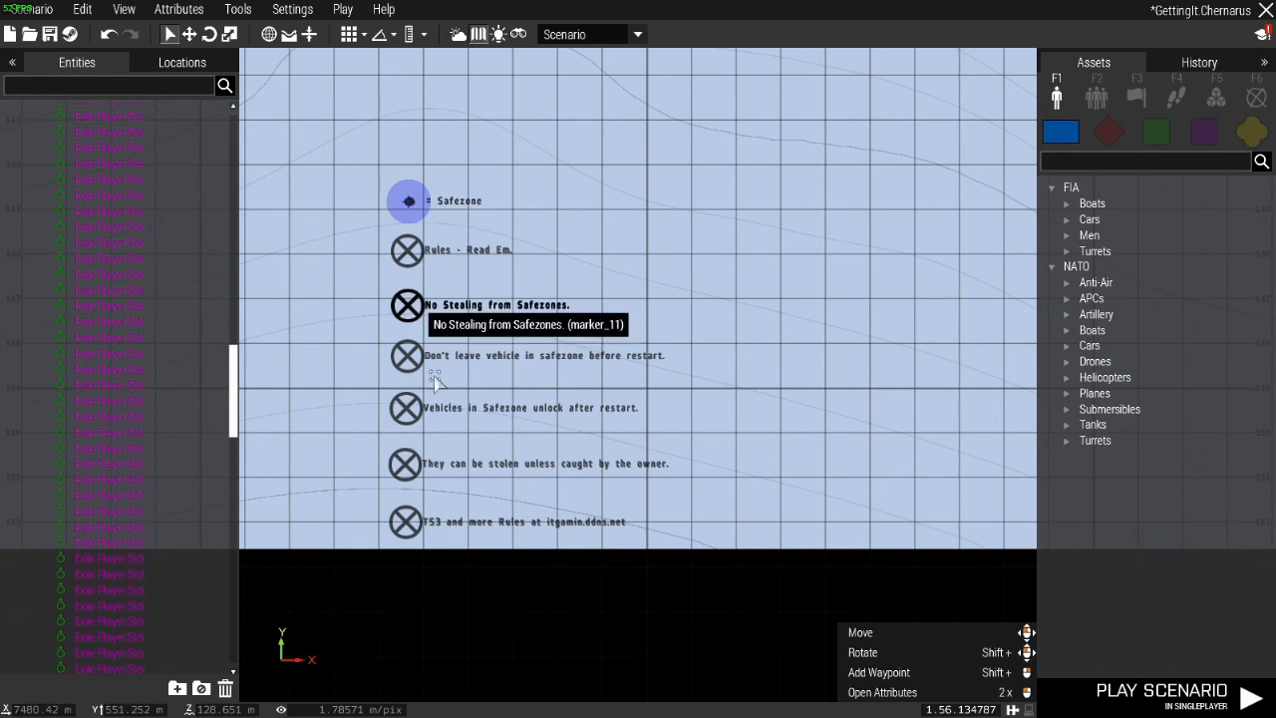
pyautogui.moveTo(407, 521)
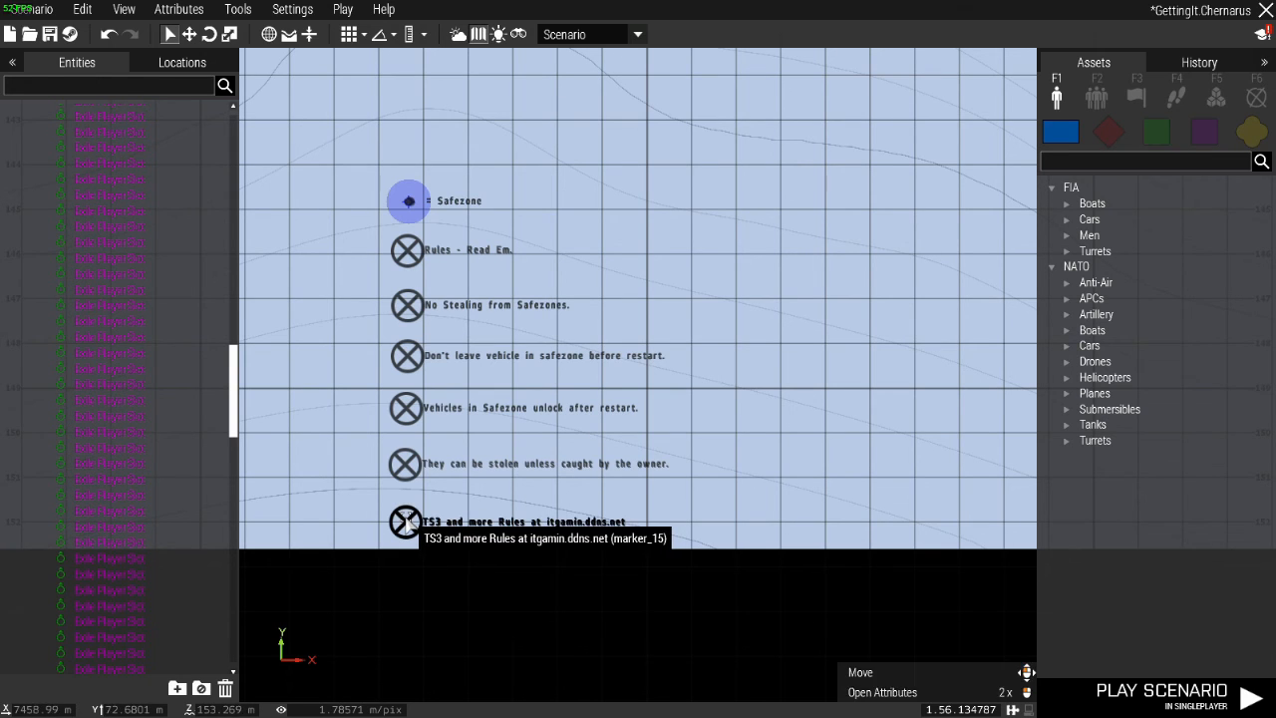
pyautogui.moveTo(579, 537)
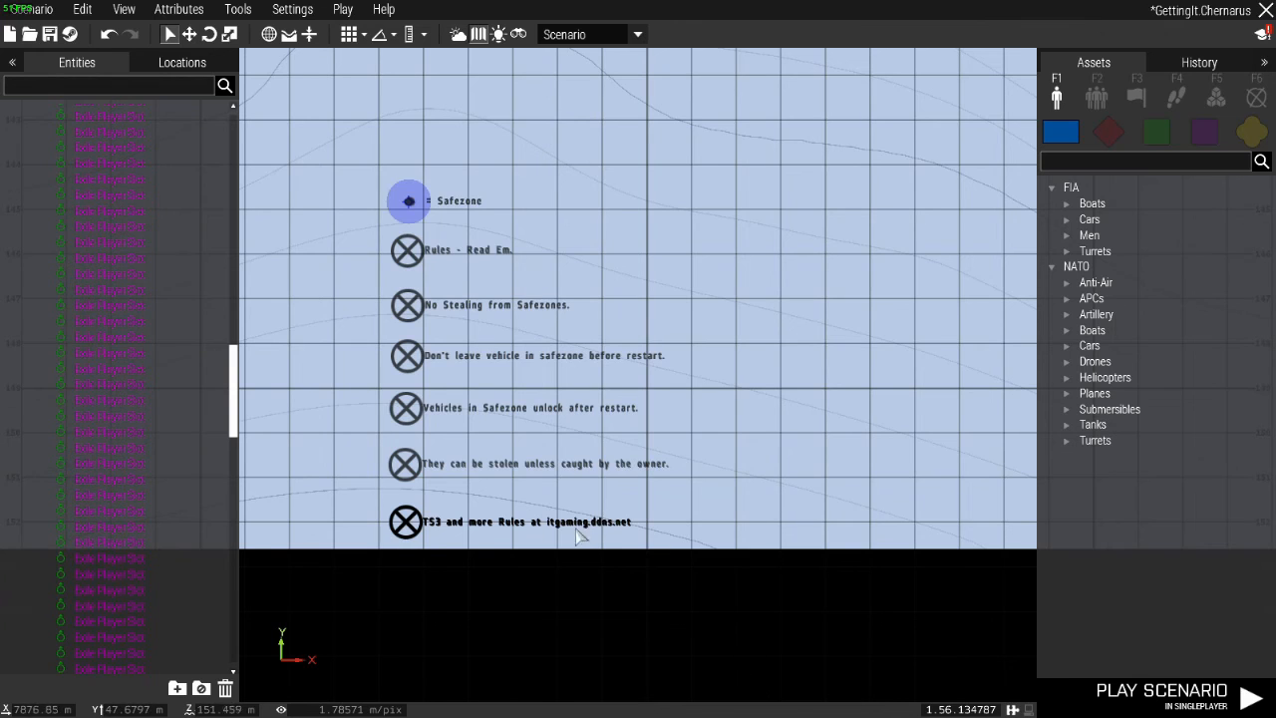
pyautogui.scroll(-3)
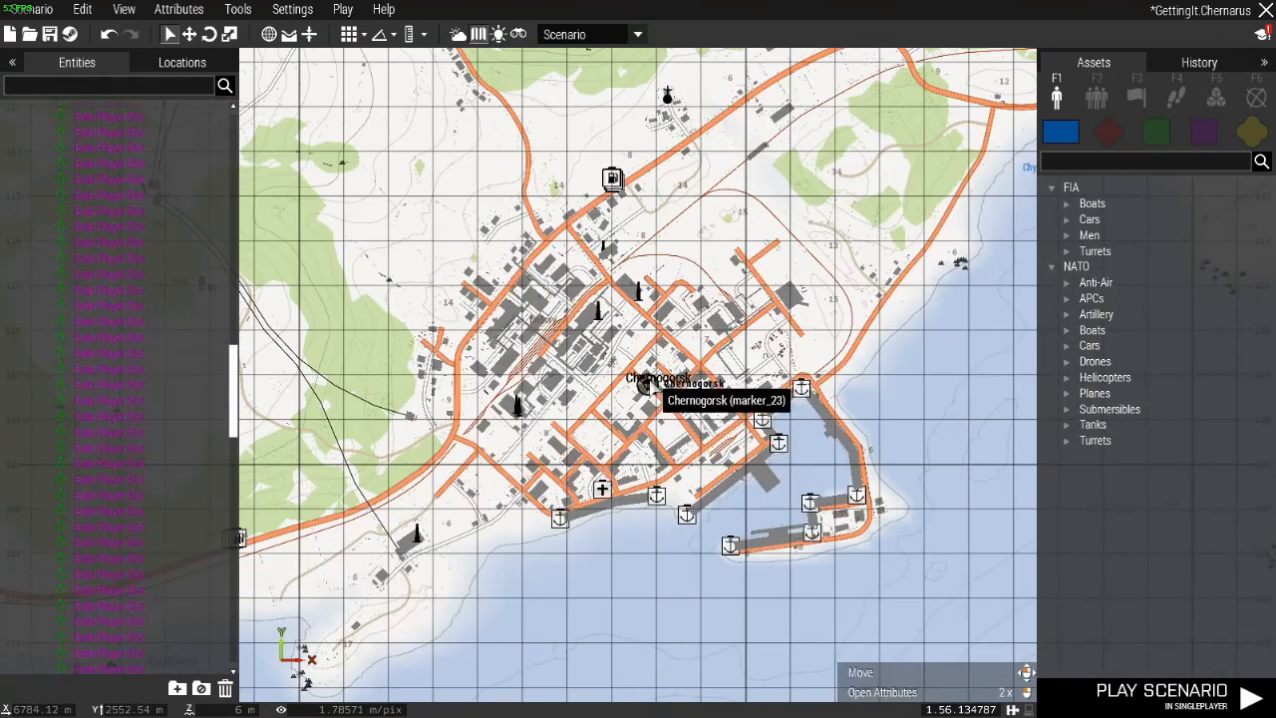
pyautogui.doubleClick(649, 384)
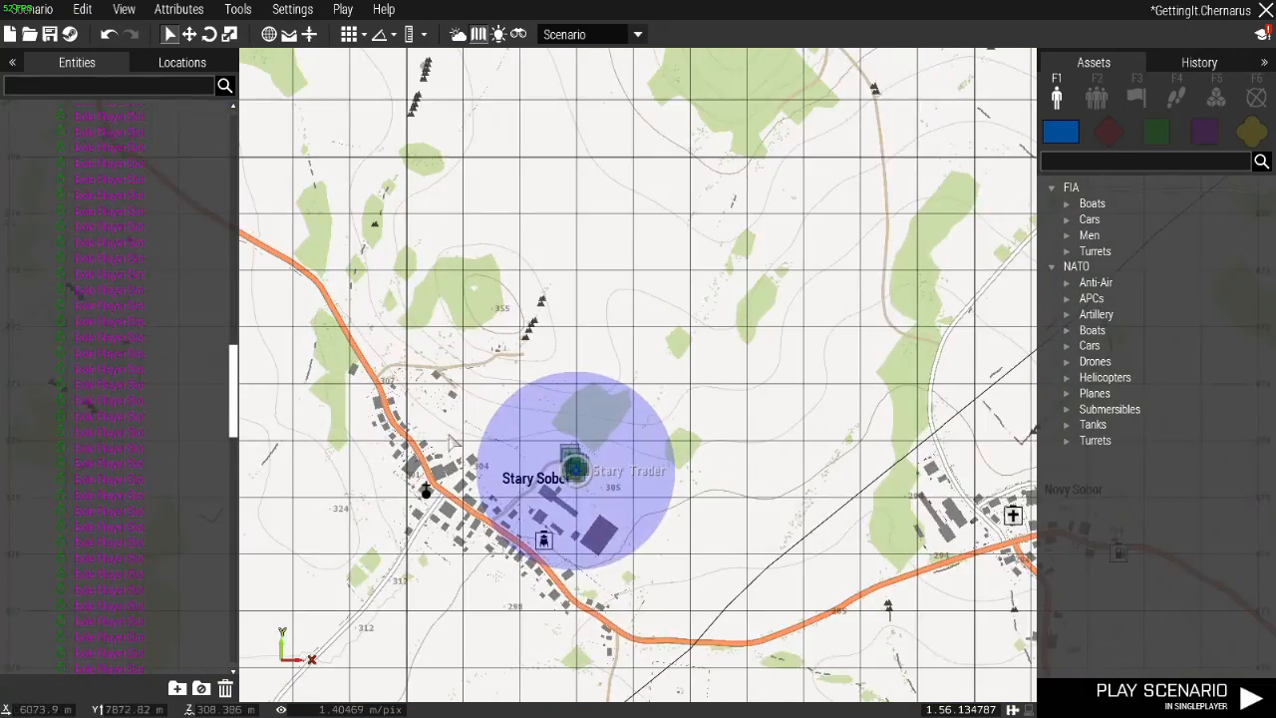
# Inspect the Stary Trader marker and blue Stary circle attributes without changing them.
pyautogui.scroll(3)
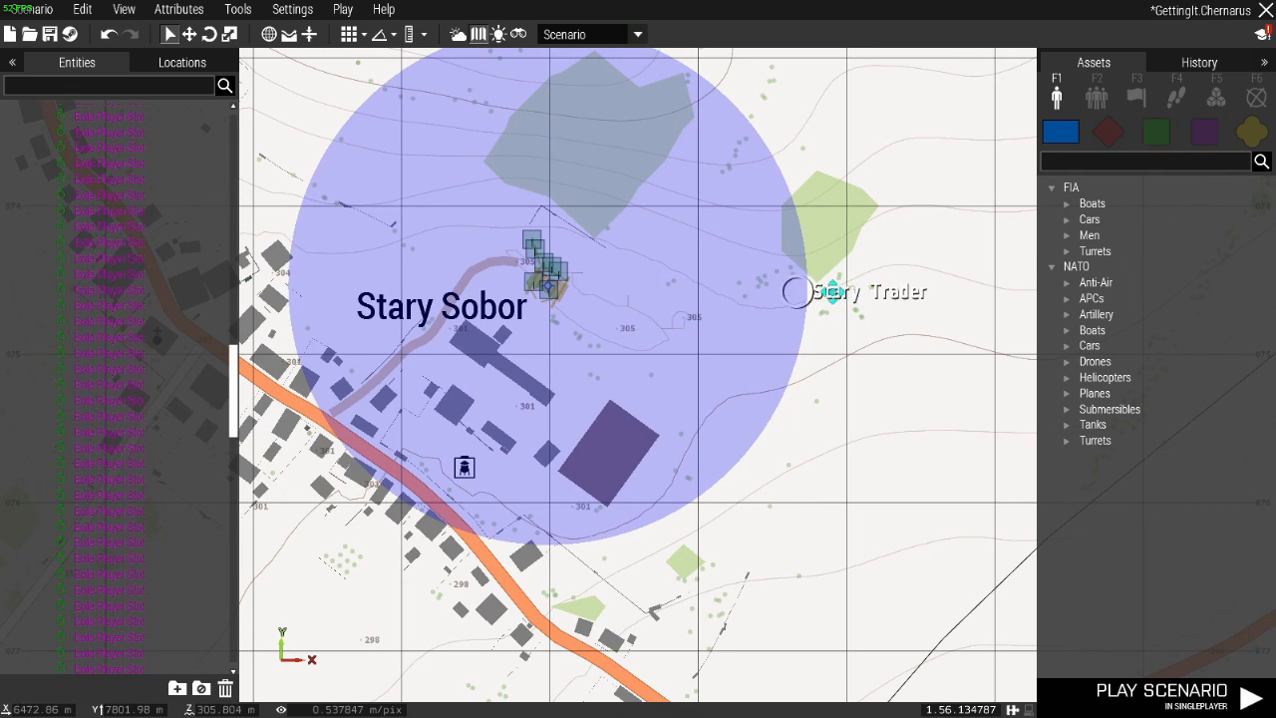
pyautogui.doubleClick(796, 291)
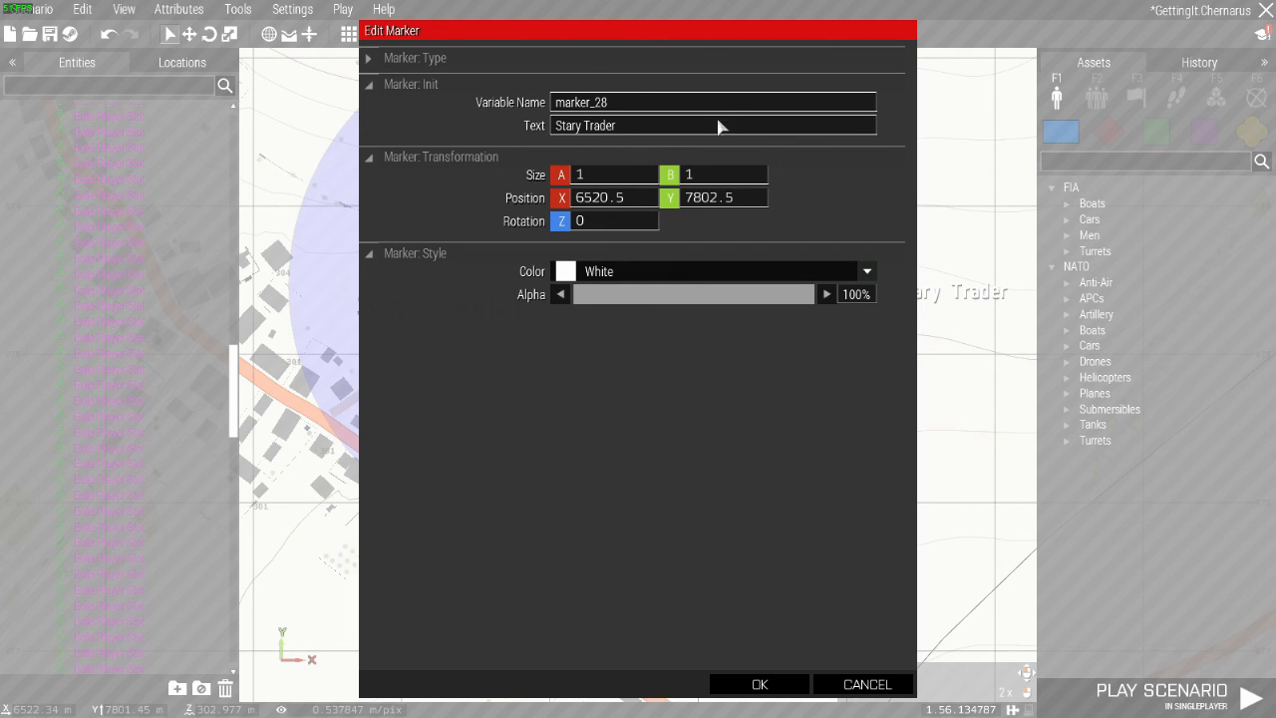
pyautogui.moveTo(547, 130)
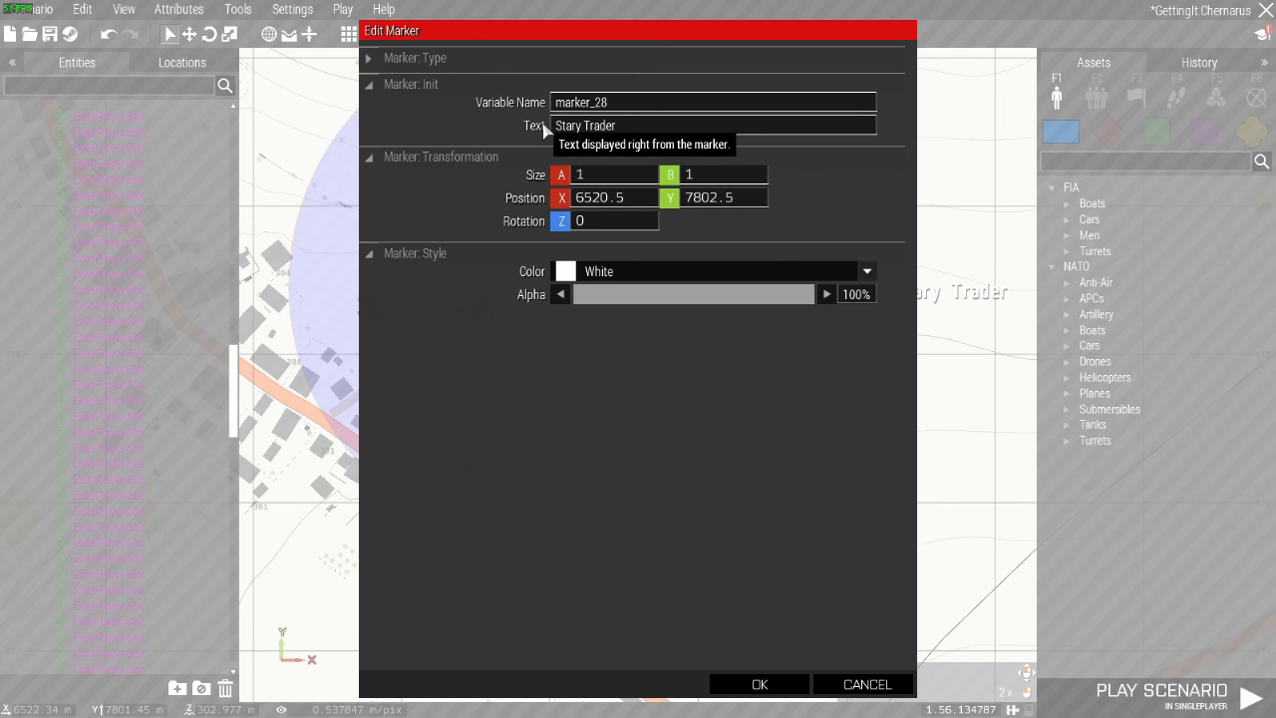
pyautogui.moveTo(905, 701)
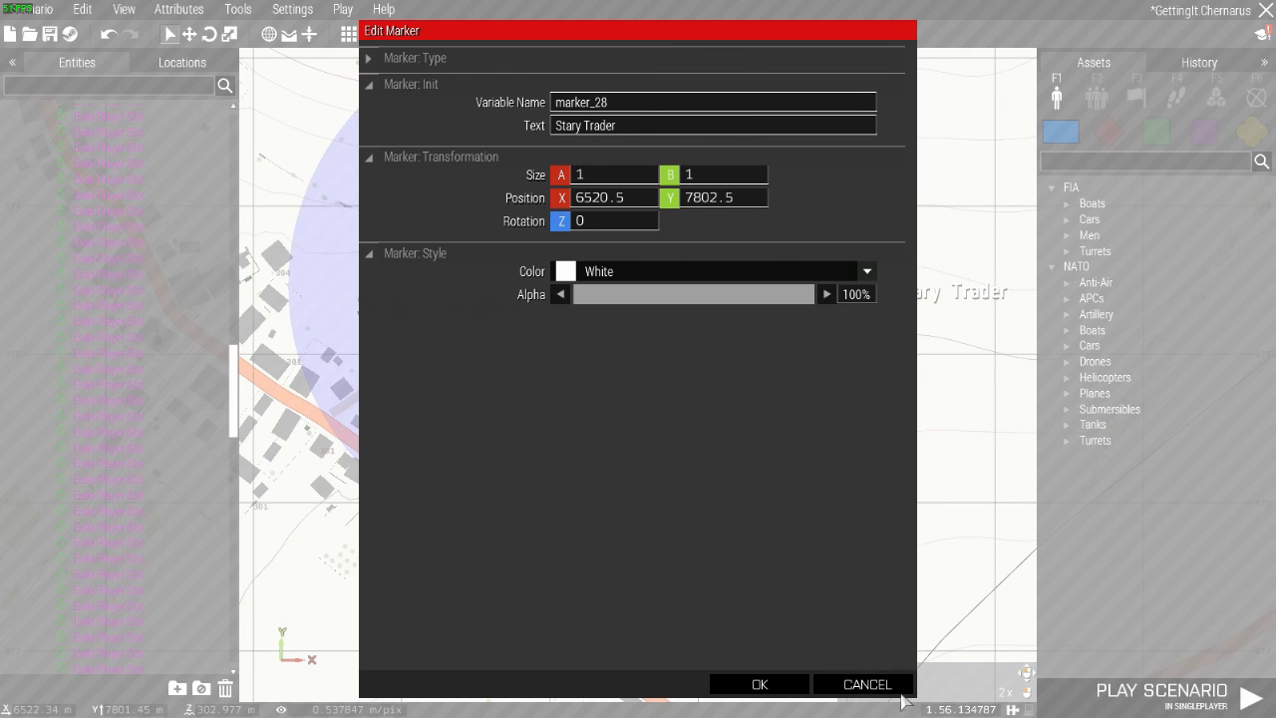
pyautogui.moveTo(682, 155)
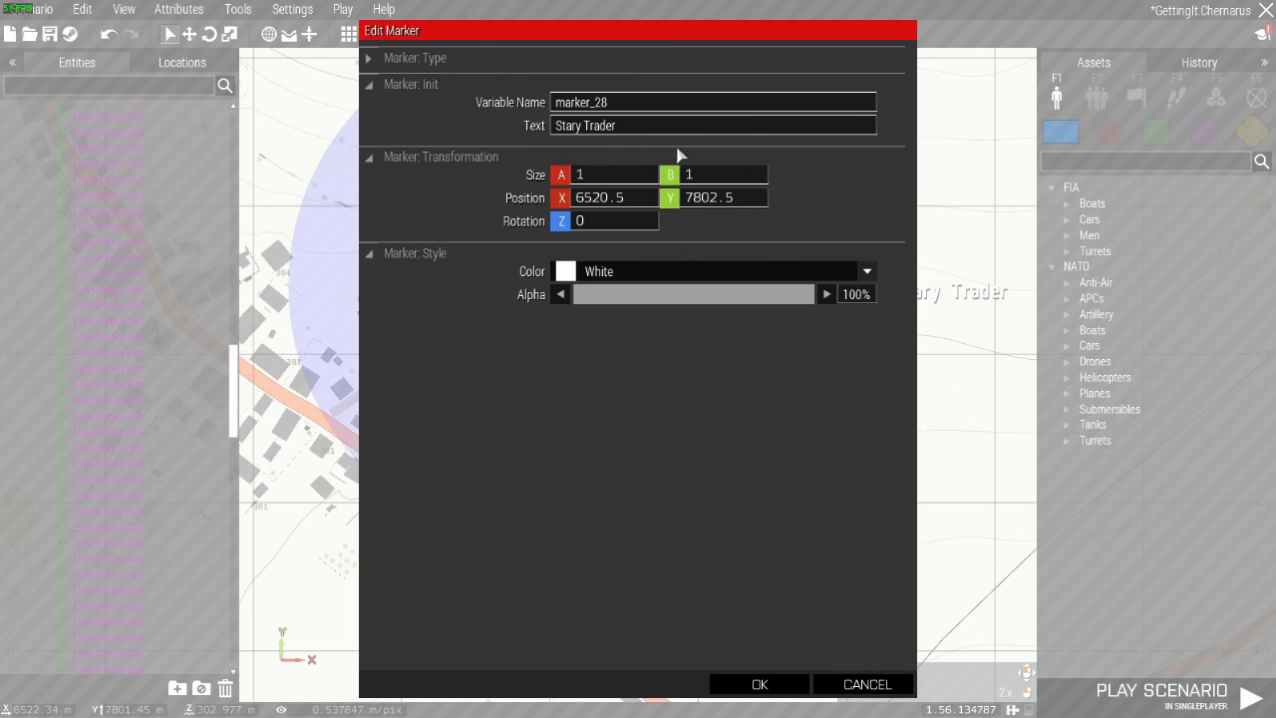
pyautogui.moveTo(626, 153)
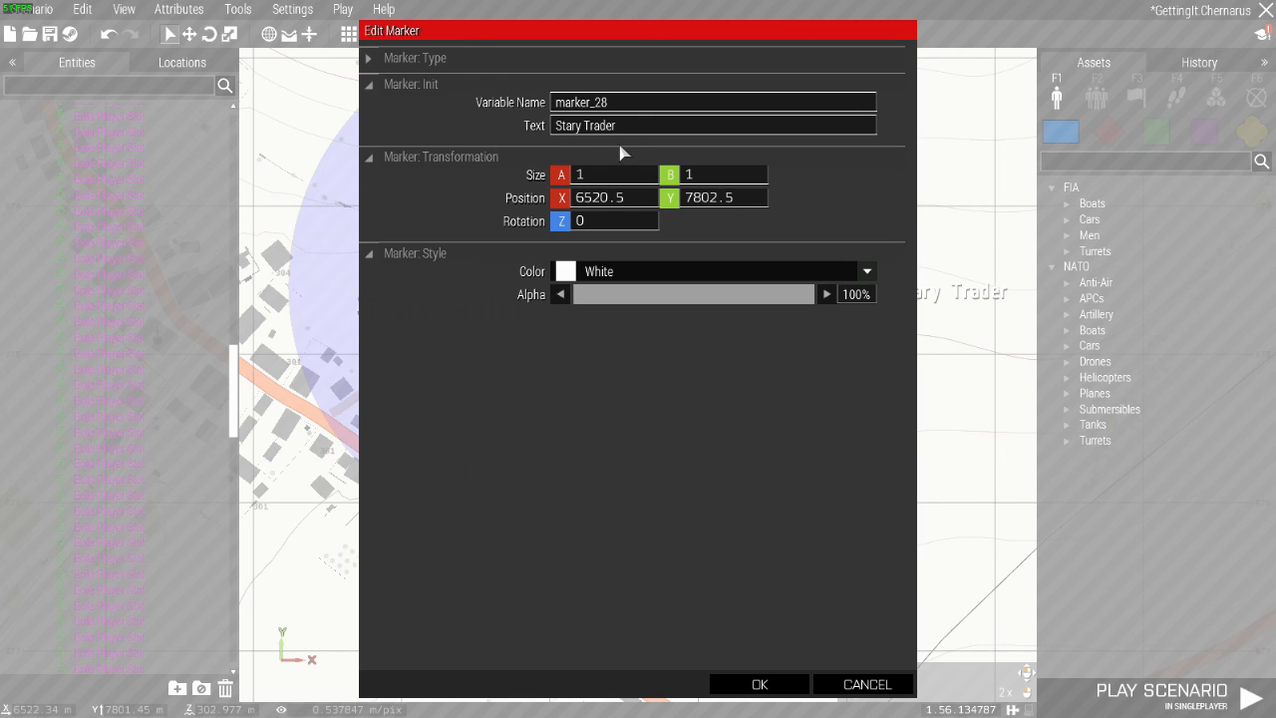
pyautogui.moveTo(715, 169)
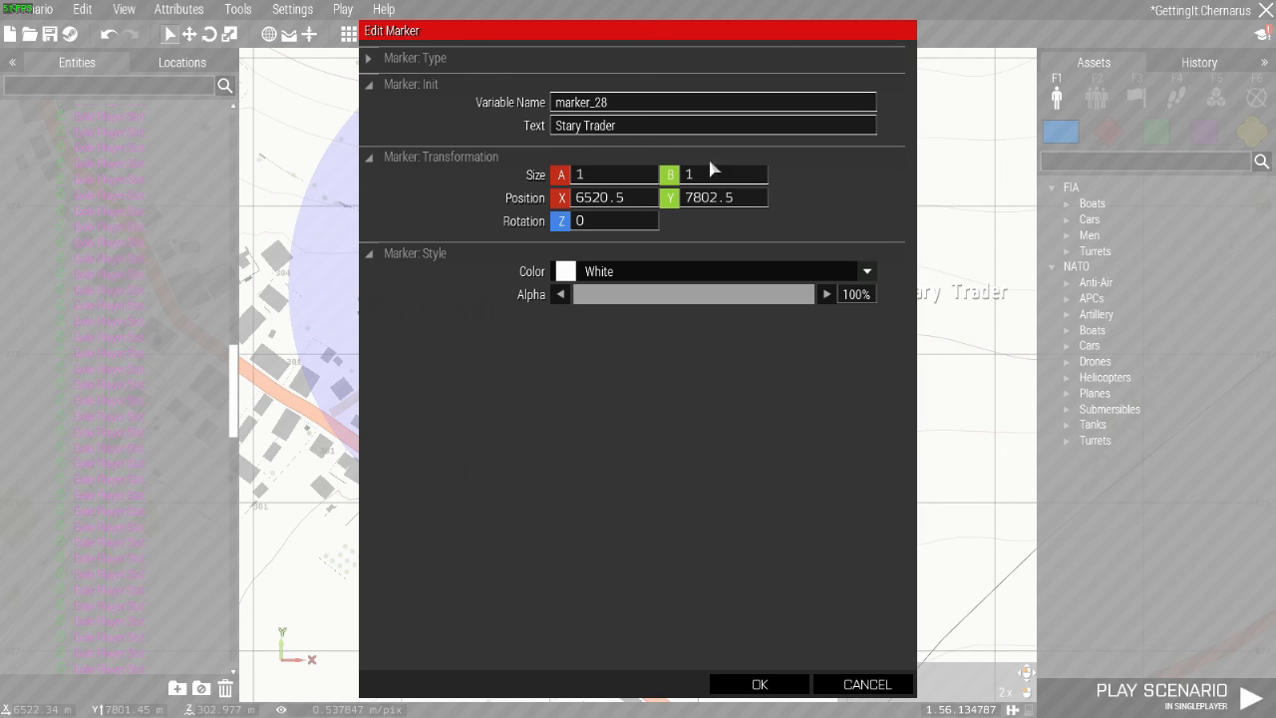
pyautogui.moveTo(559, 157)
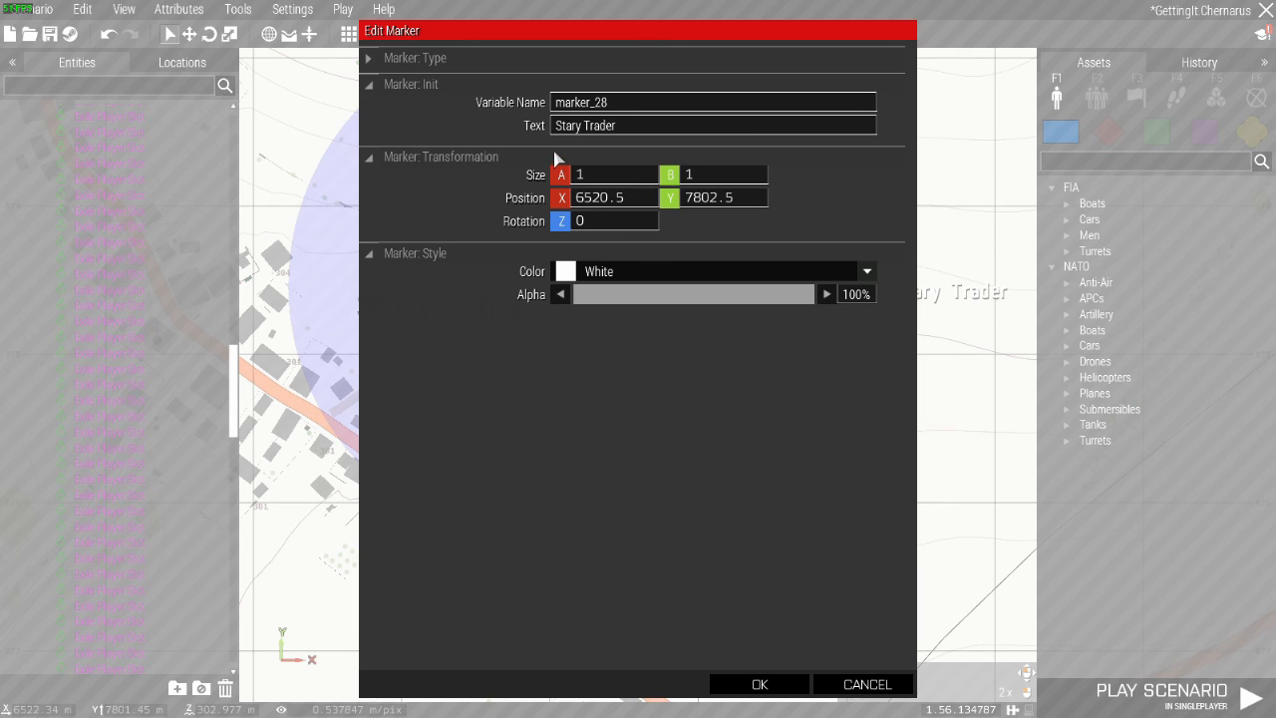
pyautogui.click(759, 684)
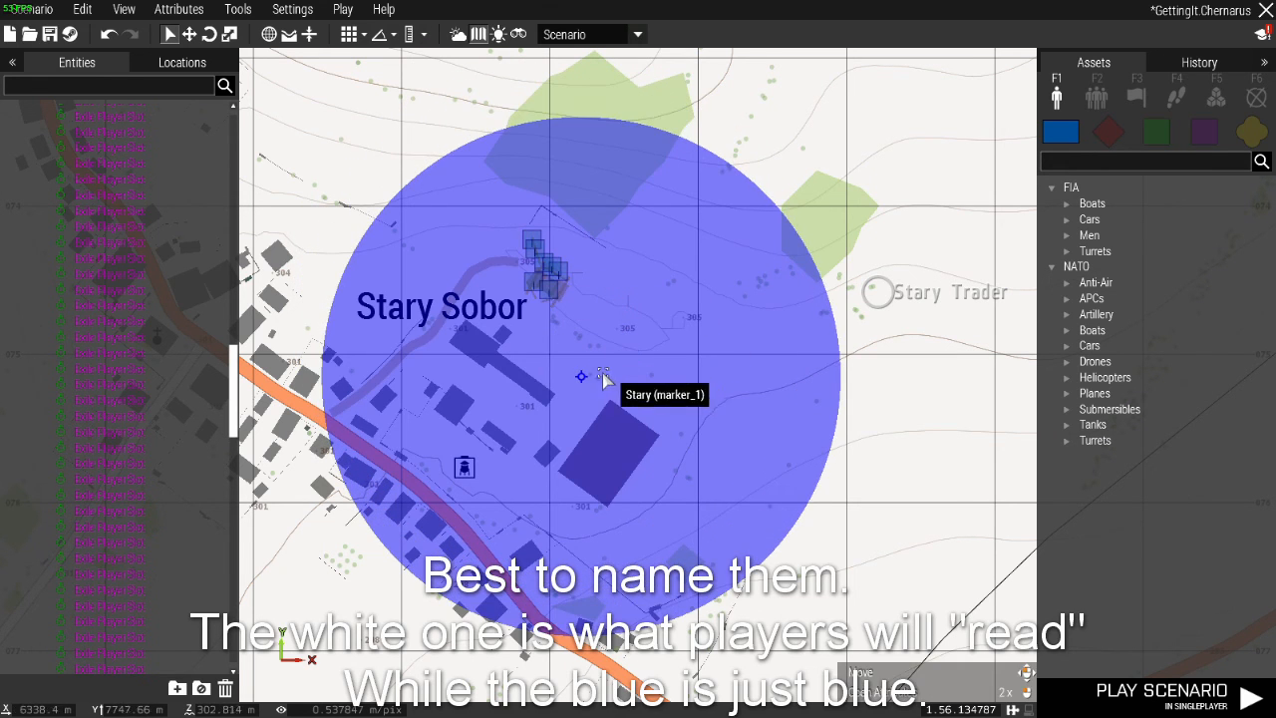
pyautogui.doubleClick(603, 377)
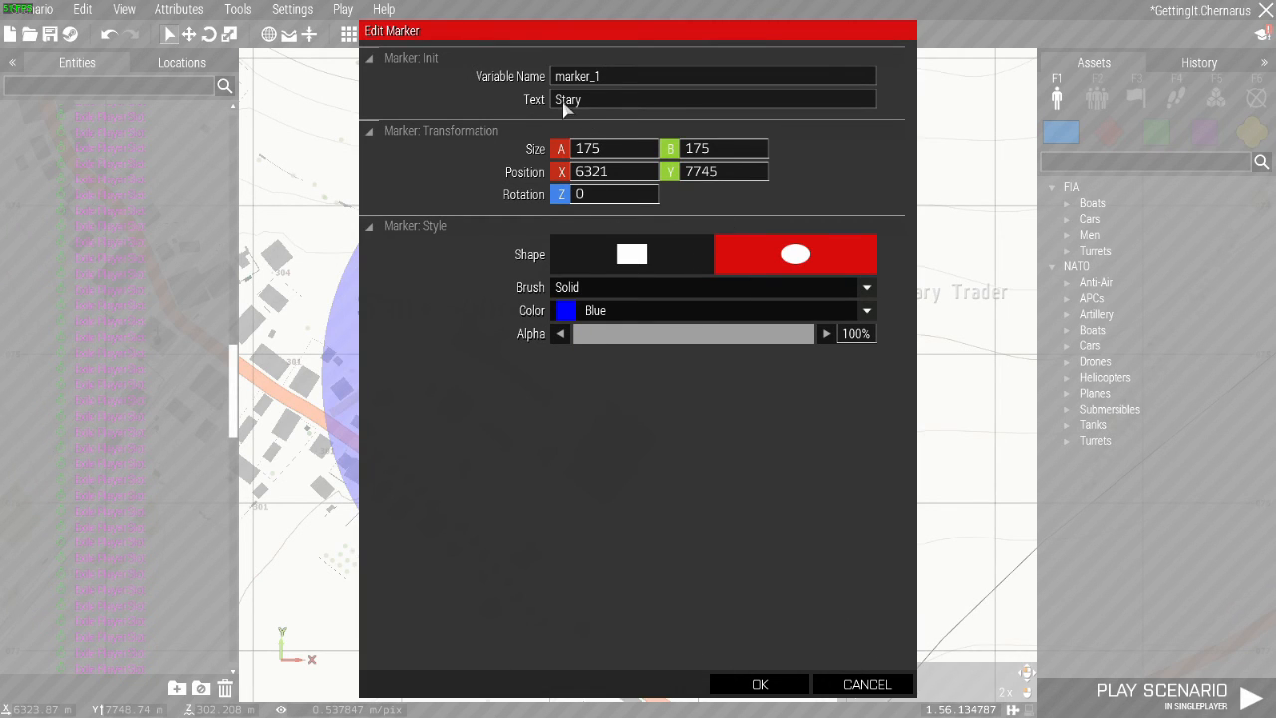
pyautogui.moveTo(584, 239)
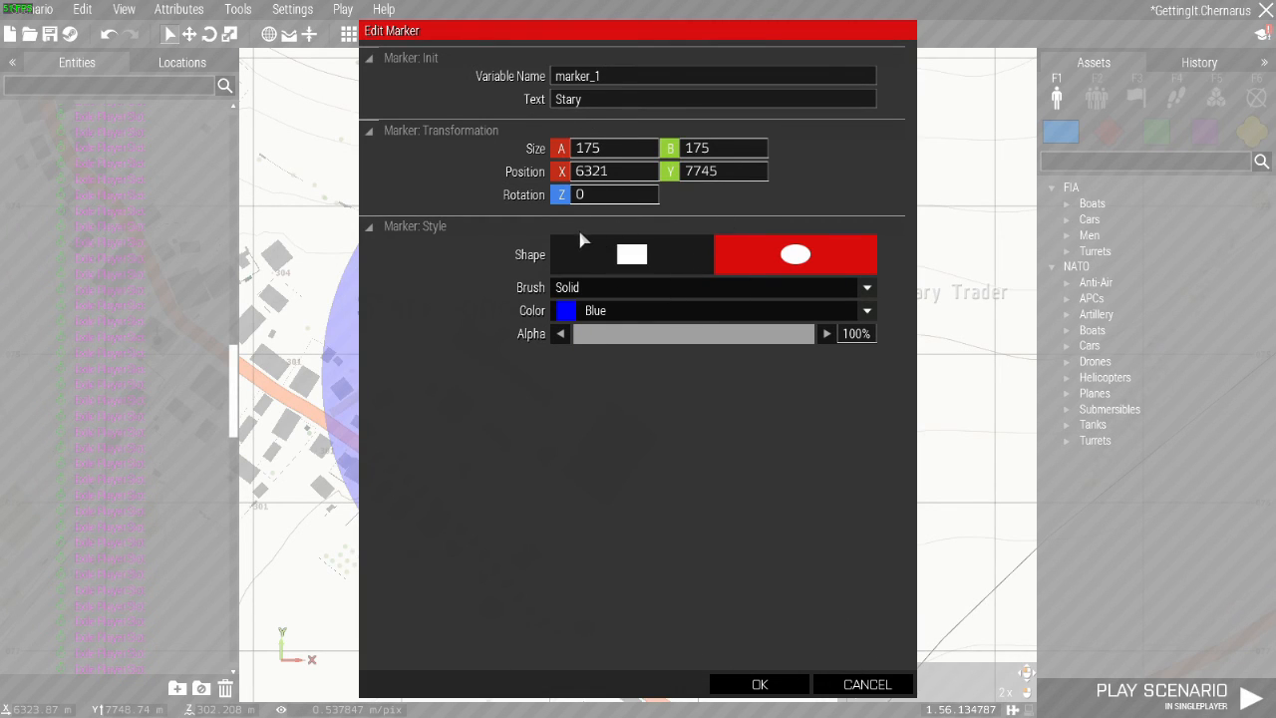
pyautogui.moveTo(865, 509)
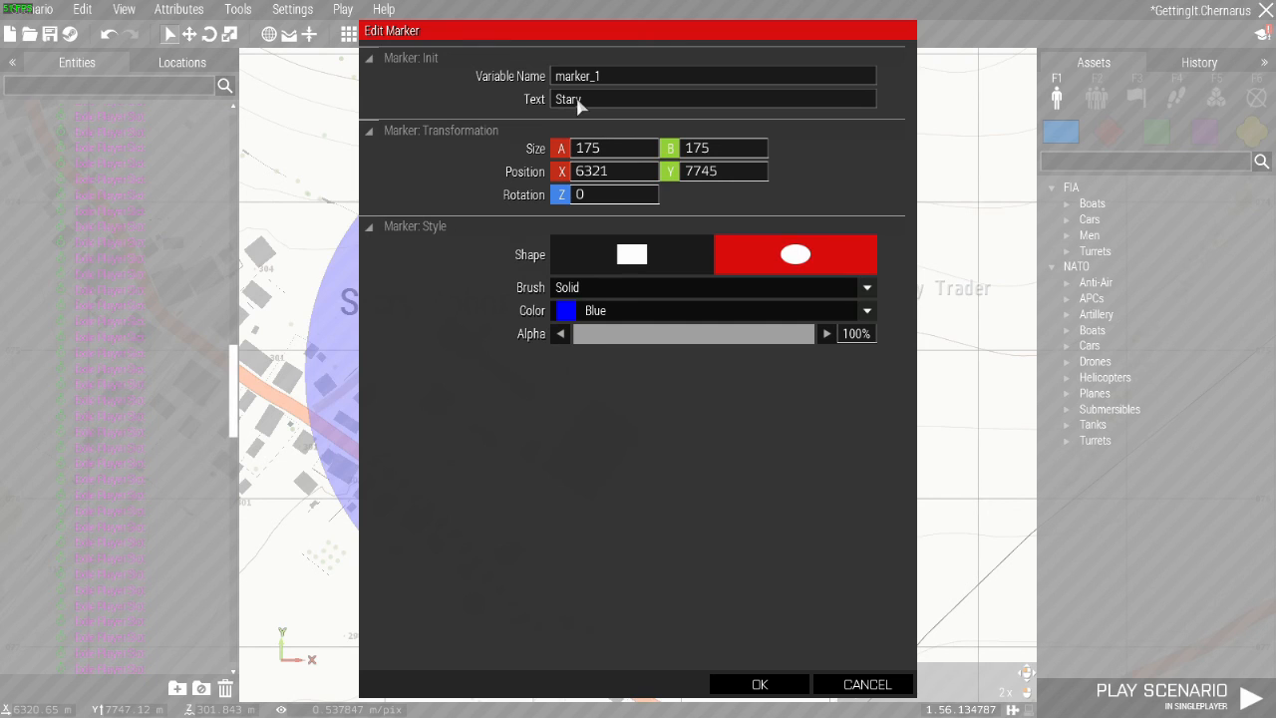
pyautogui.click(759, 684)
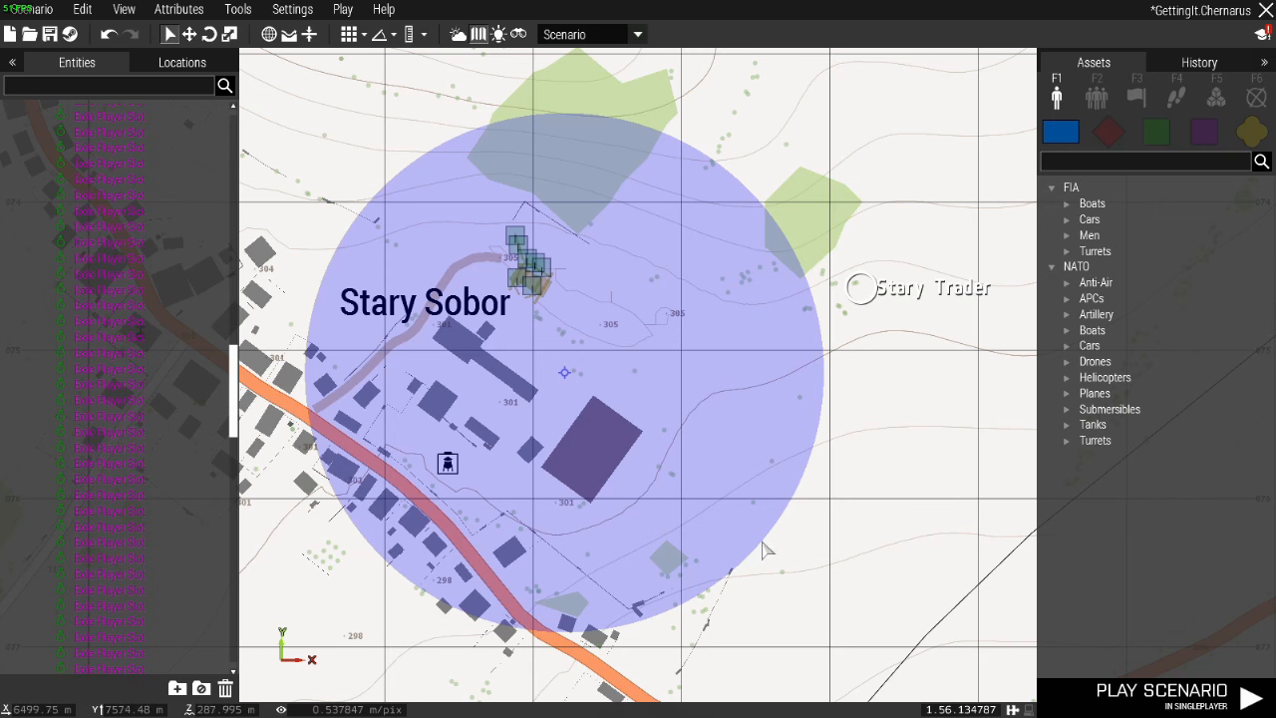
# Drag the blue Stary circle north onto the player spawn slots.
pyautogui.moveTo(861, 287); pyautogui.dragTo(532, 281)
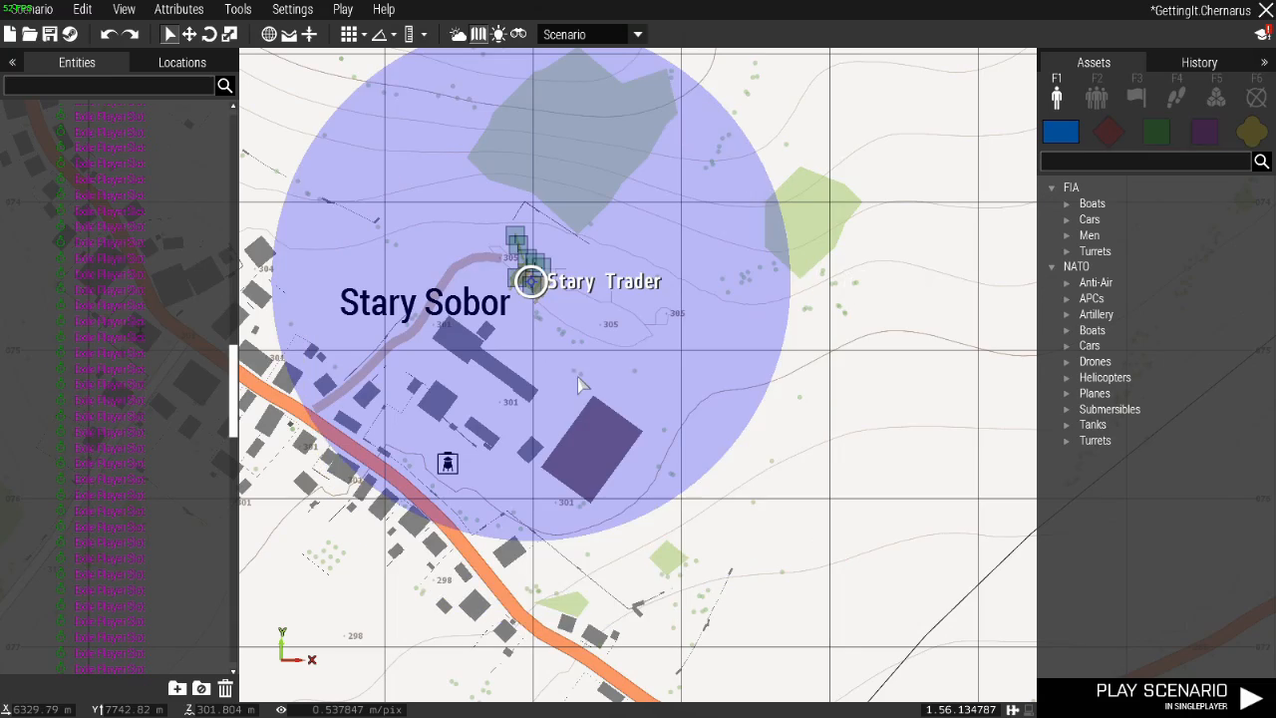
pyautogui.scroll(3)
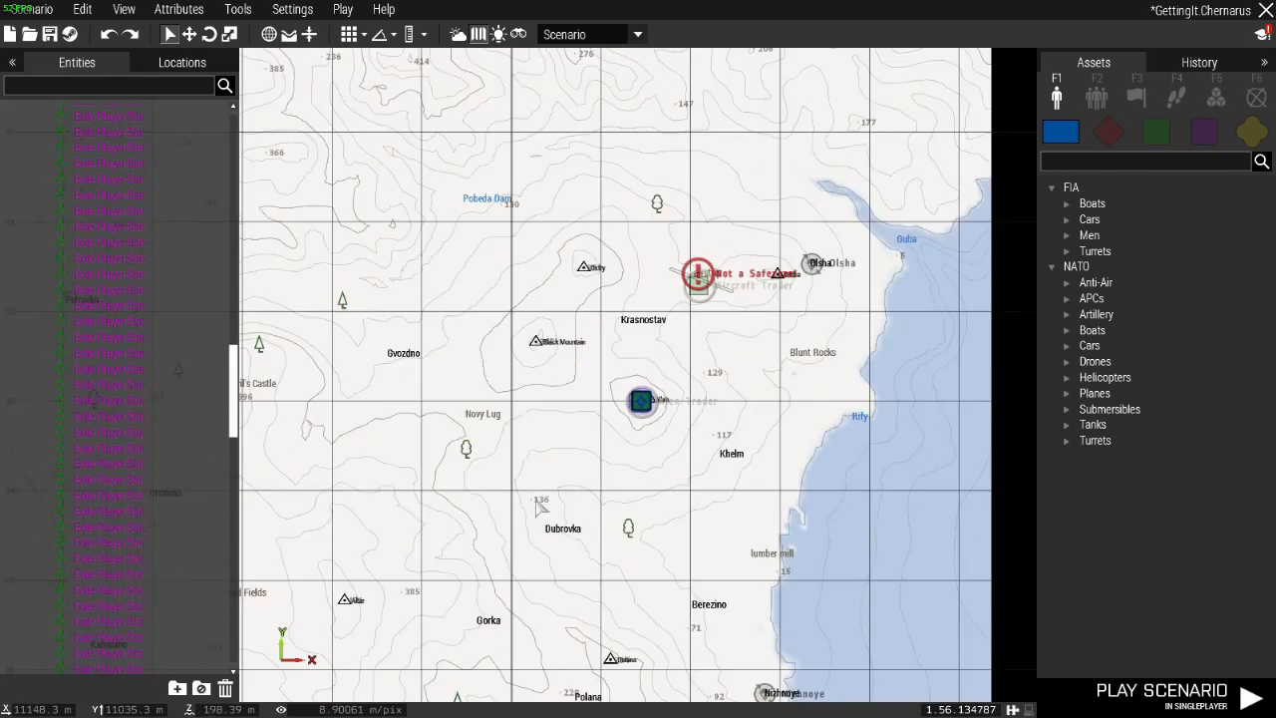
pyautogui.click(17, 9)
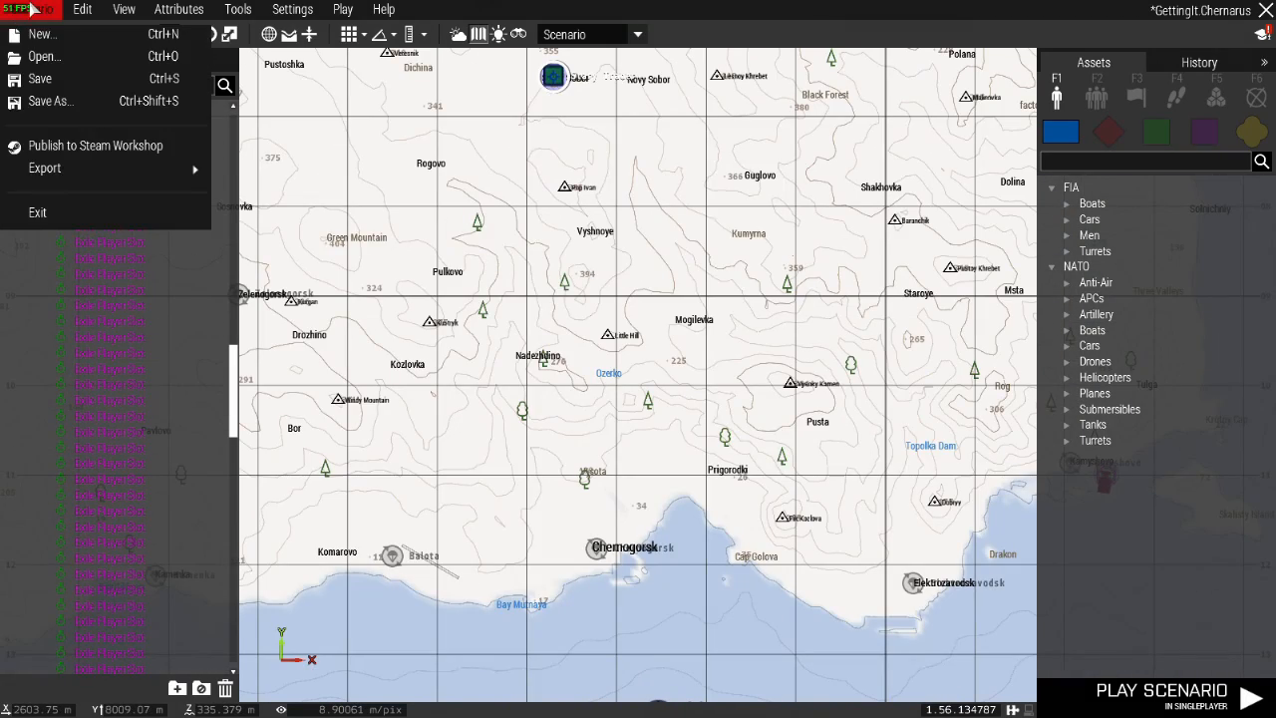
pyautogui.click(45, 168)
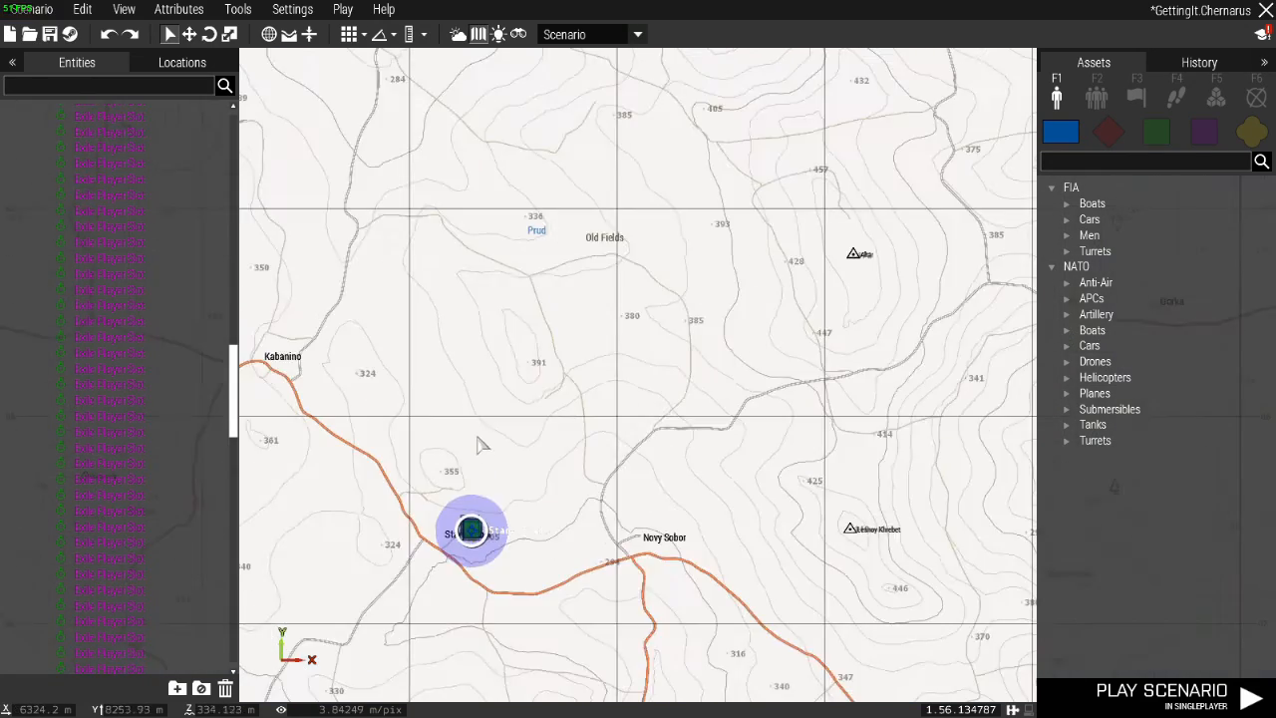
pyautogui.scroll(3)
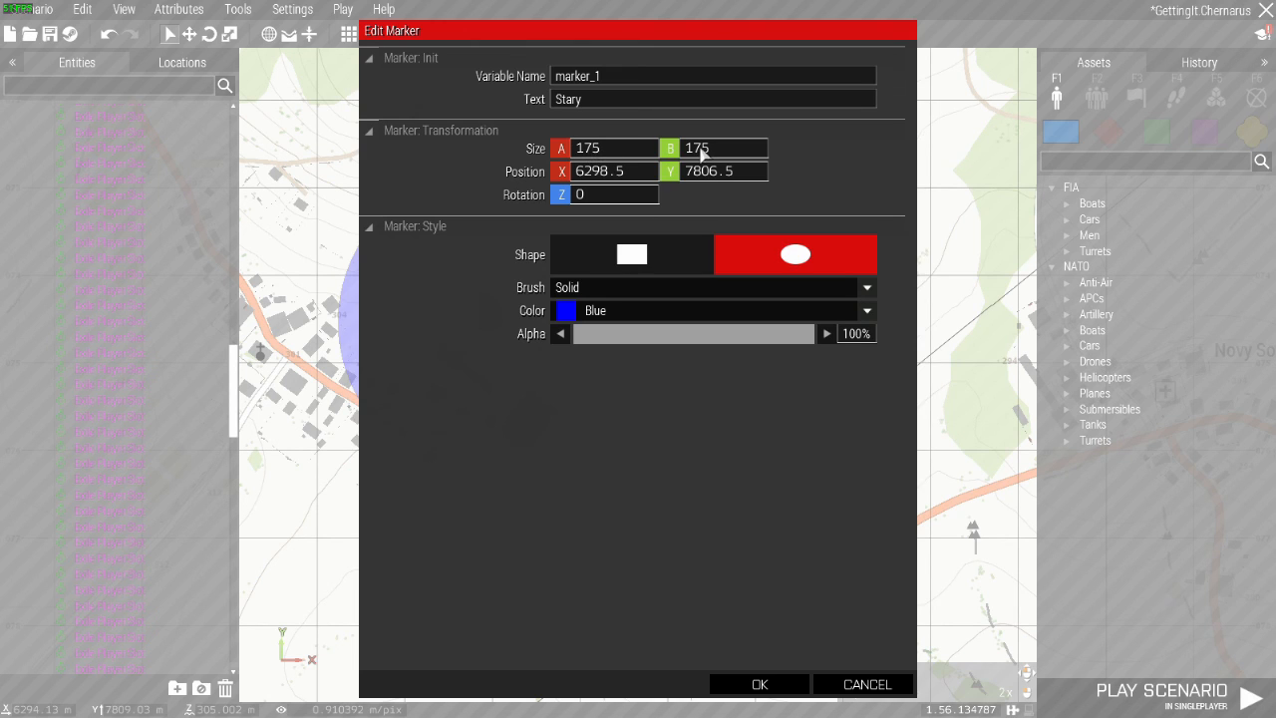
pyautogui.moveTo(623, 158)
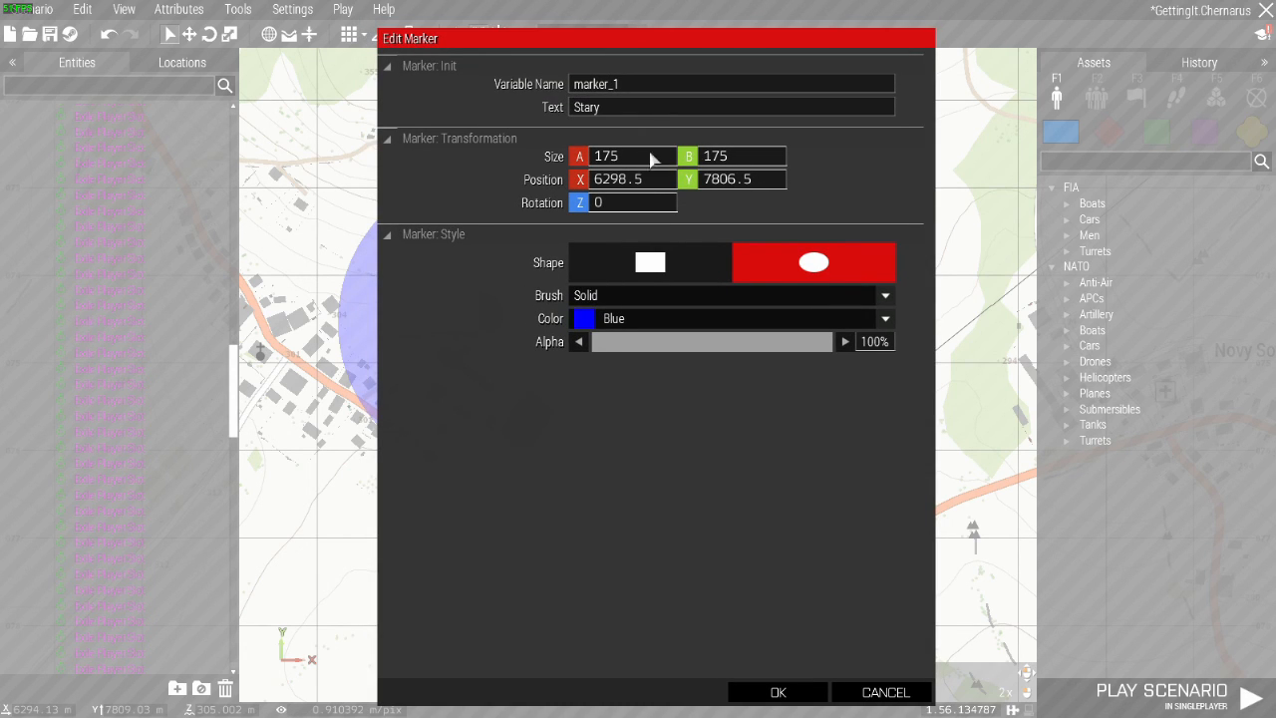
pyautogui.moveTo(824, 583)
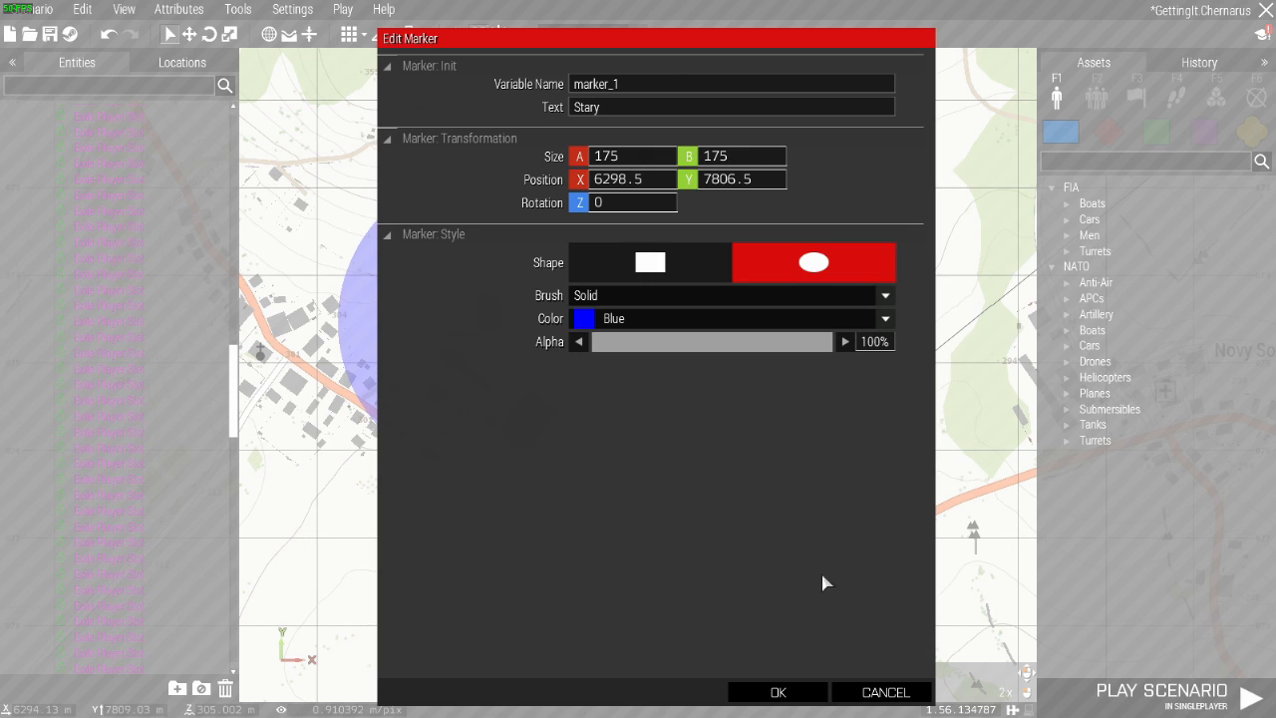
# Accept the Stary marker attributes and run Scenario > Export to Multiplayer.
pyautogui.click(778, 692)
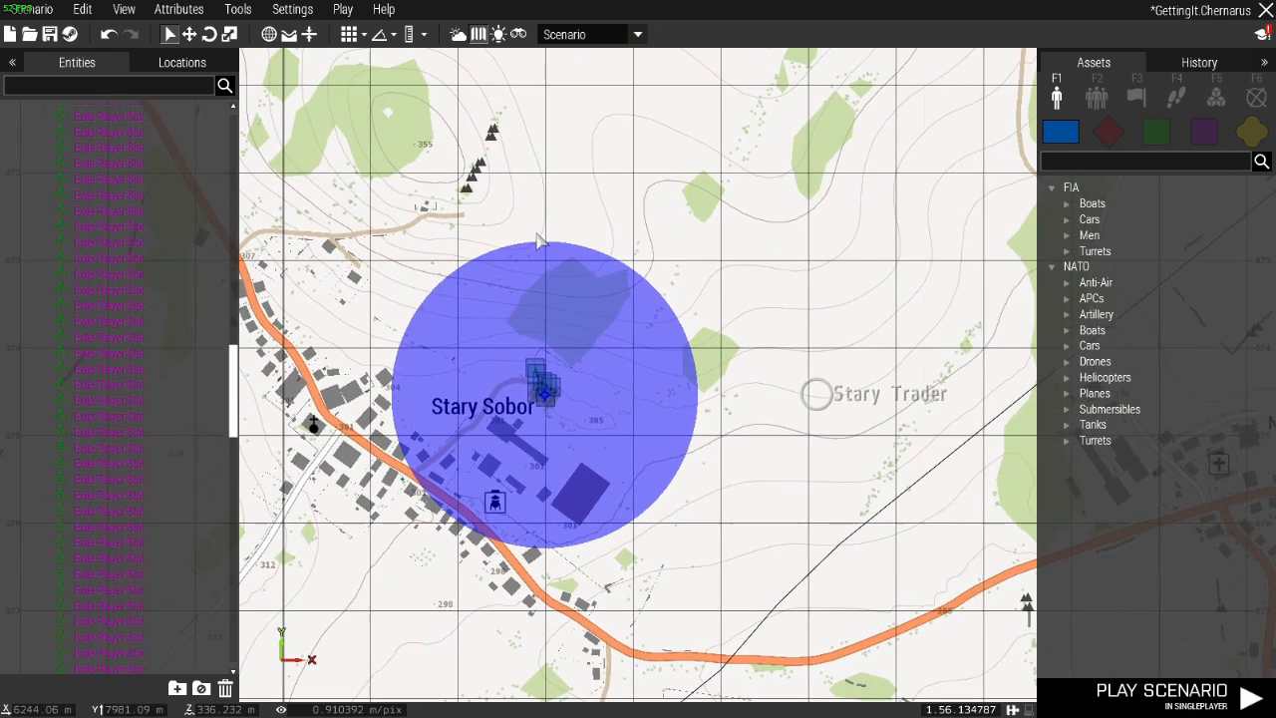
pyautogui.click(35, 9)
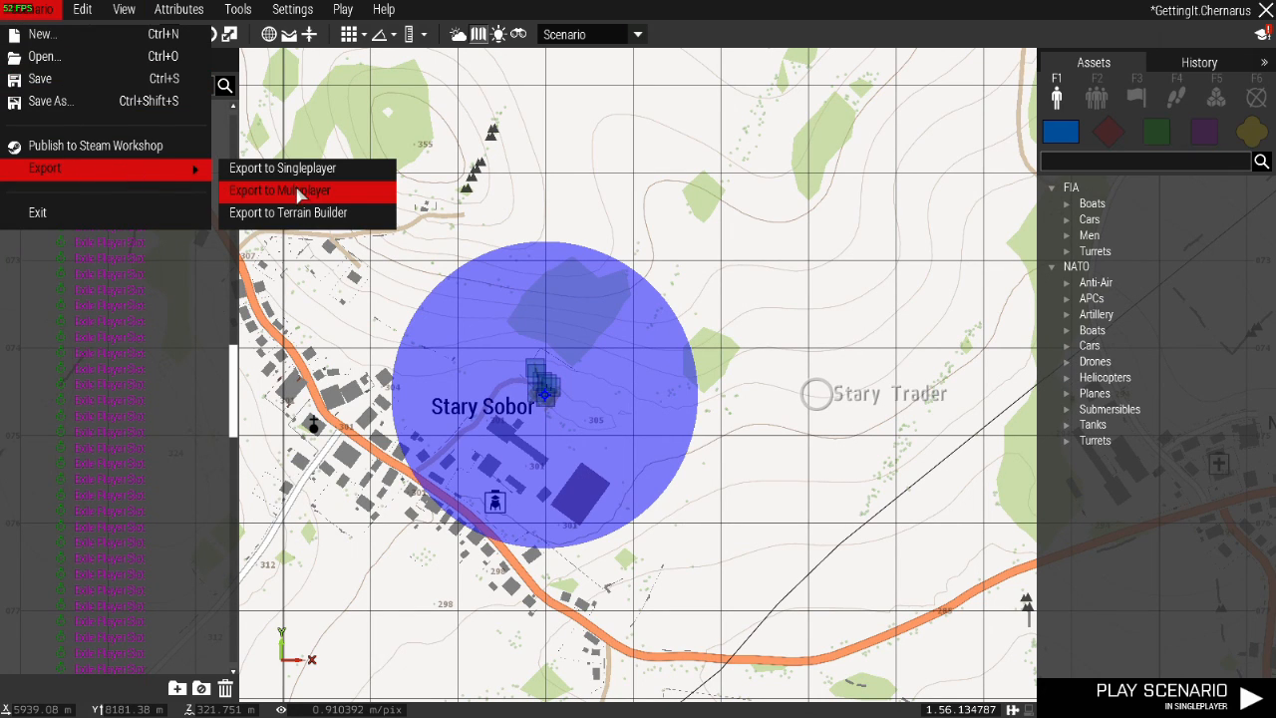
pyautogui.click(299, 190)
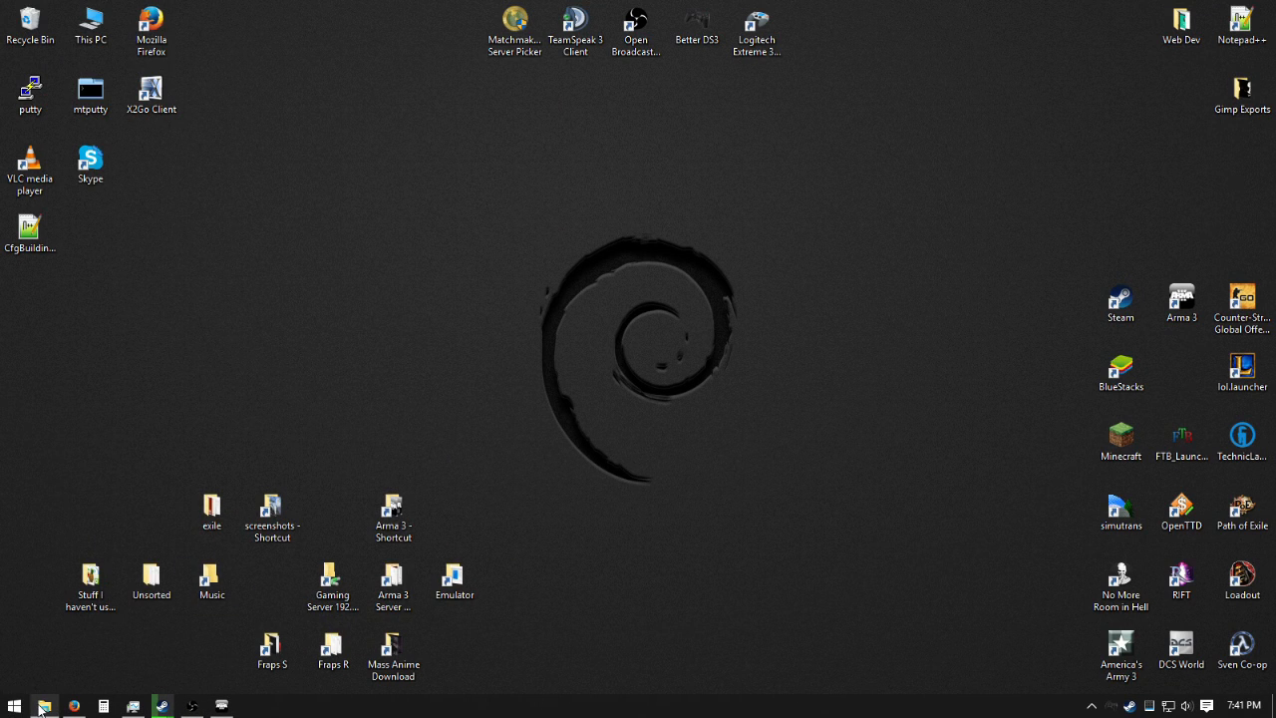
# Browse Documents > Arma 3 profile > mpmissions > GettingIt.Chernarus and open mission.sqm in Notepad++.
pyautogui.click(44, 706)
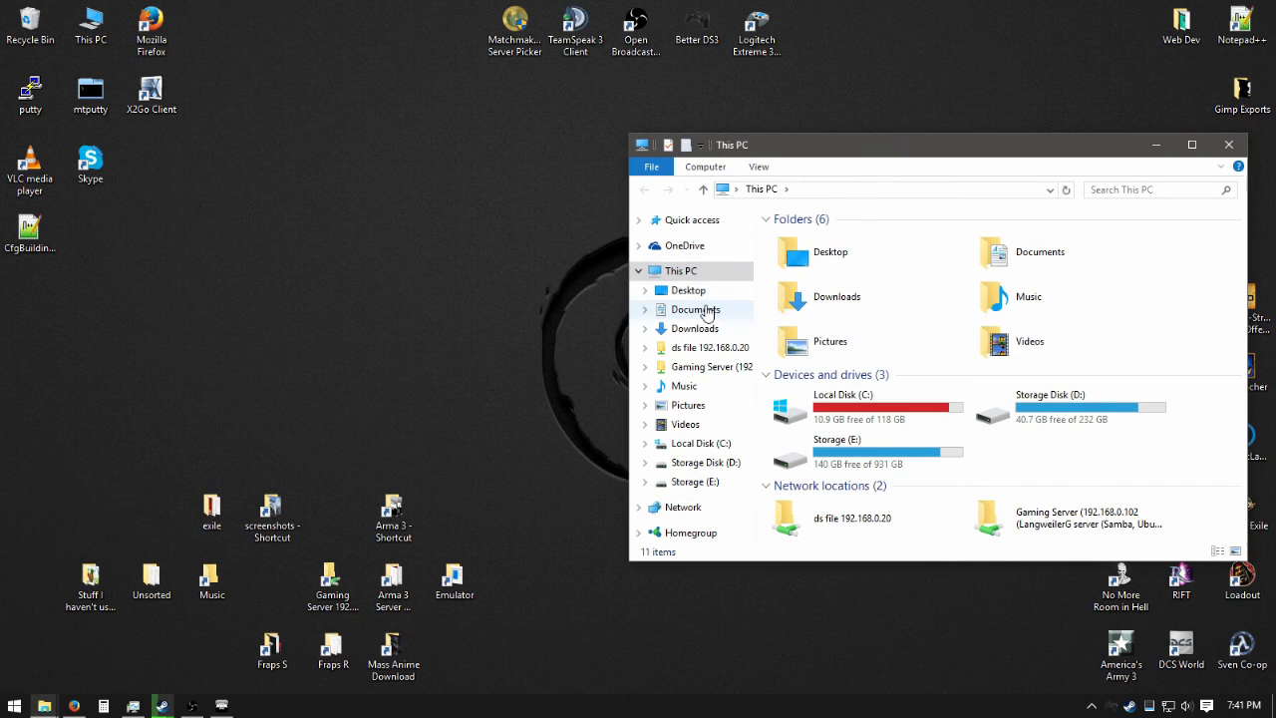
pyautogui.click(695, 310)
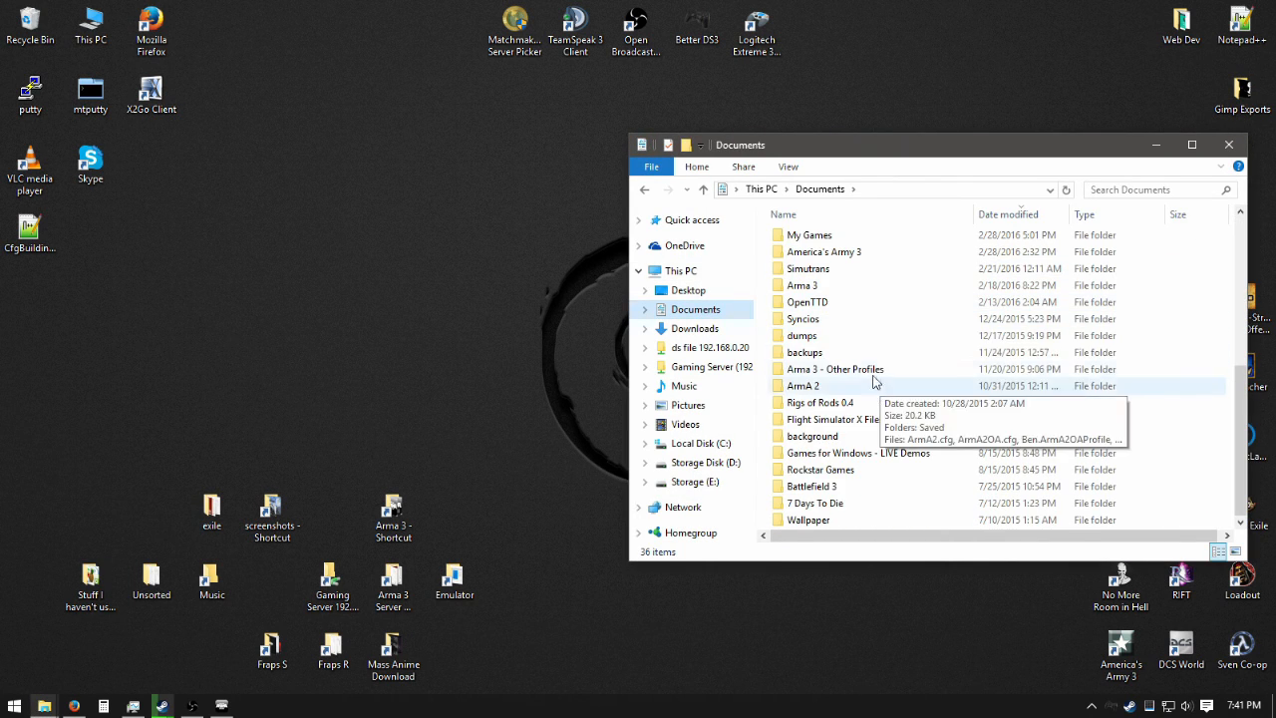
pyautogui.doubleClick(835, 368)
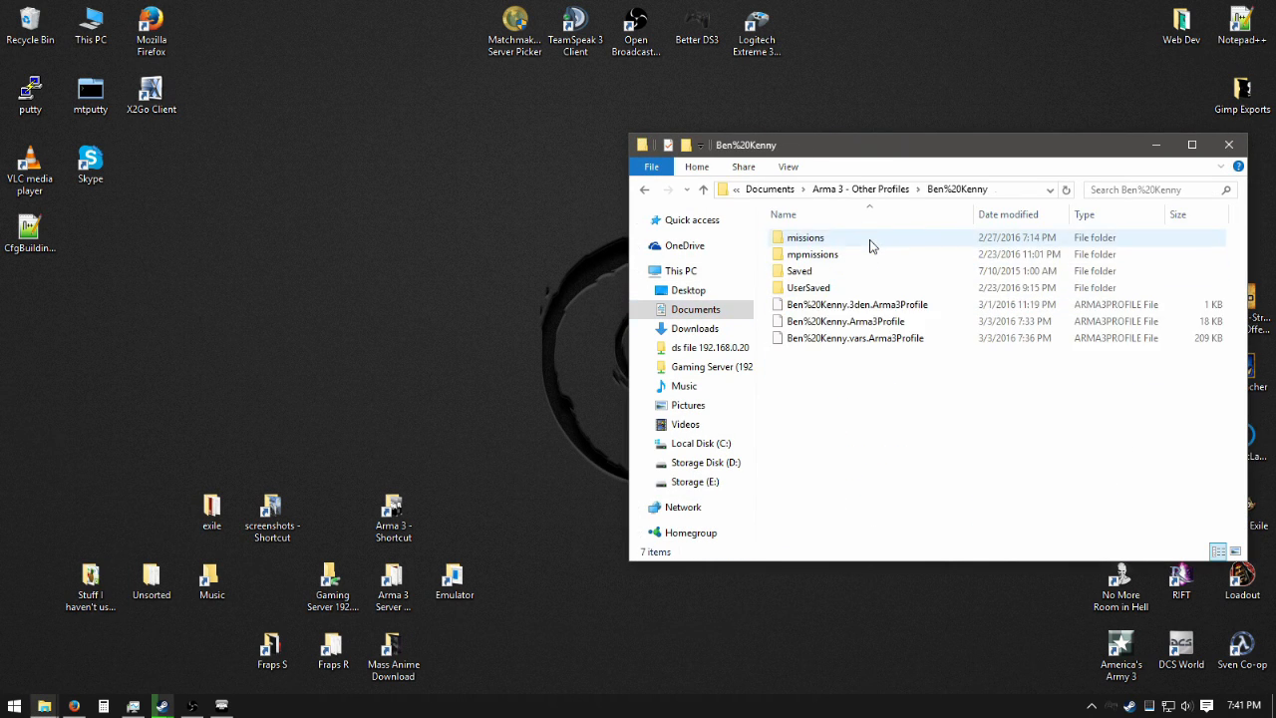
pyautogui.doubleClick(813, 253)
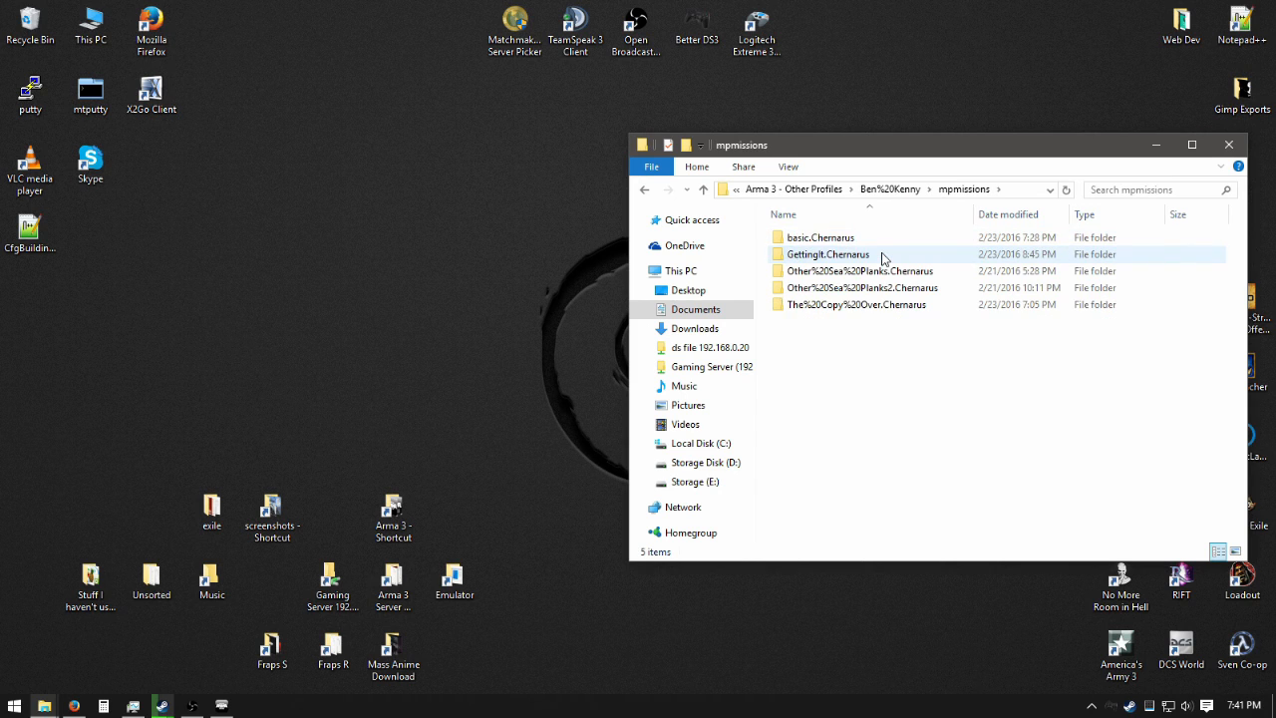
pyautogui.doubleClick(828, 253)
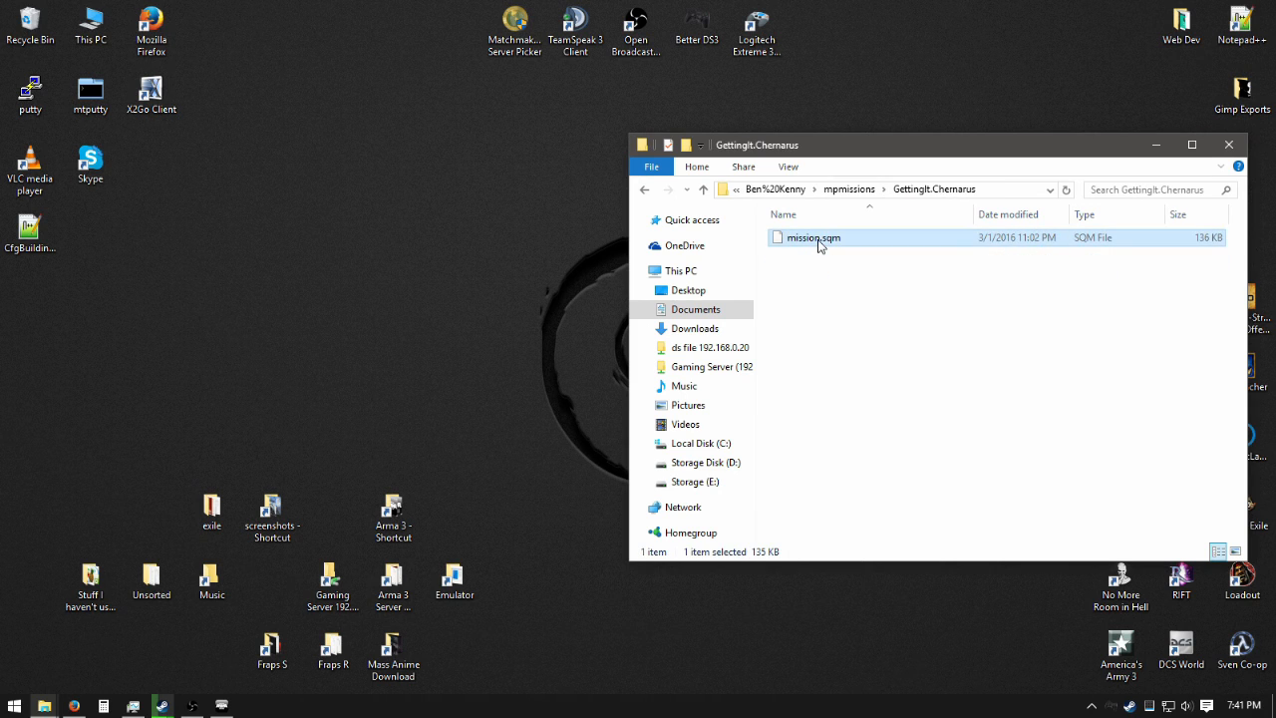
pyautogui.doubleClick(811, 237)
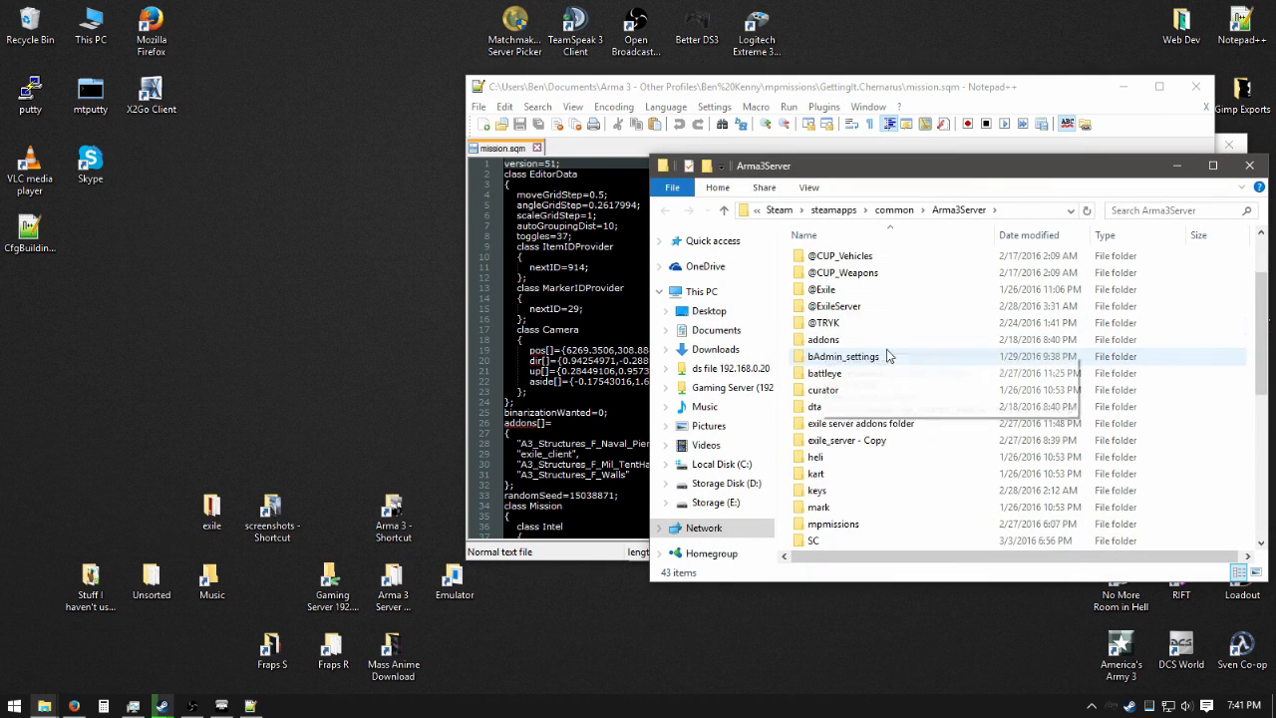
# Open the server's mpmissions > Exile.Altis mission.sqm in Notepad++.
pyautogui.scroll(-3)
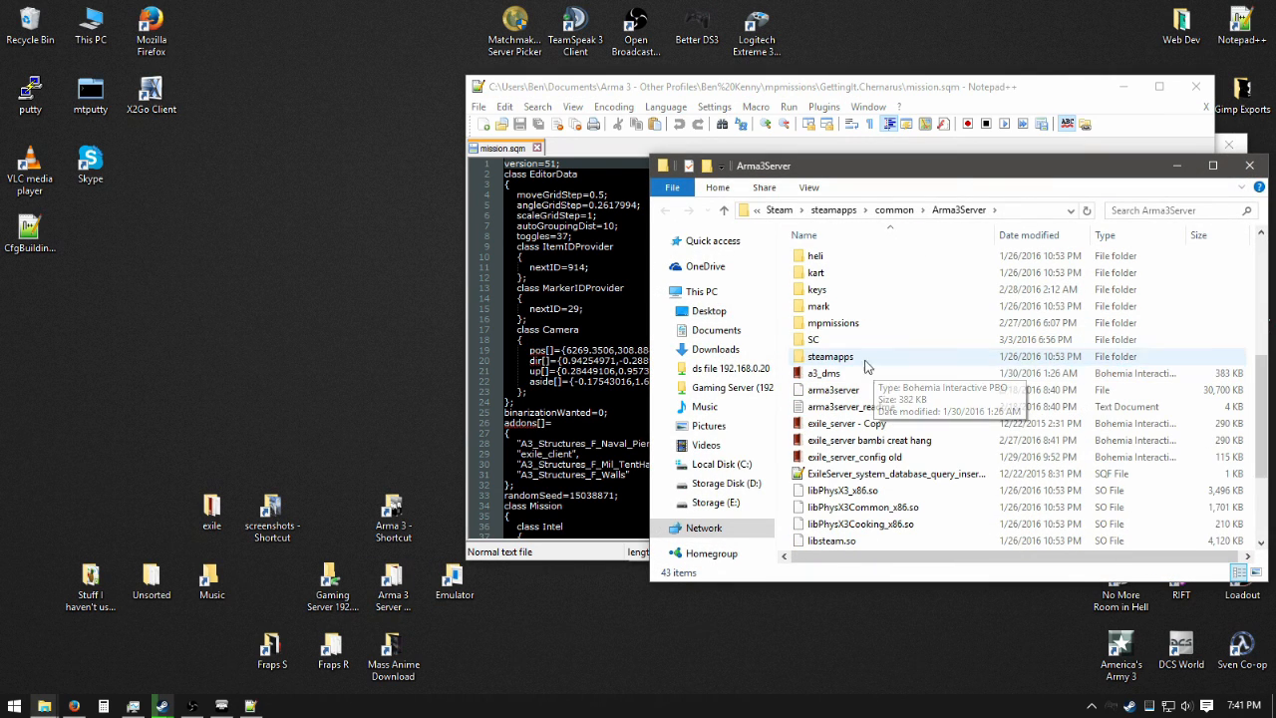
pyautogui.doubleClick(830, 322)
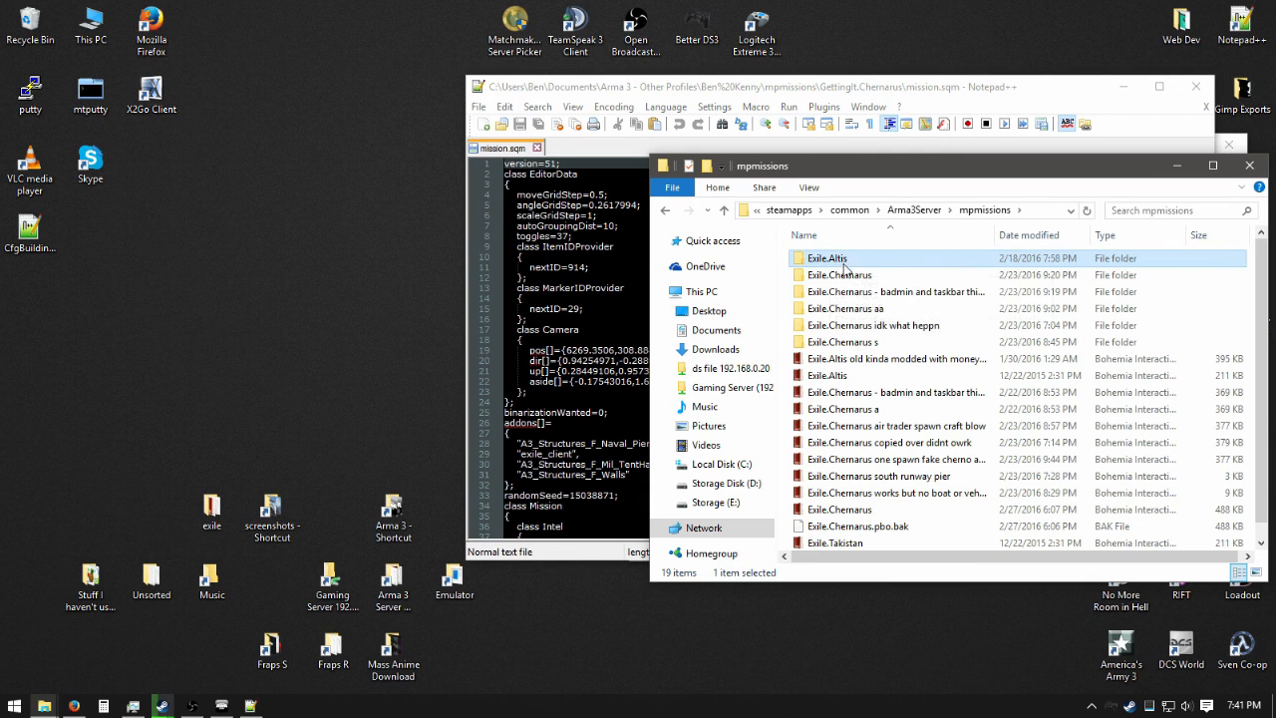
pyautogui.doubleClick(827, 257)
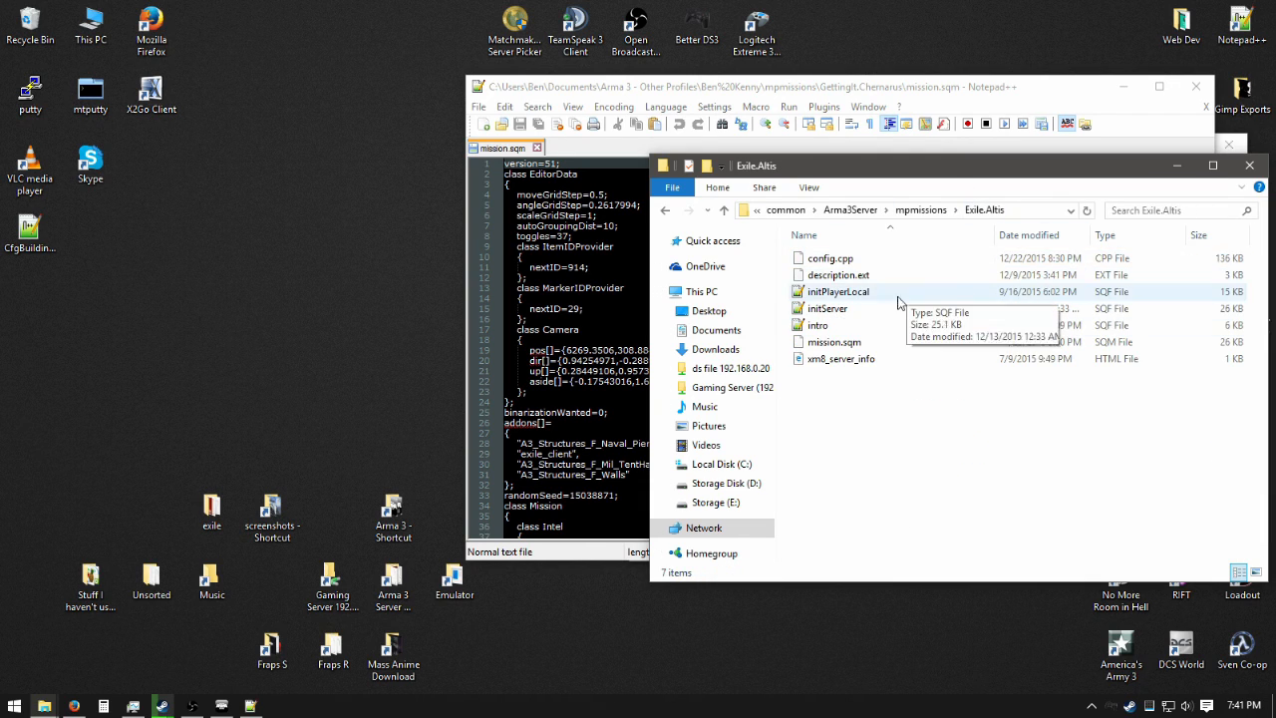
pyautogui.click(836, 341)
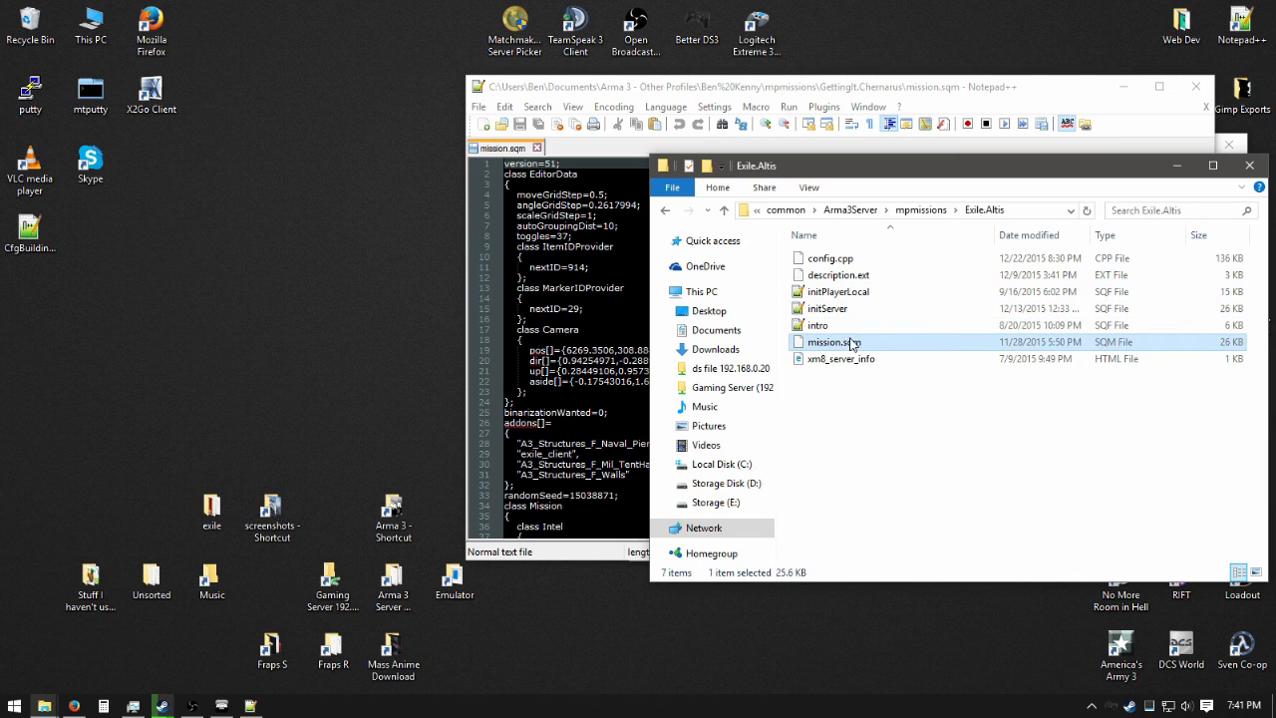
pyautogui.doubleClick(830, 341)
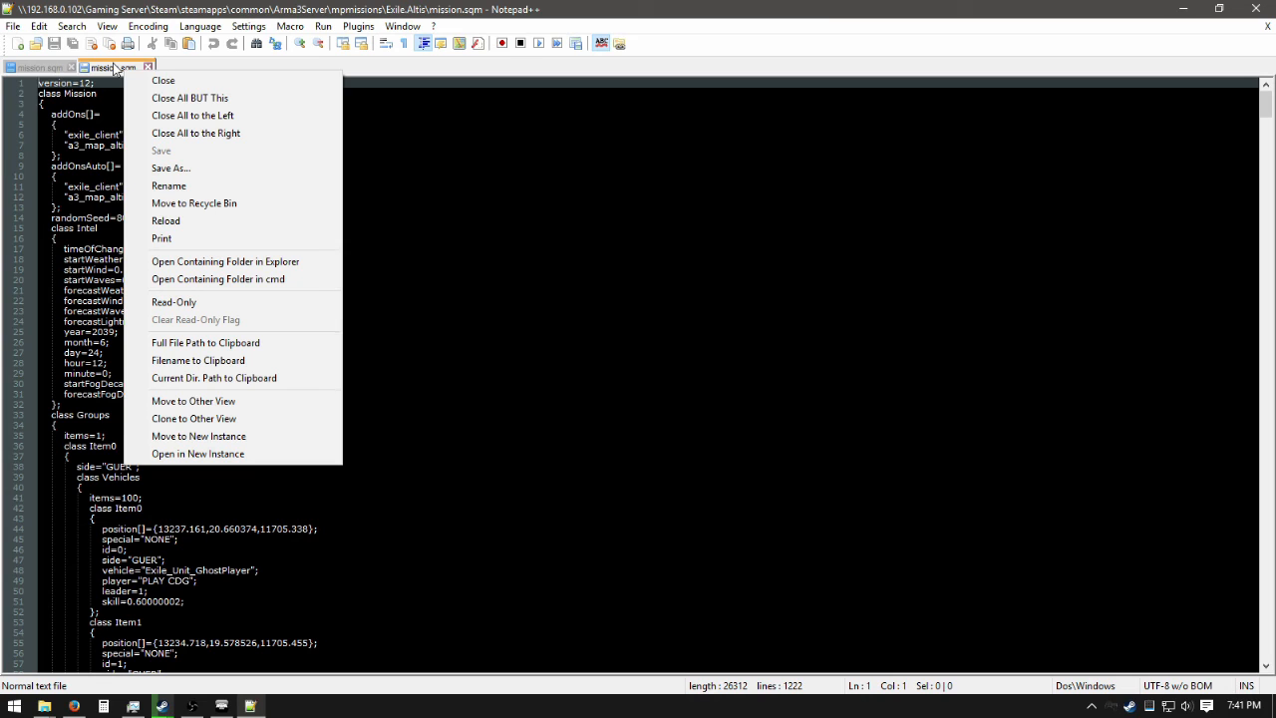
# Show the Altis file in the other view and search the Chernarus file for cherno.
pyautogui.click(193, 401)
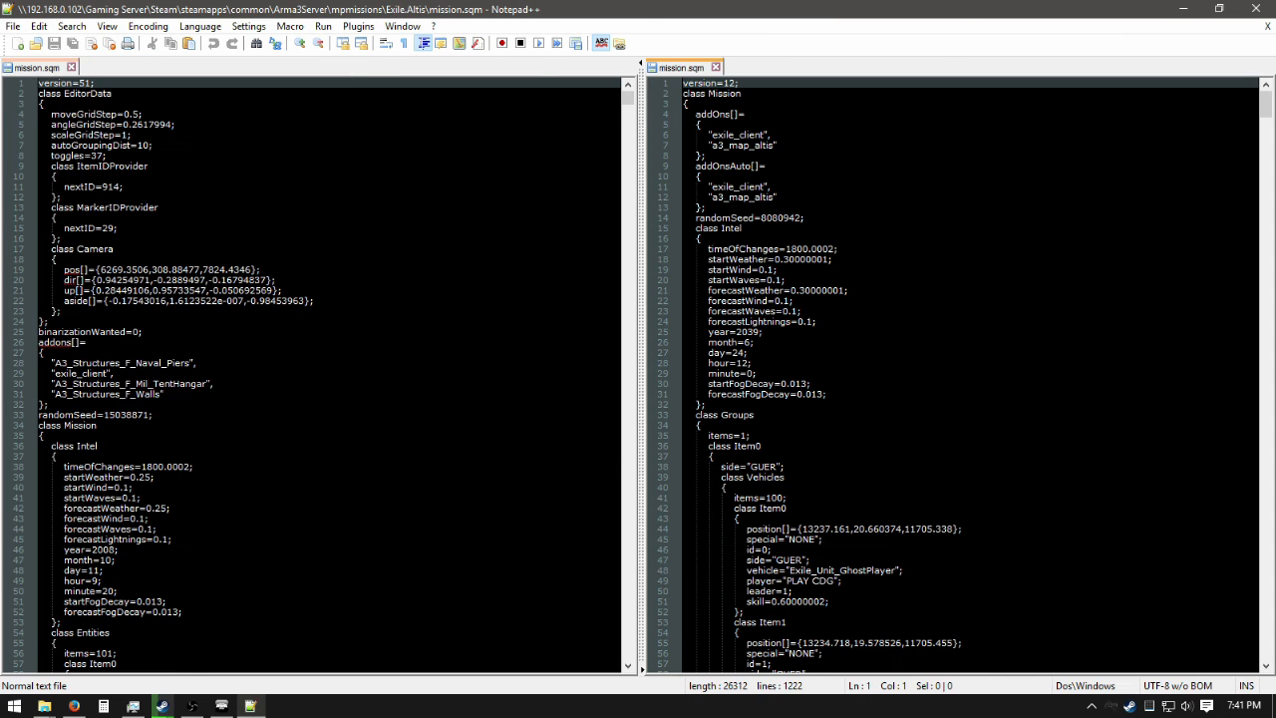
pyautogui.scroll(-3)
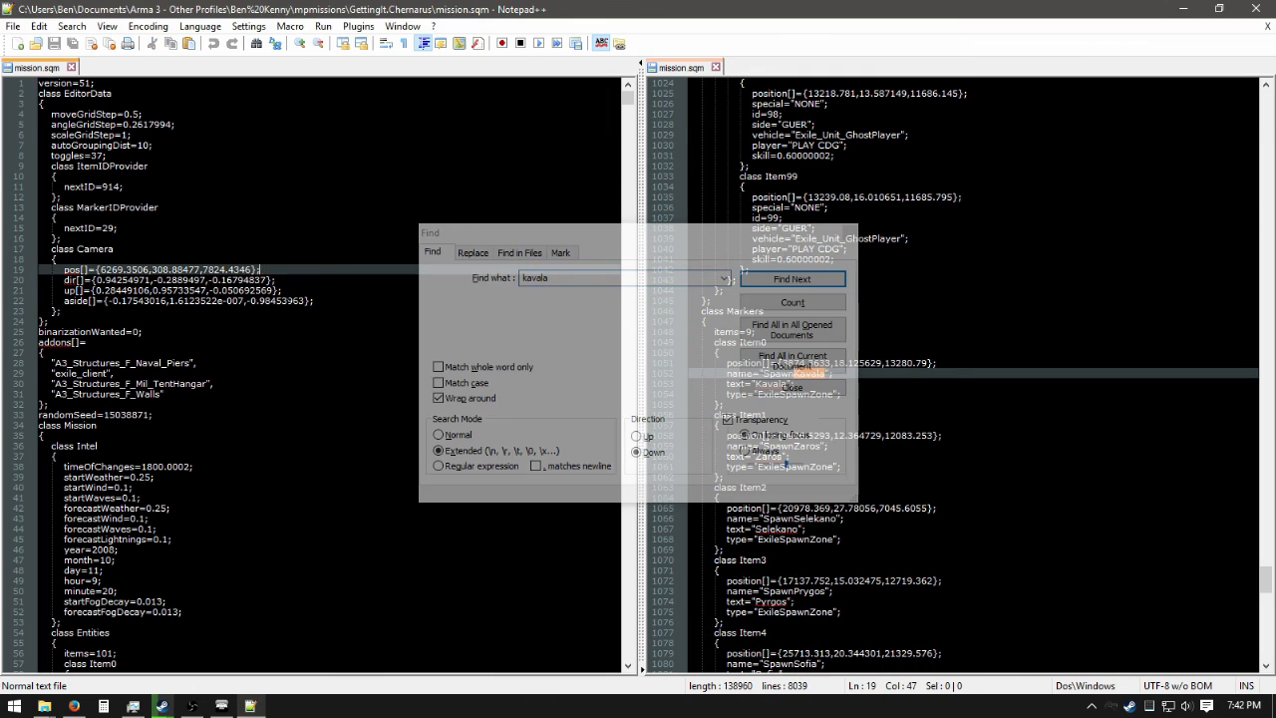
pyautogui.click(792, 278)
pyautogui.write('cherno')
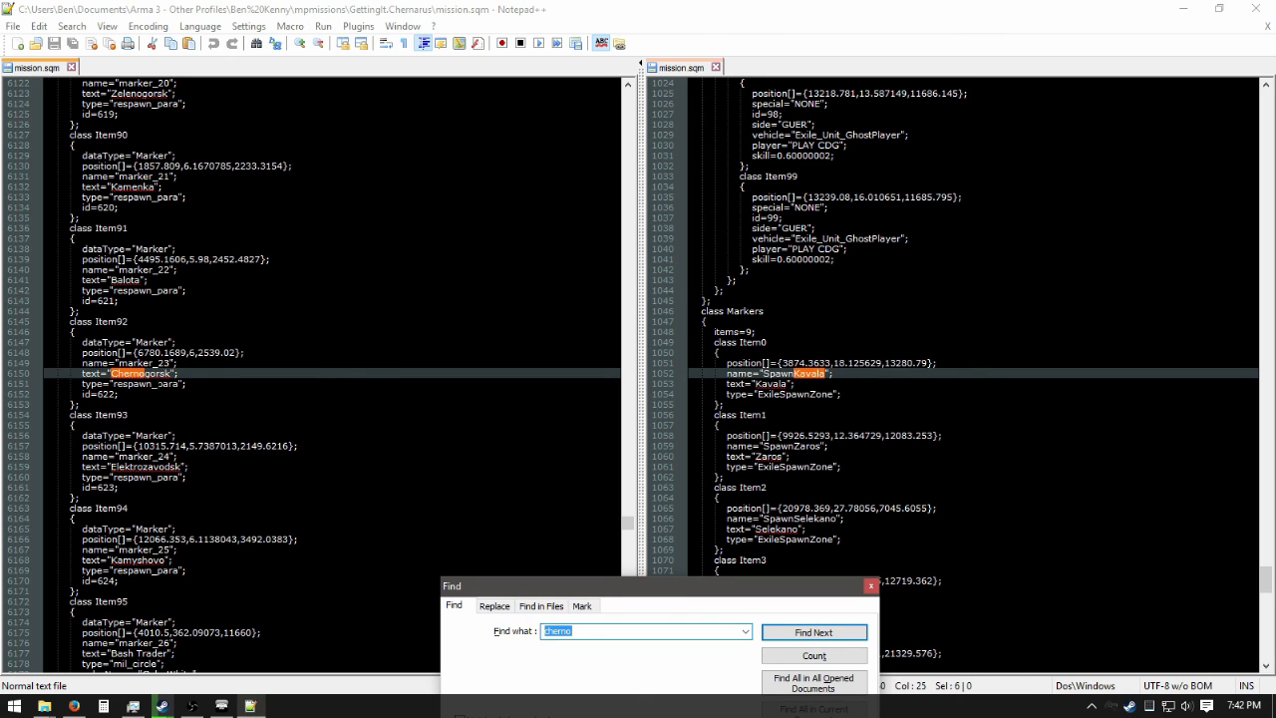
# Search 'starey' in the Altis and Chernarus files using Find Next.
pyautogui.click(814, 632)
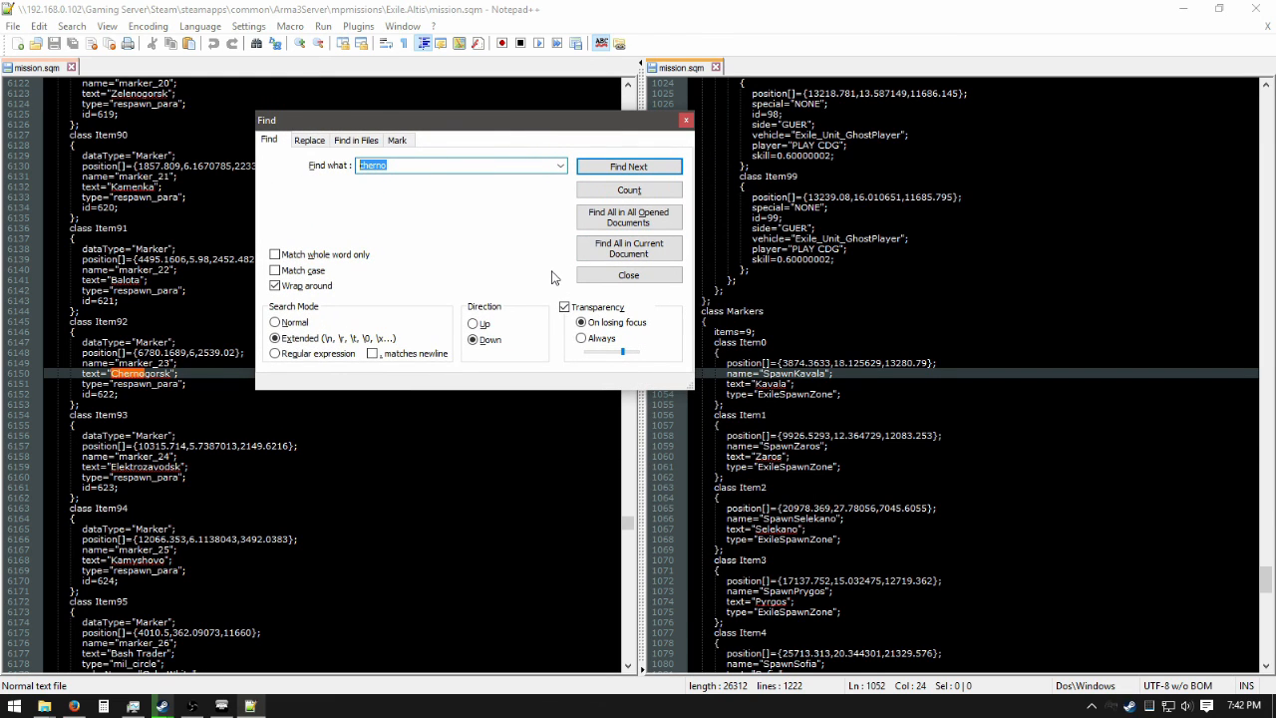
pyautogui.write('starey')
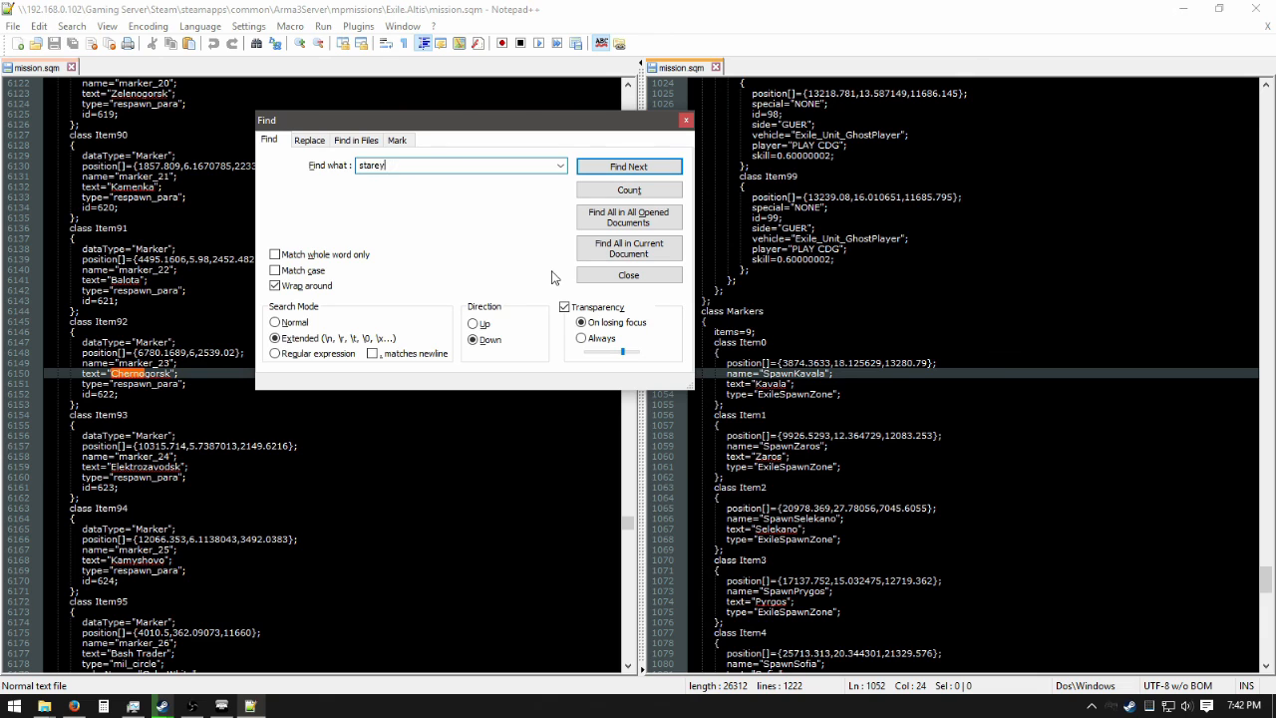
pyautogui.click(628, 165)
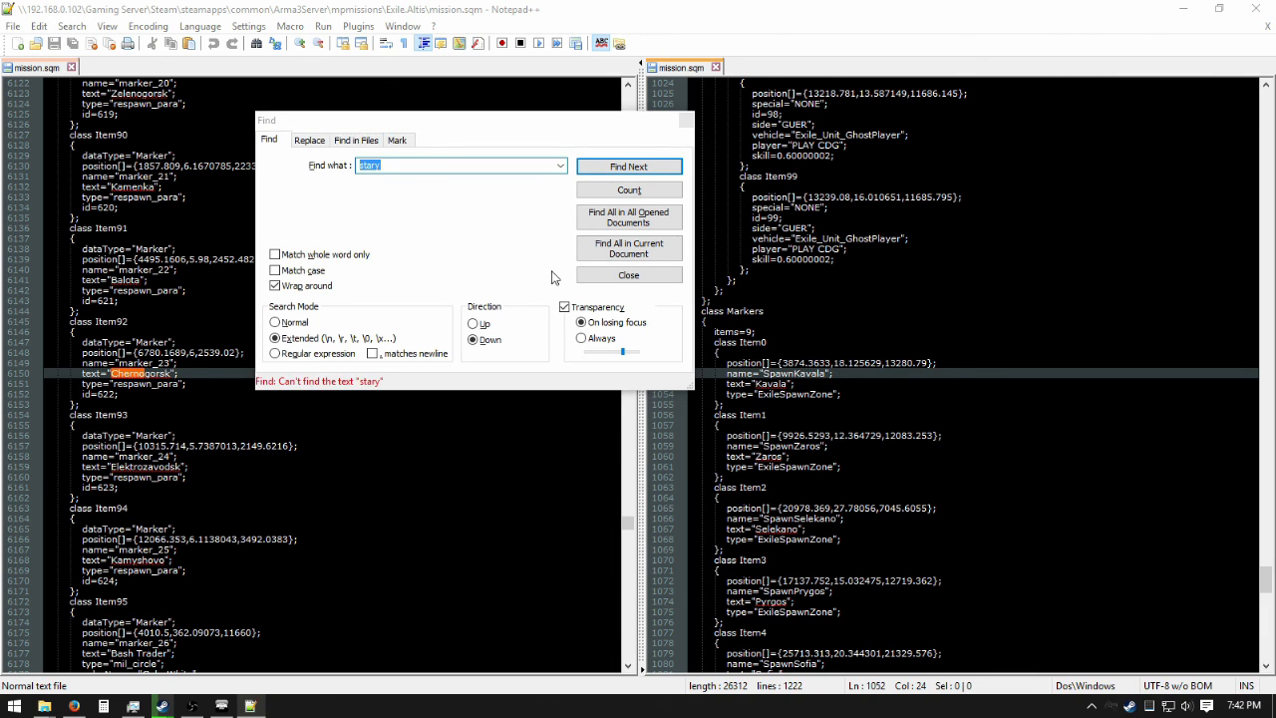
pyautogui.click(629, 166)
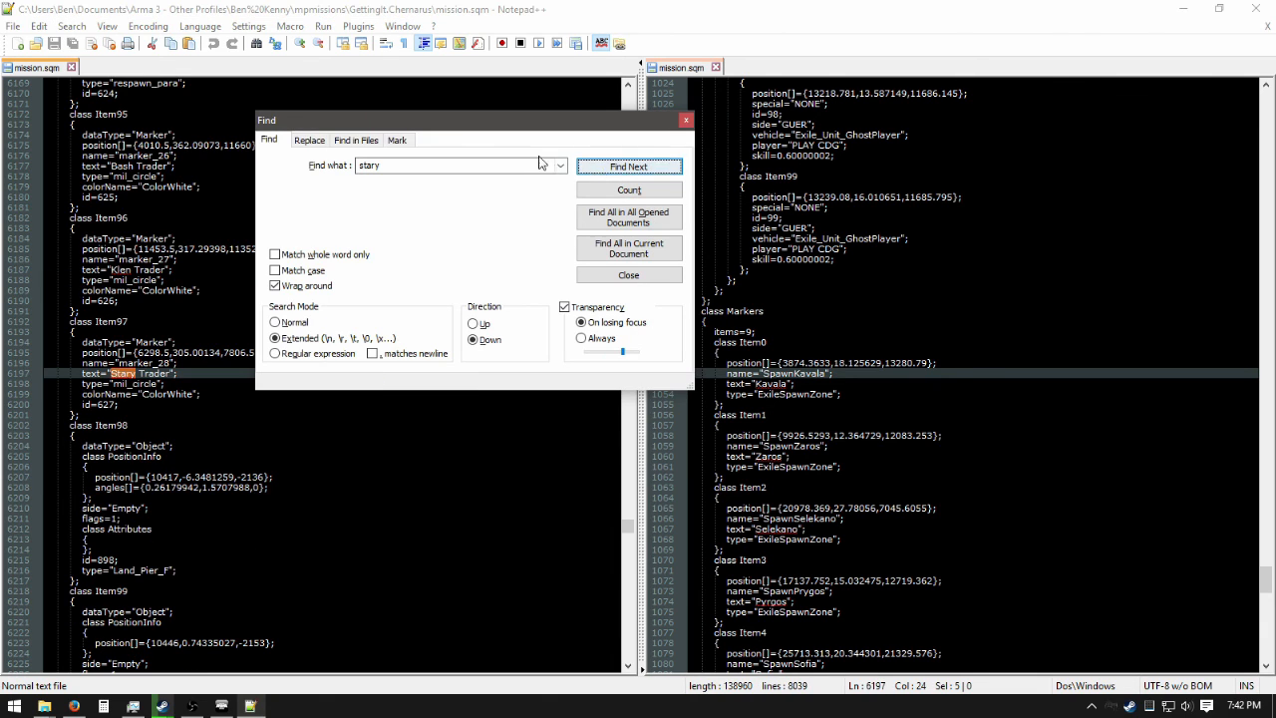
pyautogui.click(628, 167)
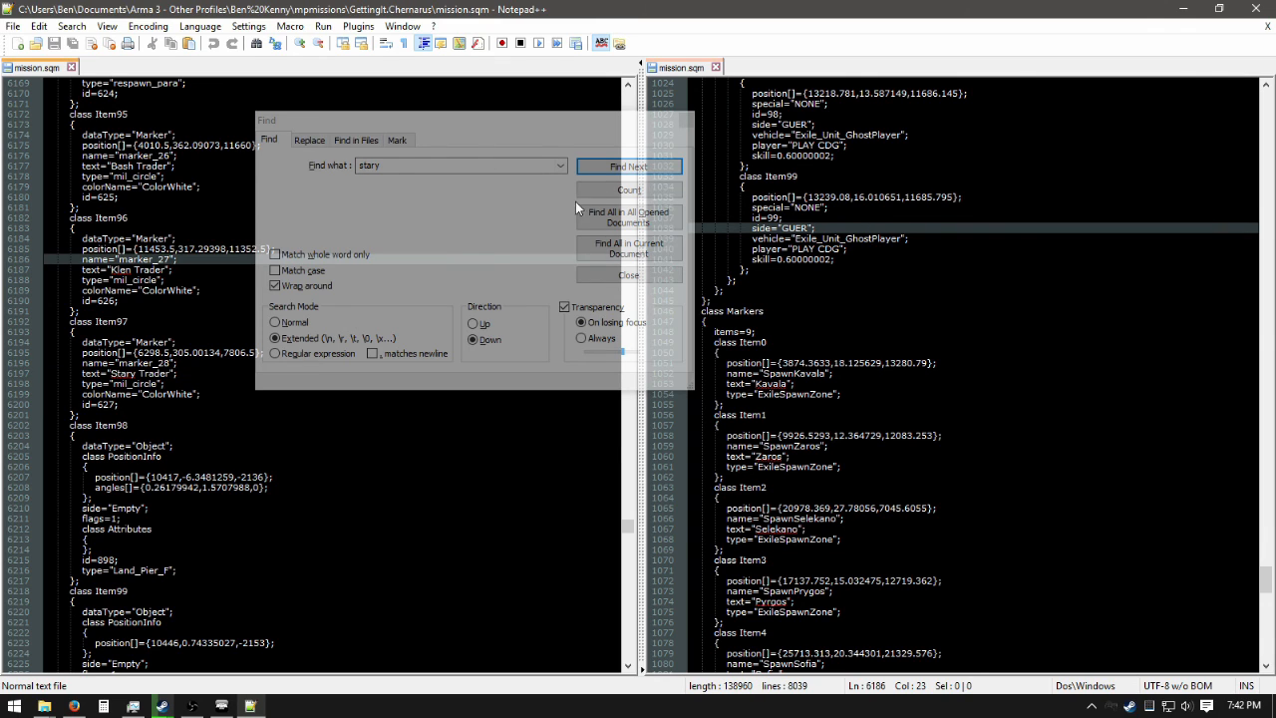
pyautogui.click(629, 165)
pyautogui.write('ellips')
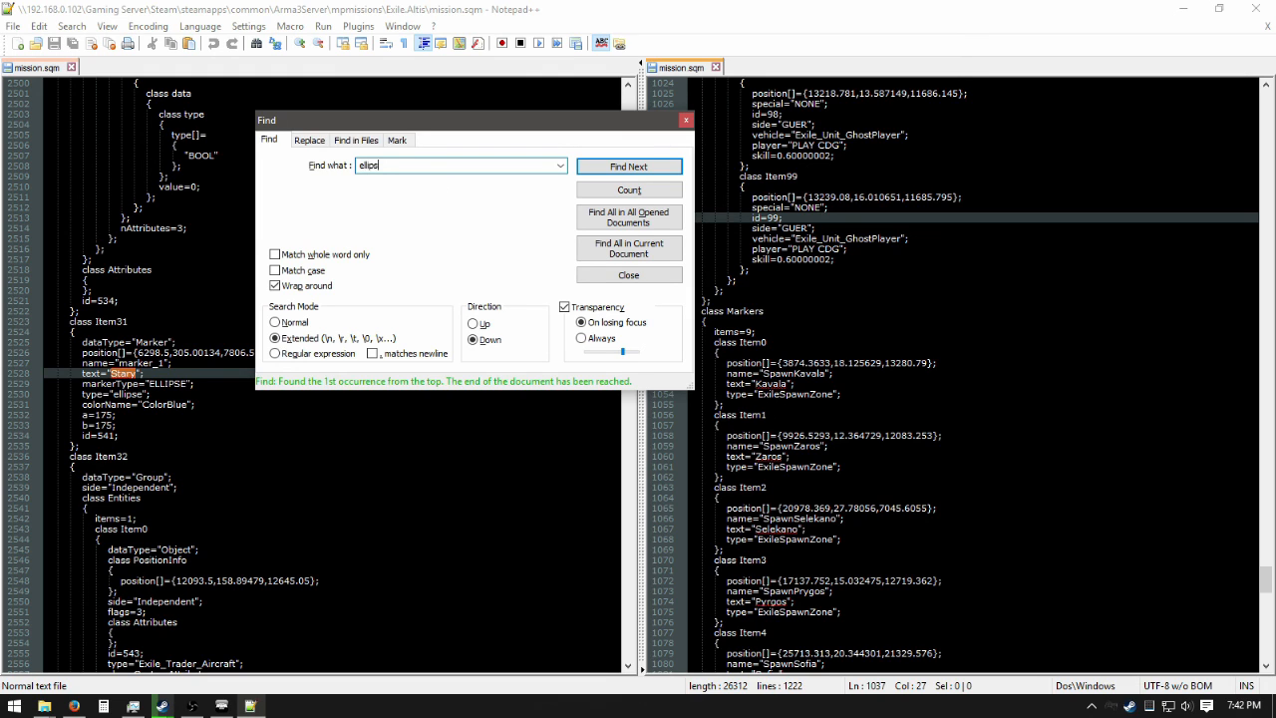
# Locate the ELLIPSE trader zone entry for Mafia Trader City in the Altis mission file.
pyautogui.click(628, 166)
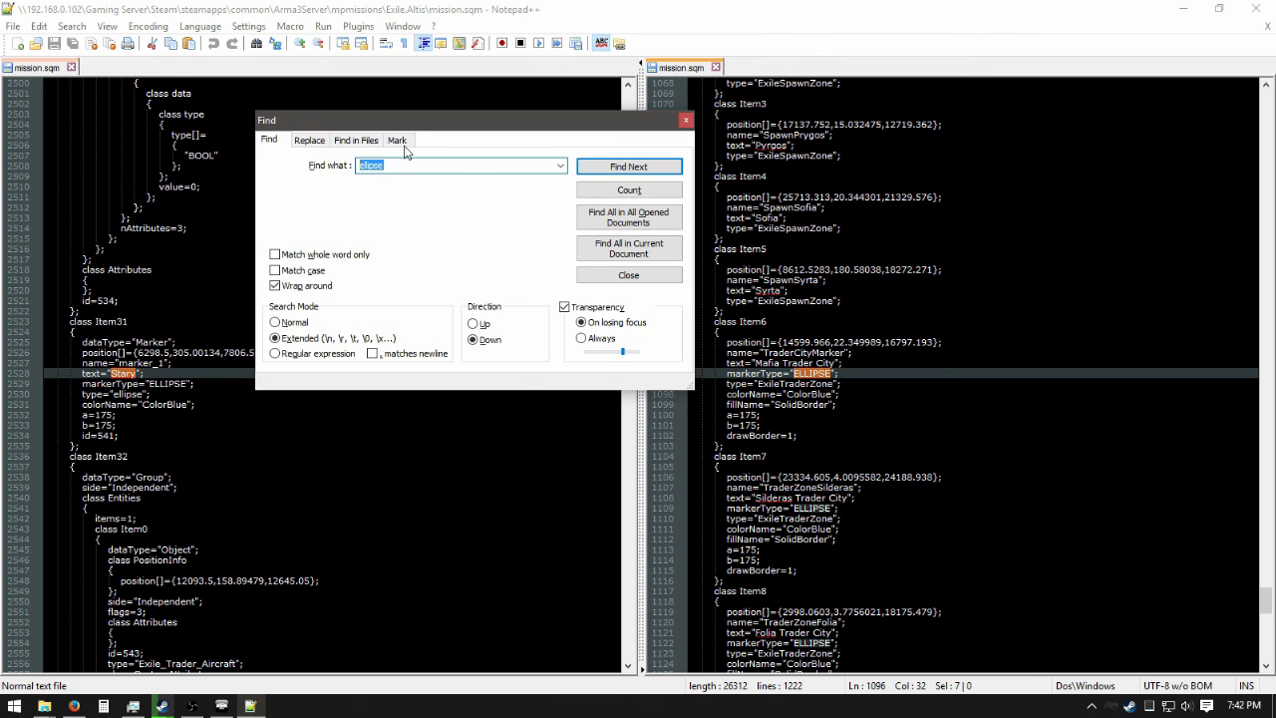
pyautogui.click(629, 274)
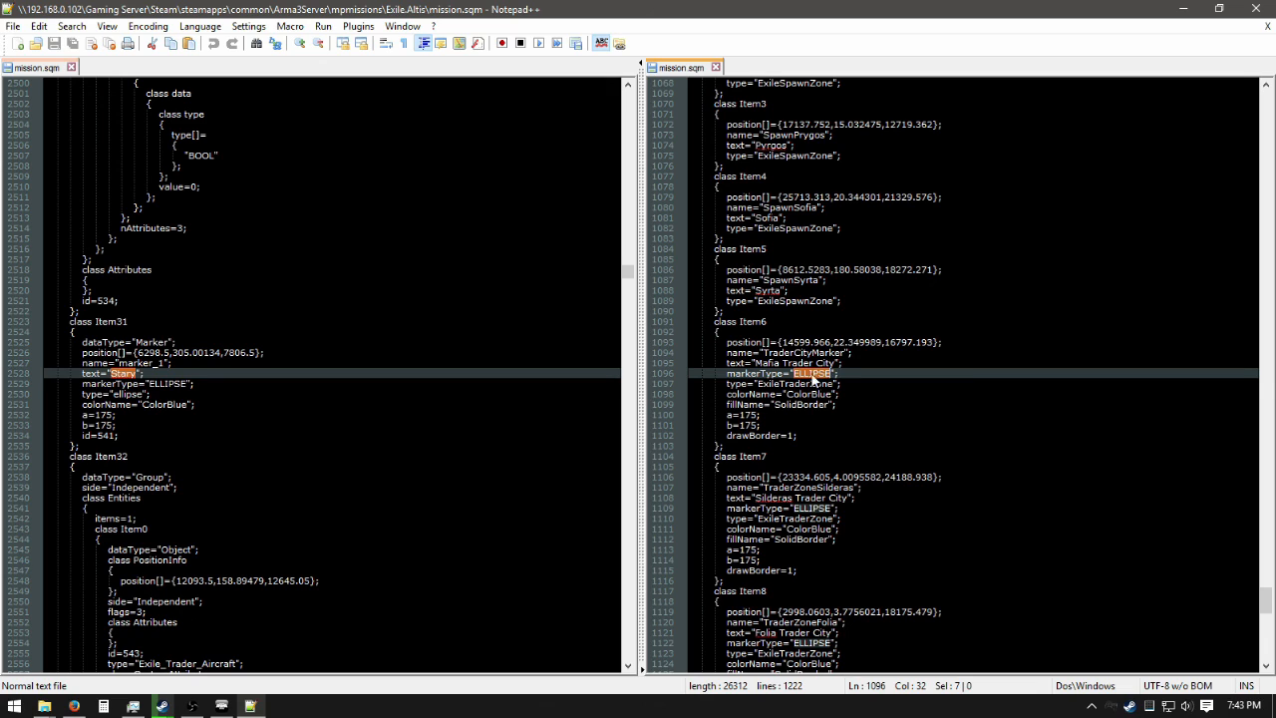
pyautogui.click(788, 384)
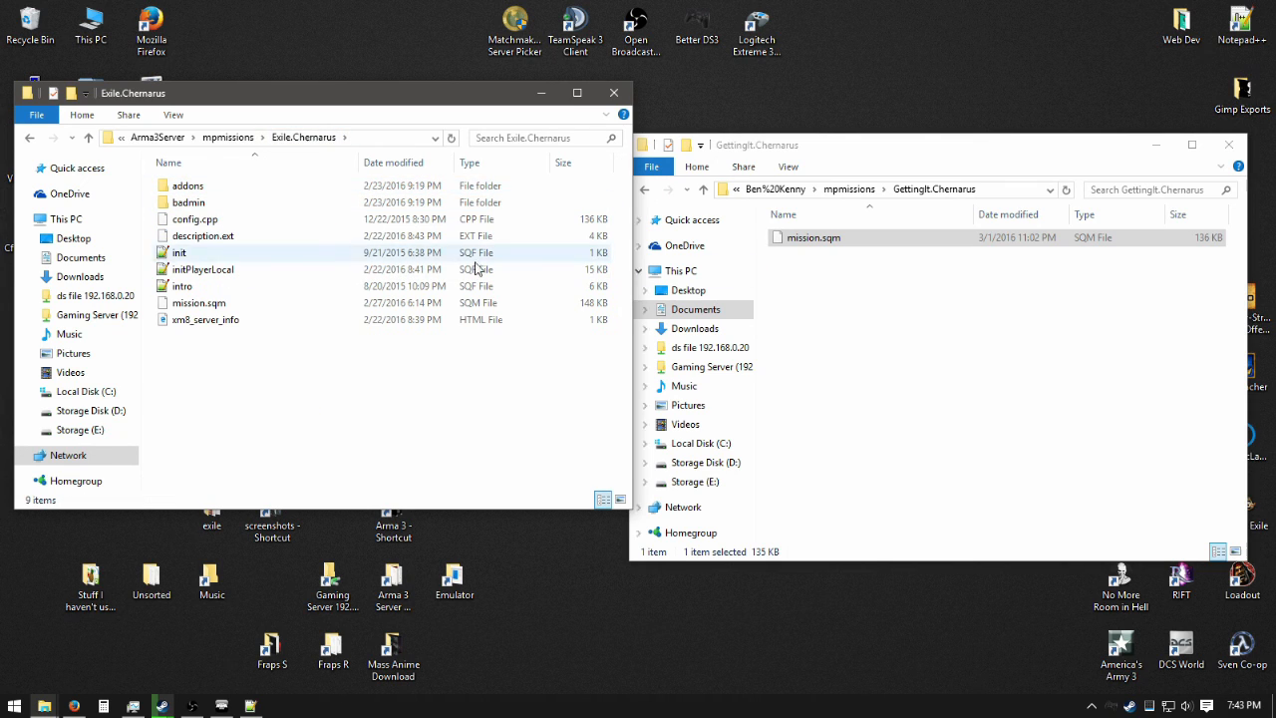
pyautogui.click(238, 409)
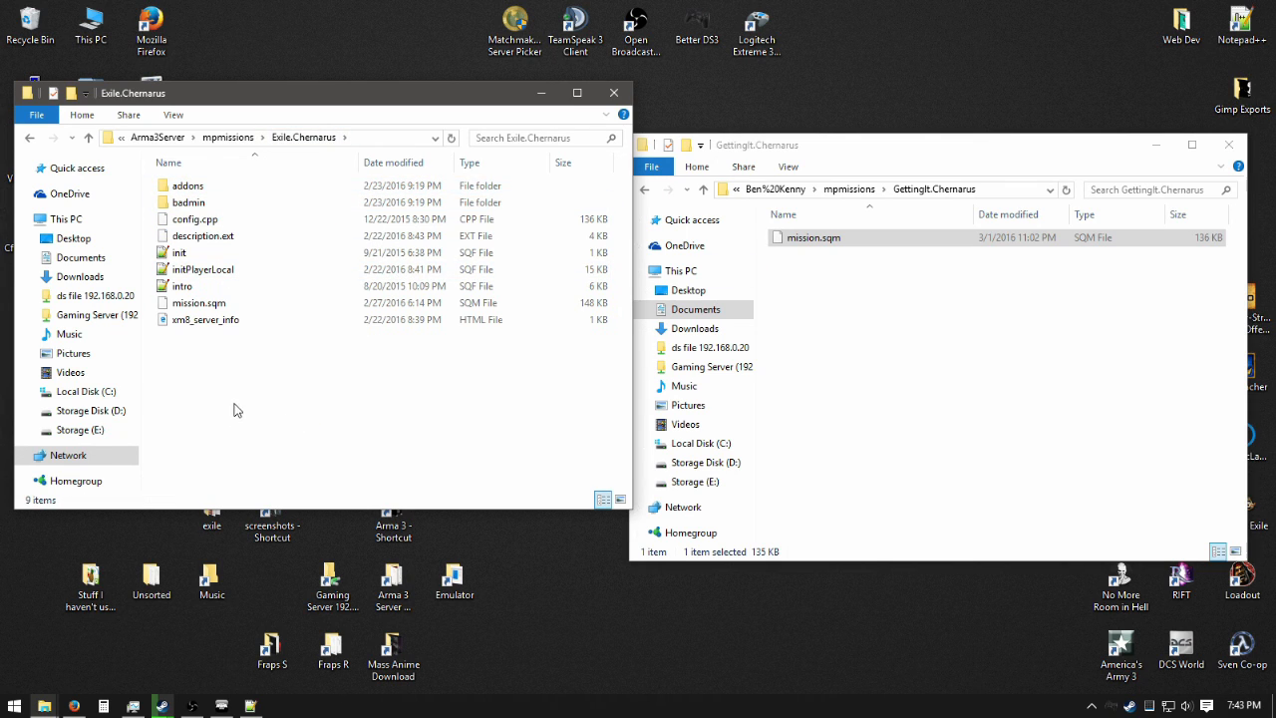
pyautogui.moveTo(855, 208)
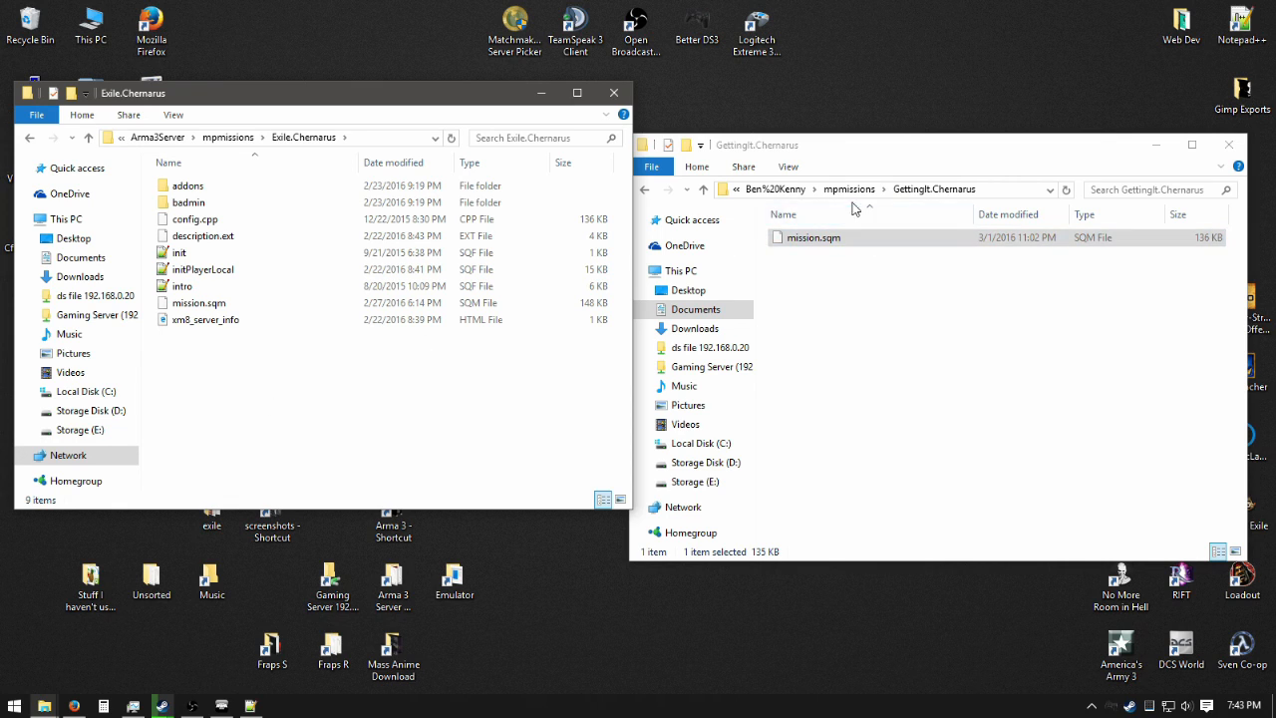
pyautogui.moveTo(701, 8)
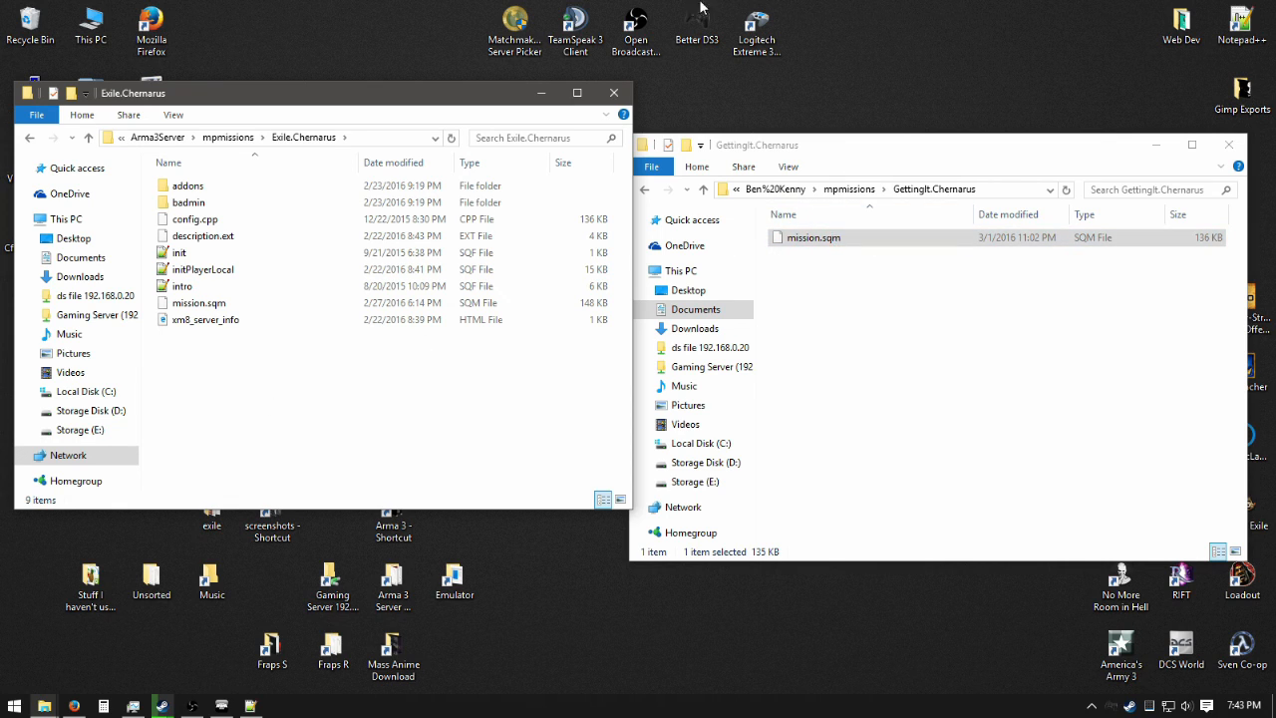
pyautogui.moveTo(199, 302)
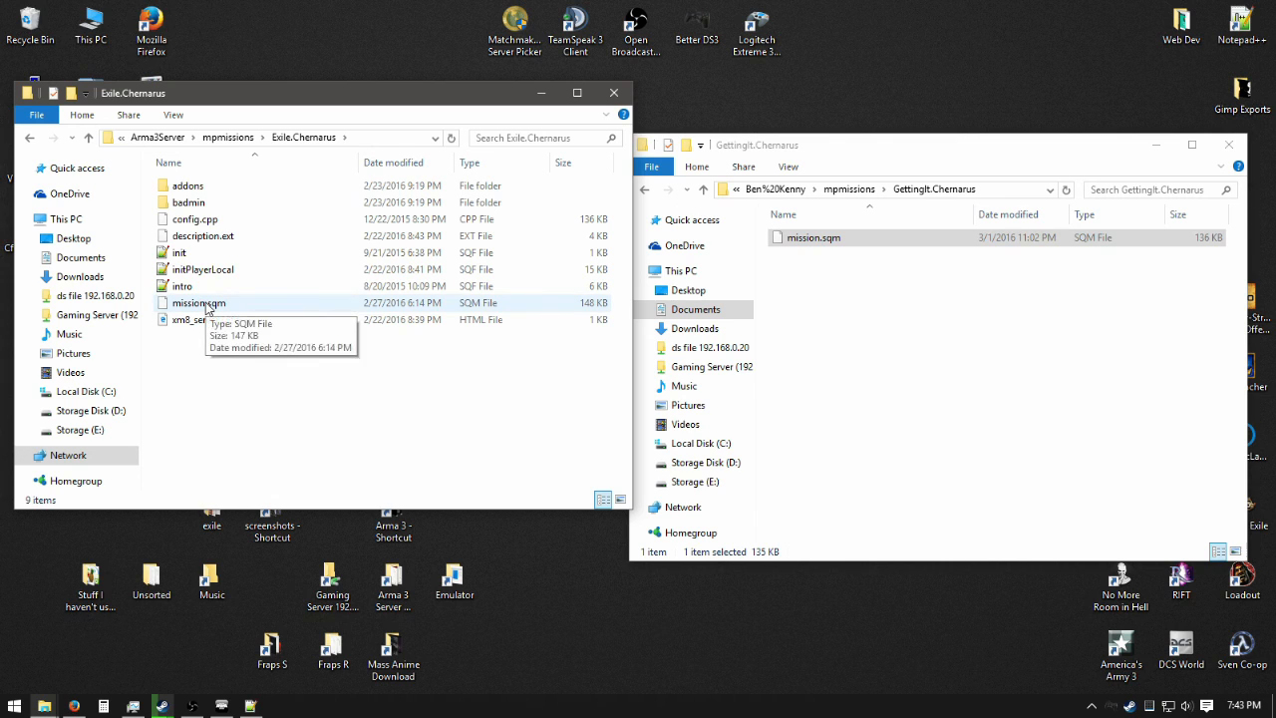
pyautogui.moveTo(561, 162)
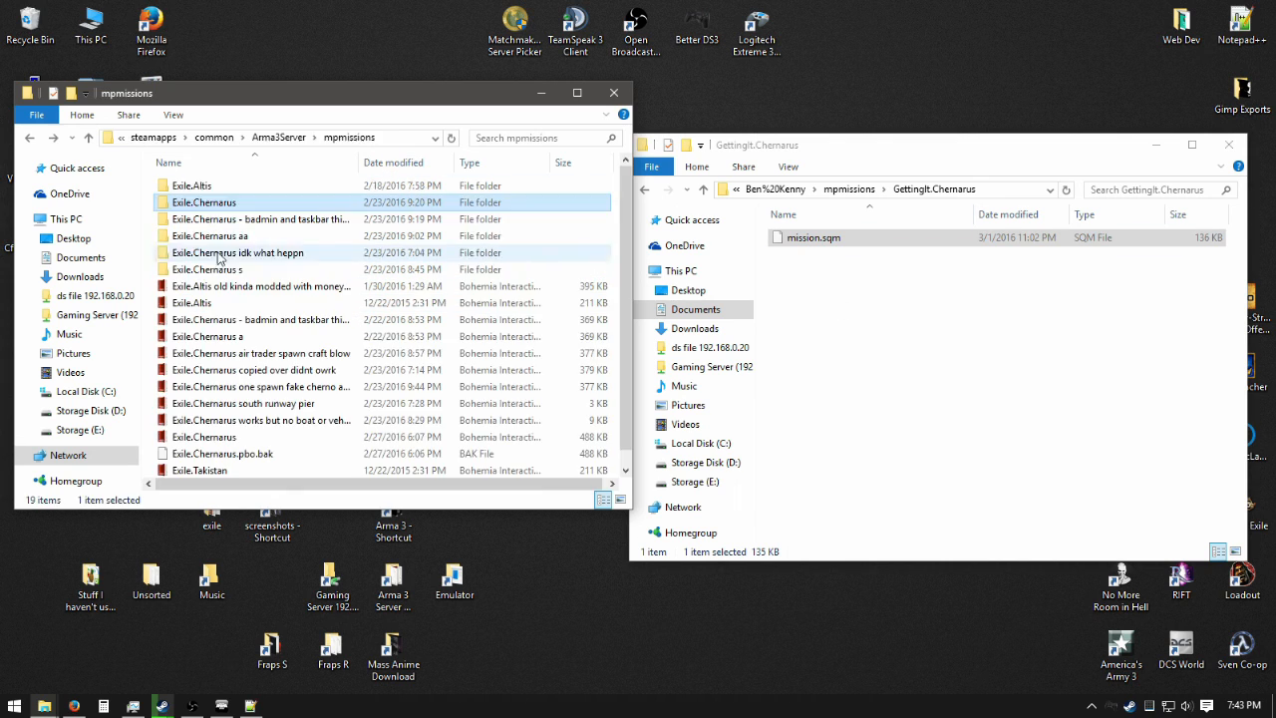
pyautogui.doubleClick(192, 184)
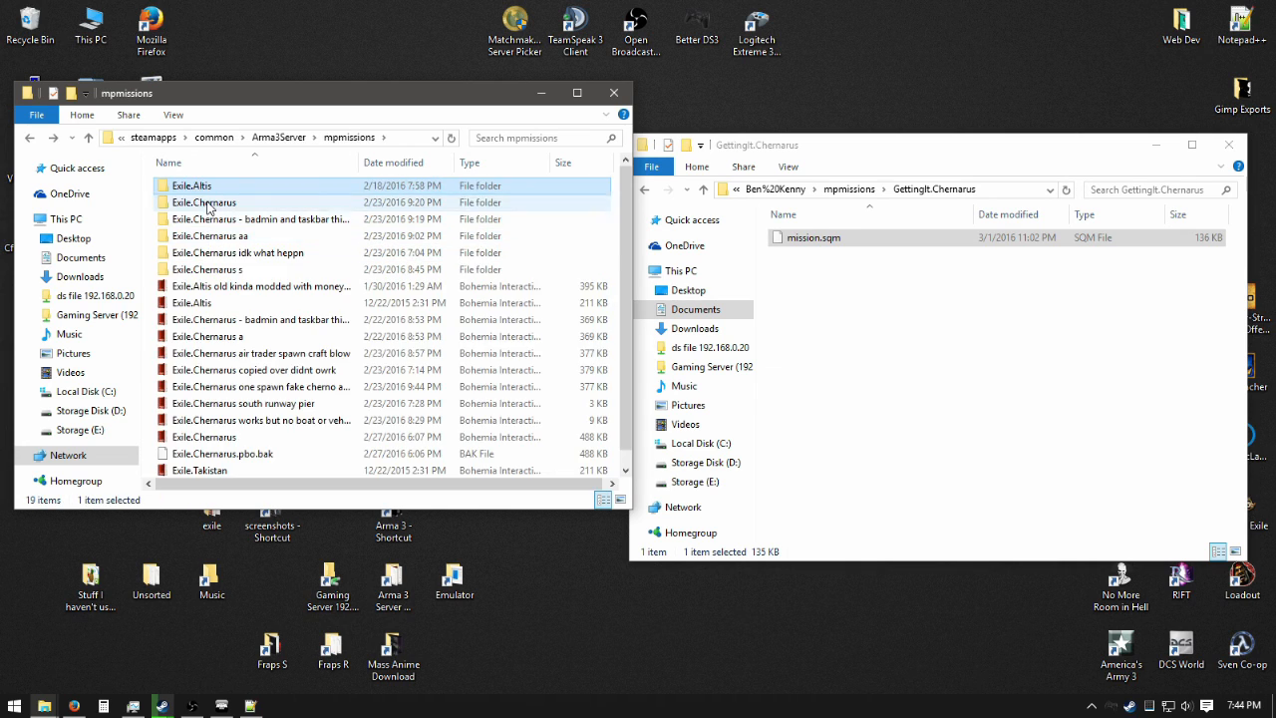
pyautogui.doubleClick(204, 201)
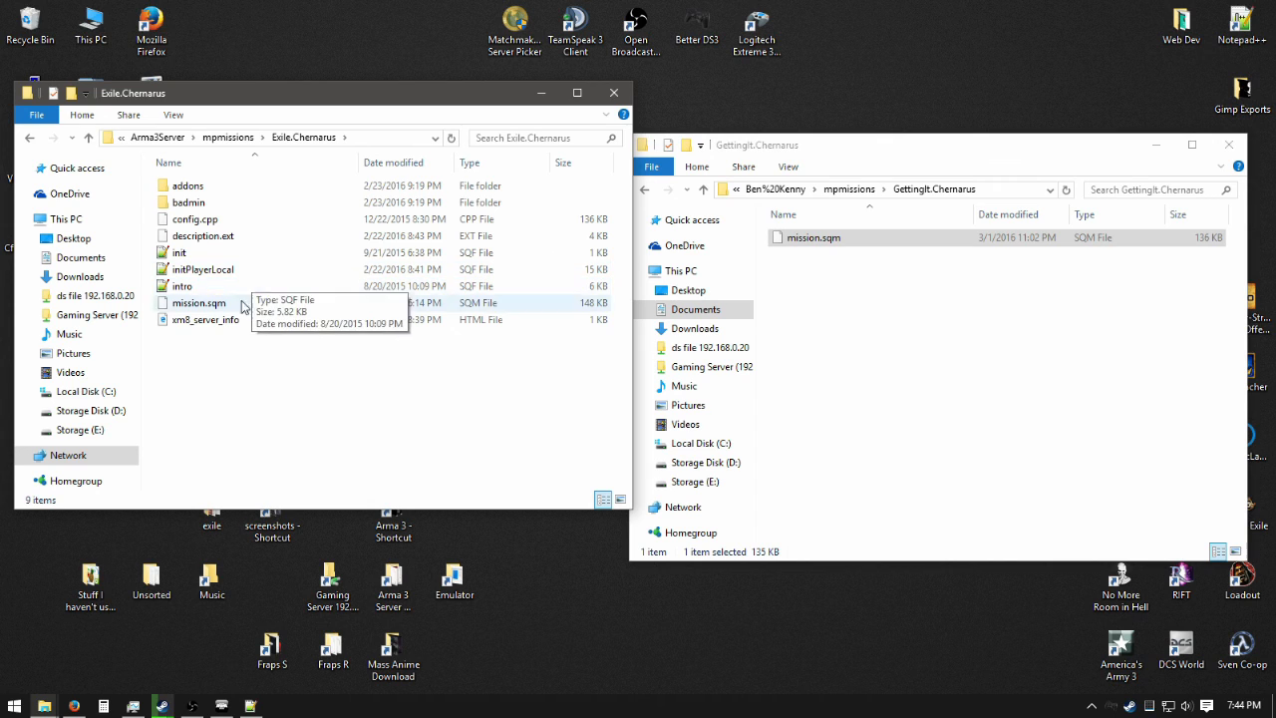
pyautogui.moveTo(274, 342)
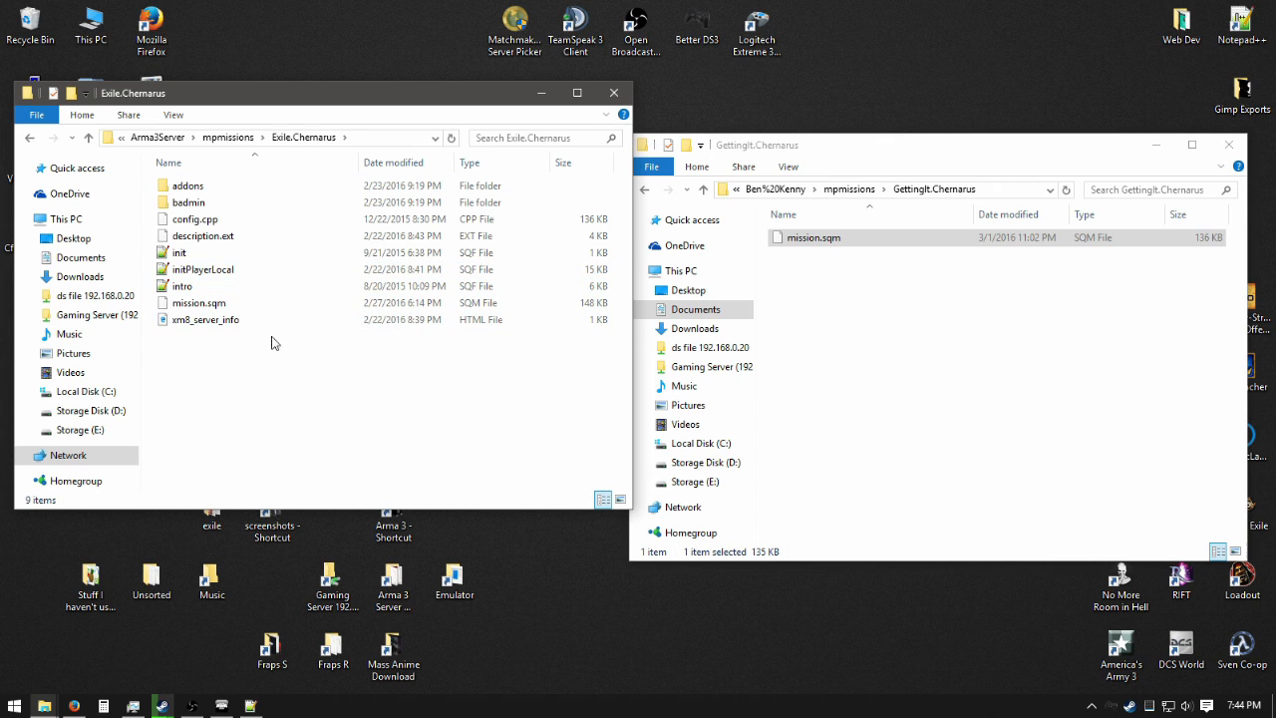
pyautogui.doubleClick(189, 185)
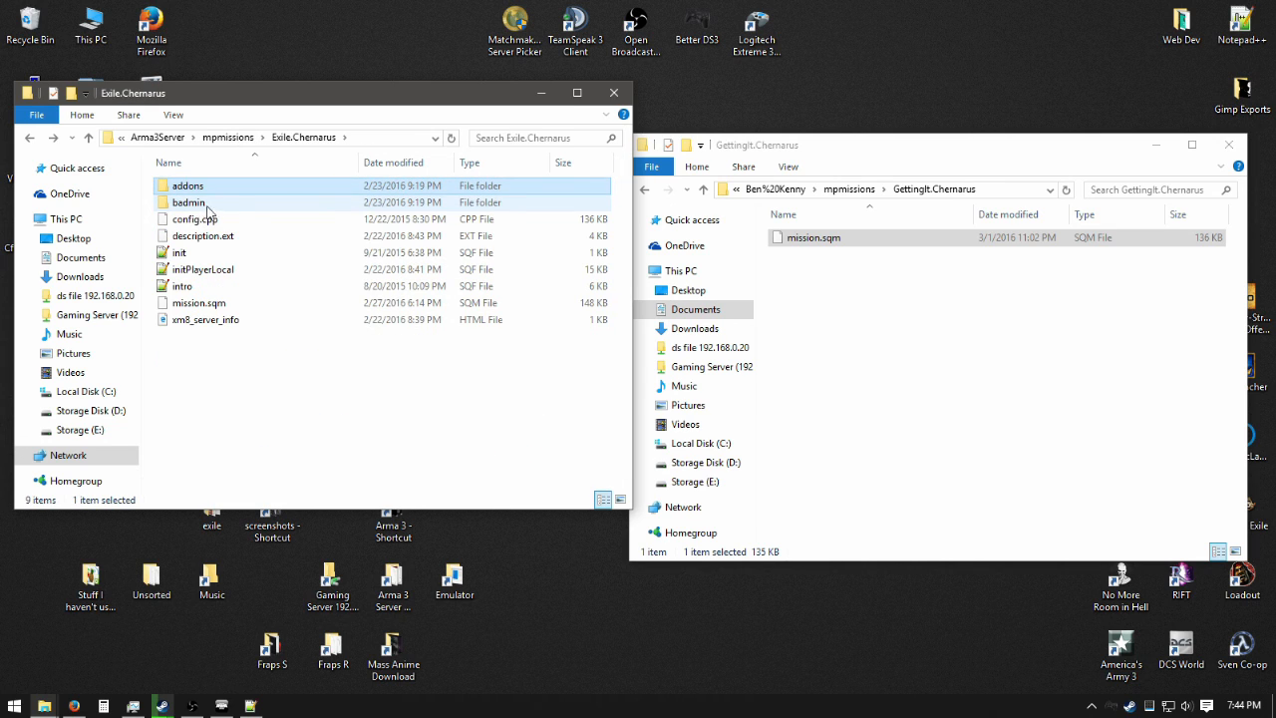
pyautogui.click(195, 218)
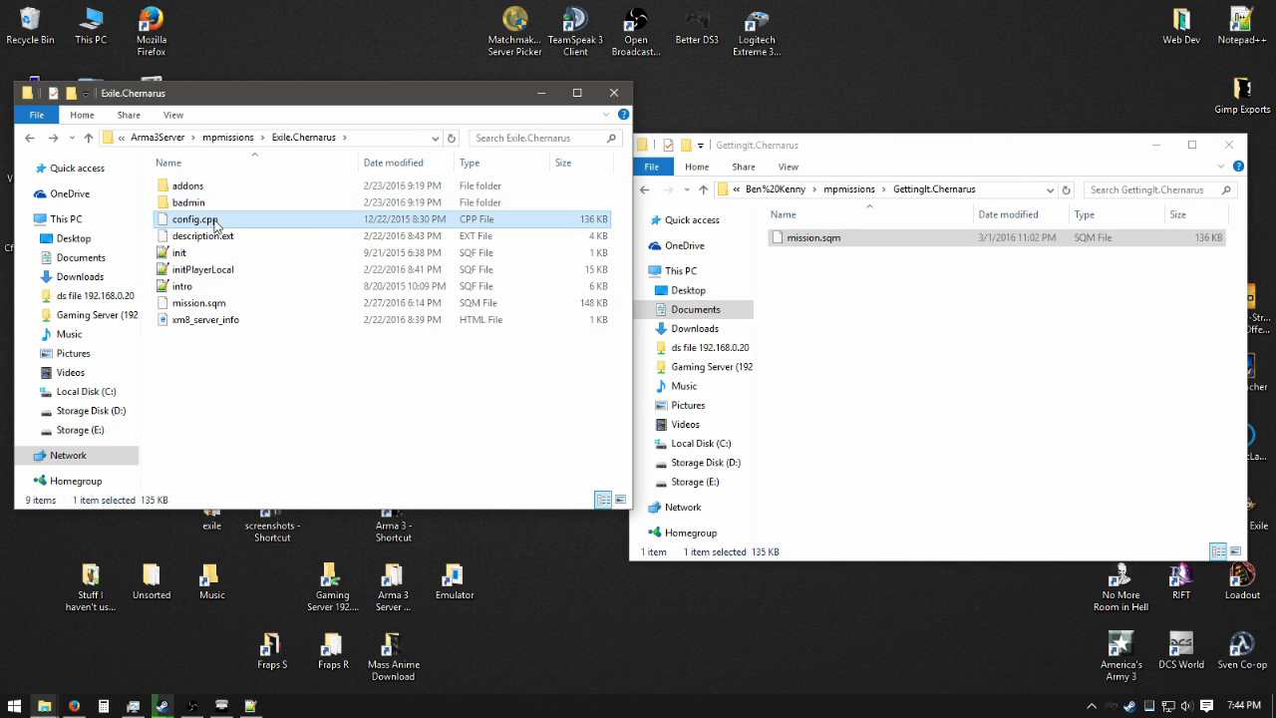
pyautogui.moveTo(214, 261)
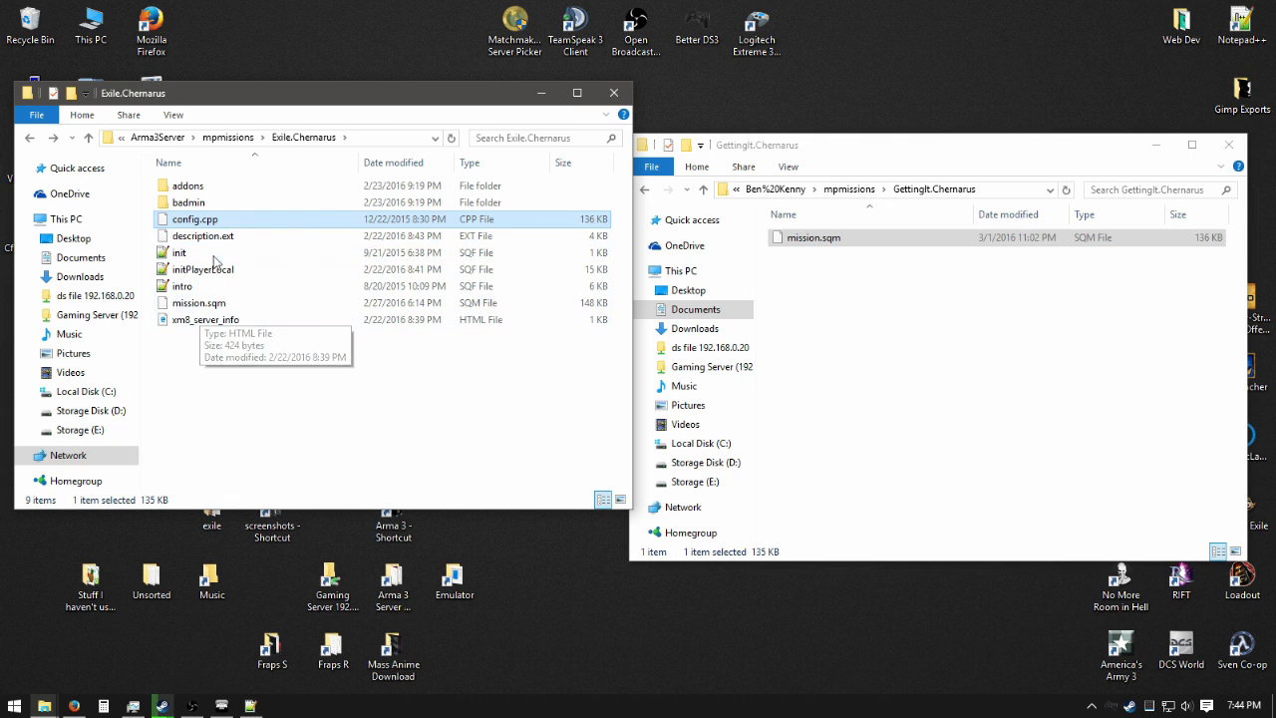